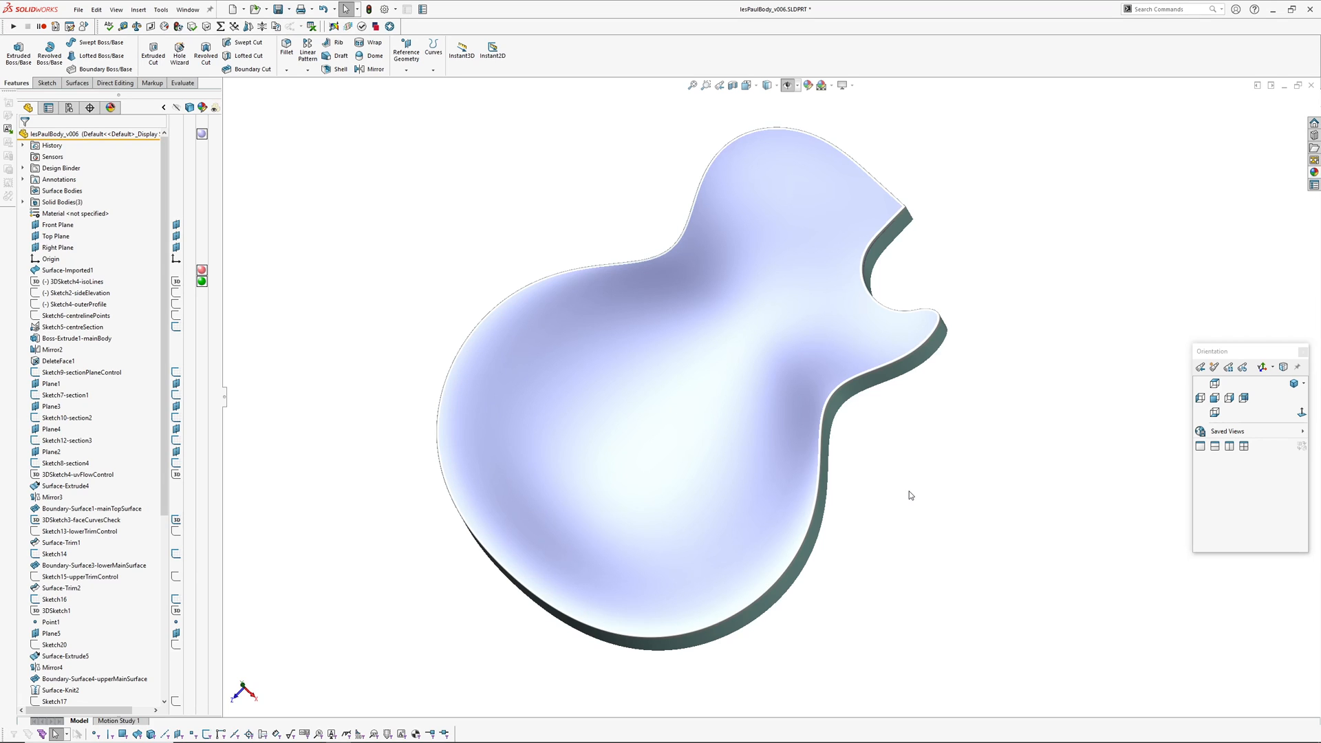
{"action": "mouse_move", "coordinate": [959, 486]}
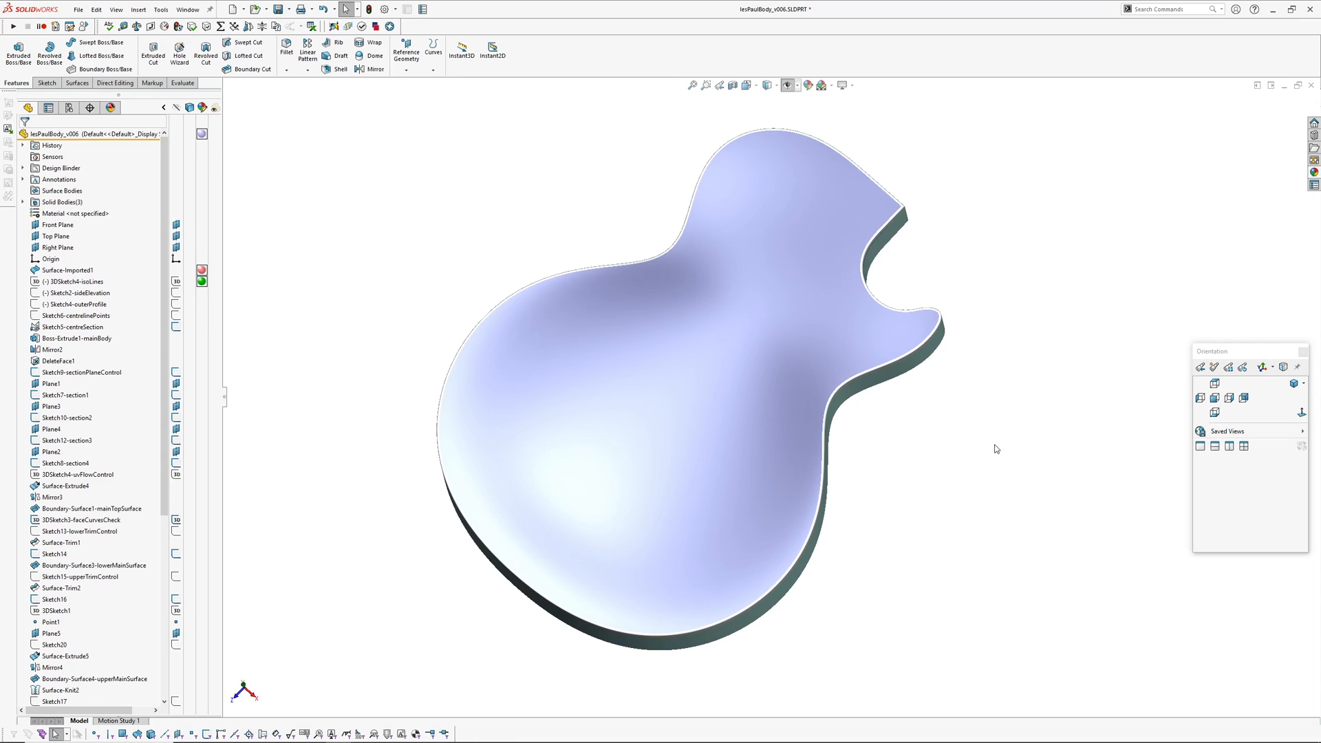
{"action": "mouse_move", "coordinate": [999, 457]}
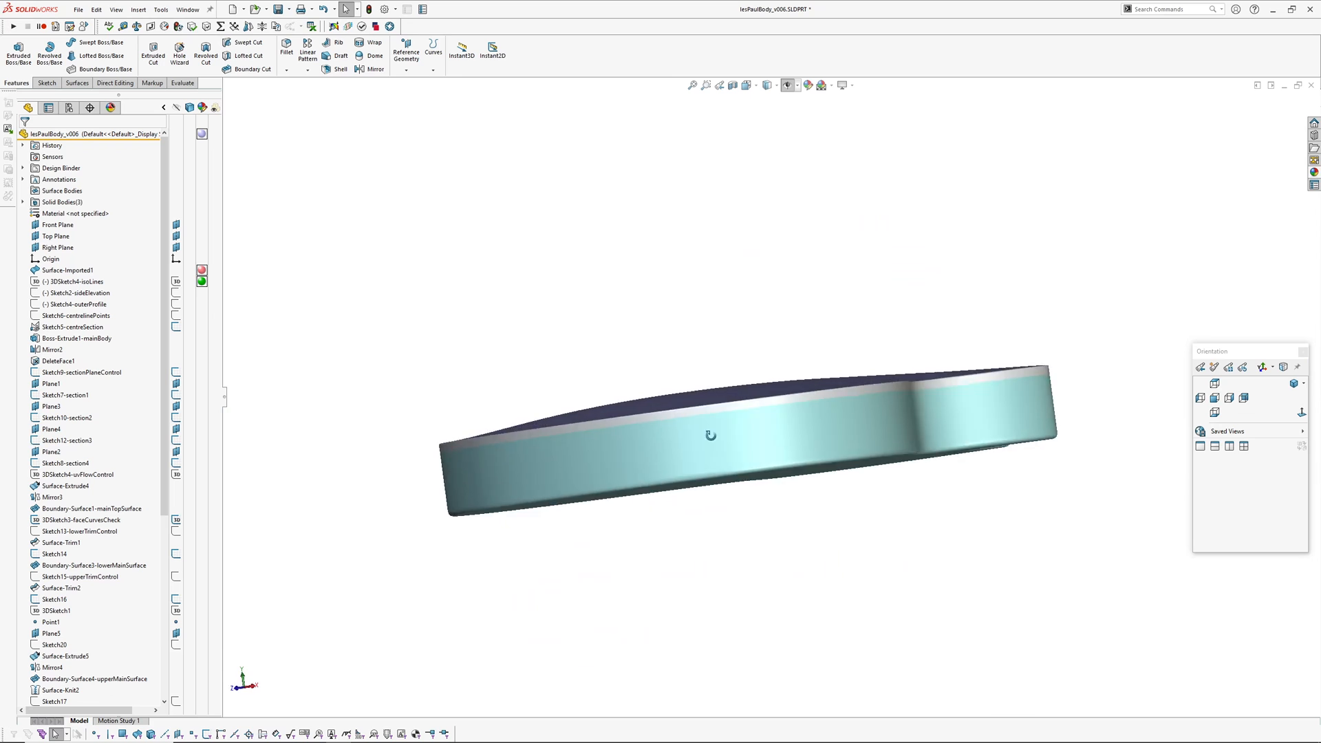
Roll the model history back to just below Sketch2-sideElevation so no solid remains.
{"action": "left_click_drag", "start_coordinate": [710, 434], "coordinate": [861, 360]}
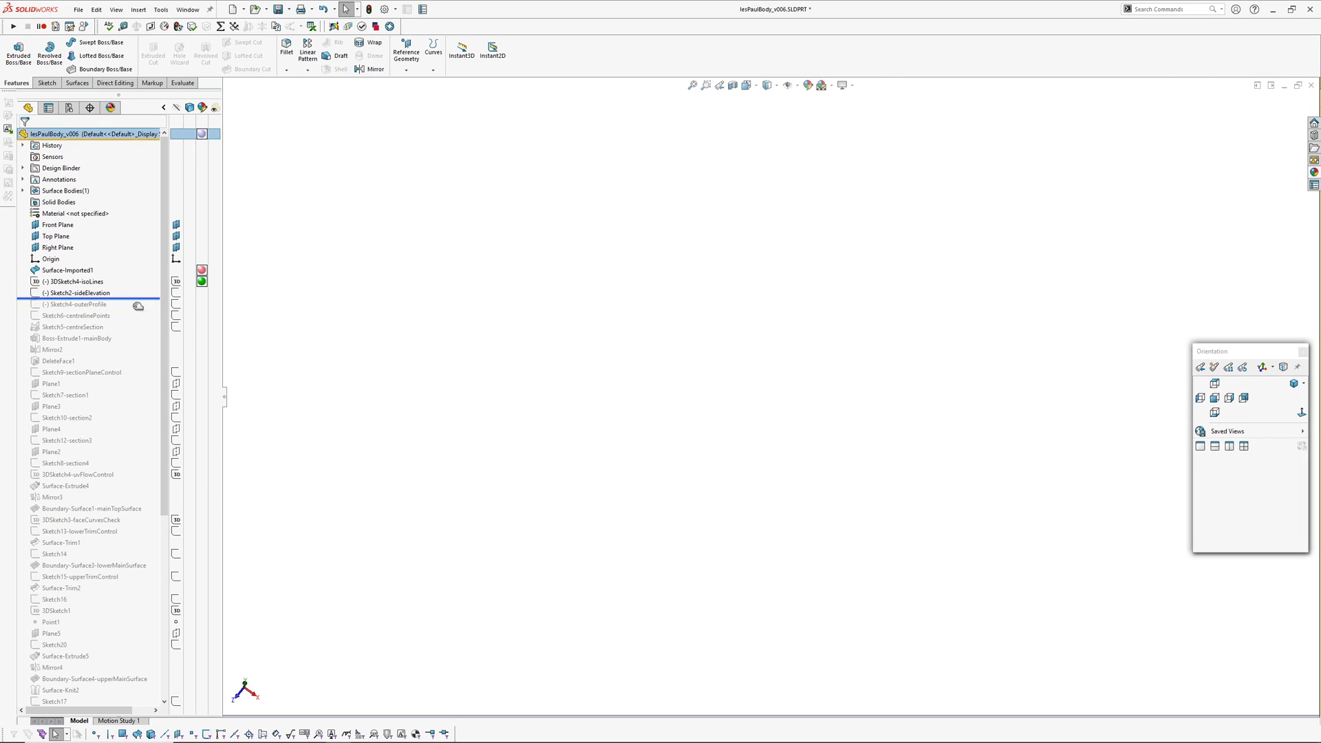
Edit Sketch4-outerProfile and show the curvature comb on the half-body outline spline.
{"action": "left_click", "coordinate": [76, 303]}
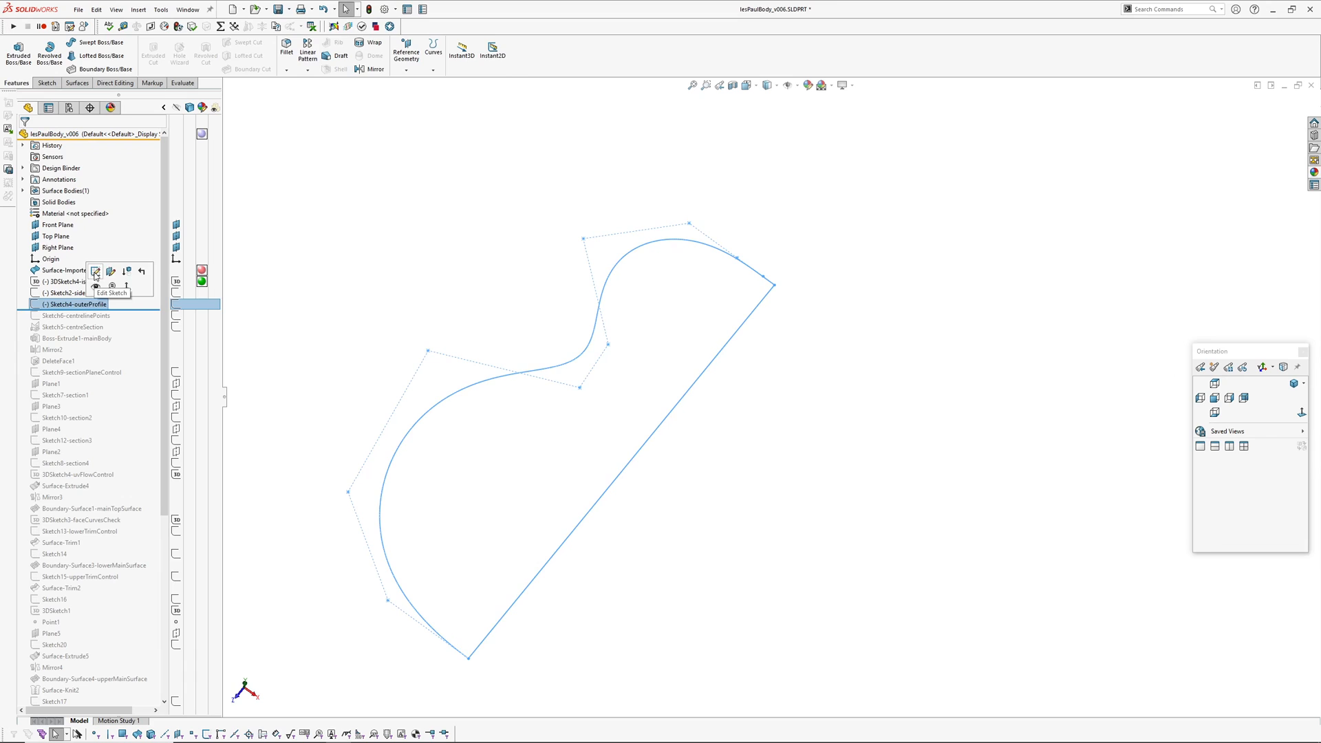
{"action": "left_click", "coordinate": [97, 271]}
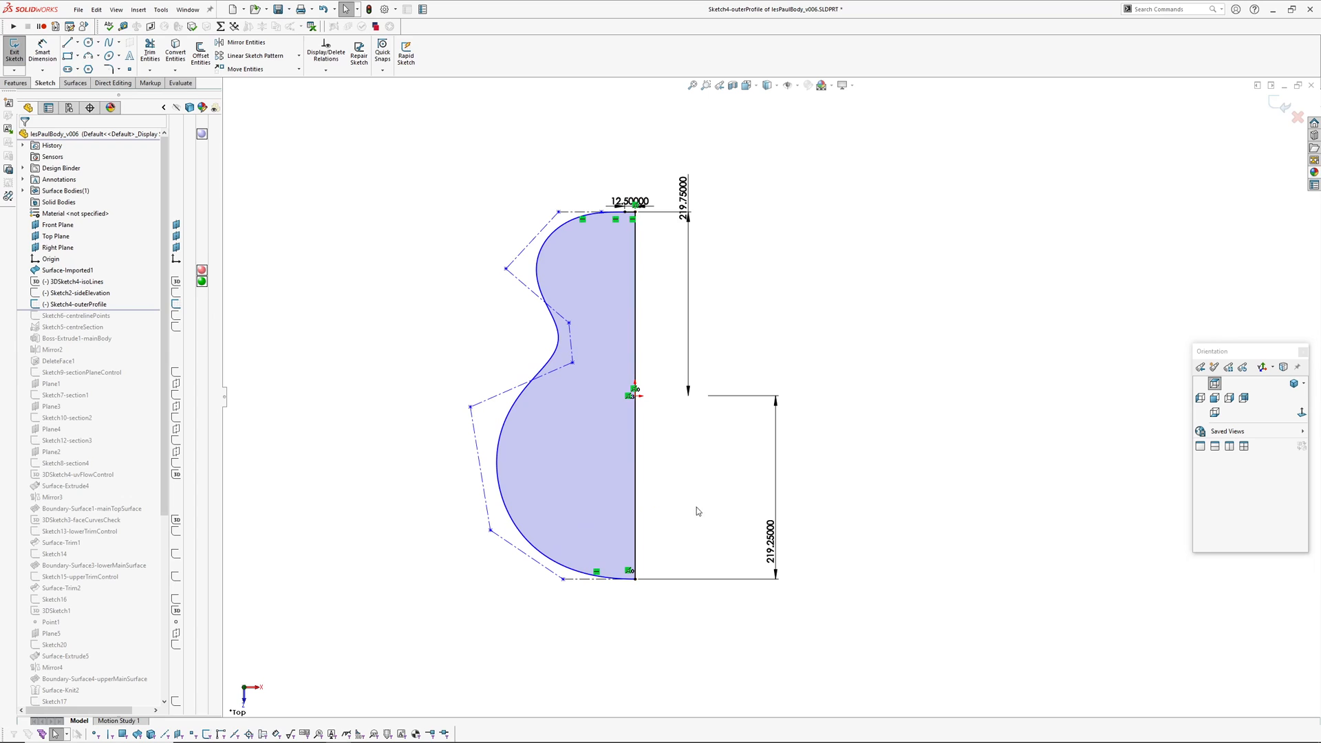
{"action": "mouse_move", "coordinate": [674, 475]}
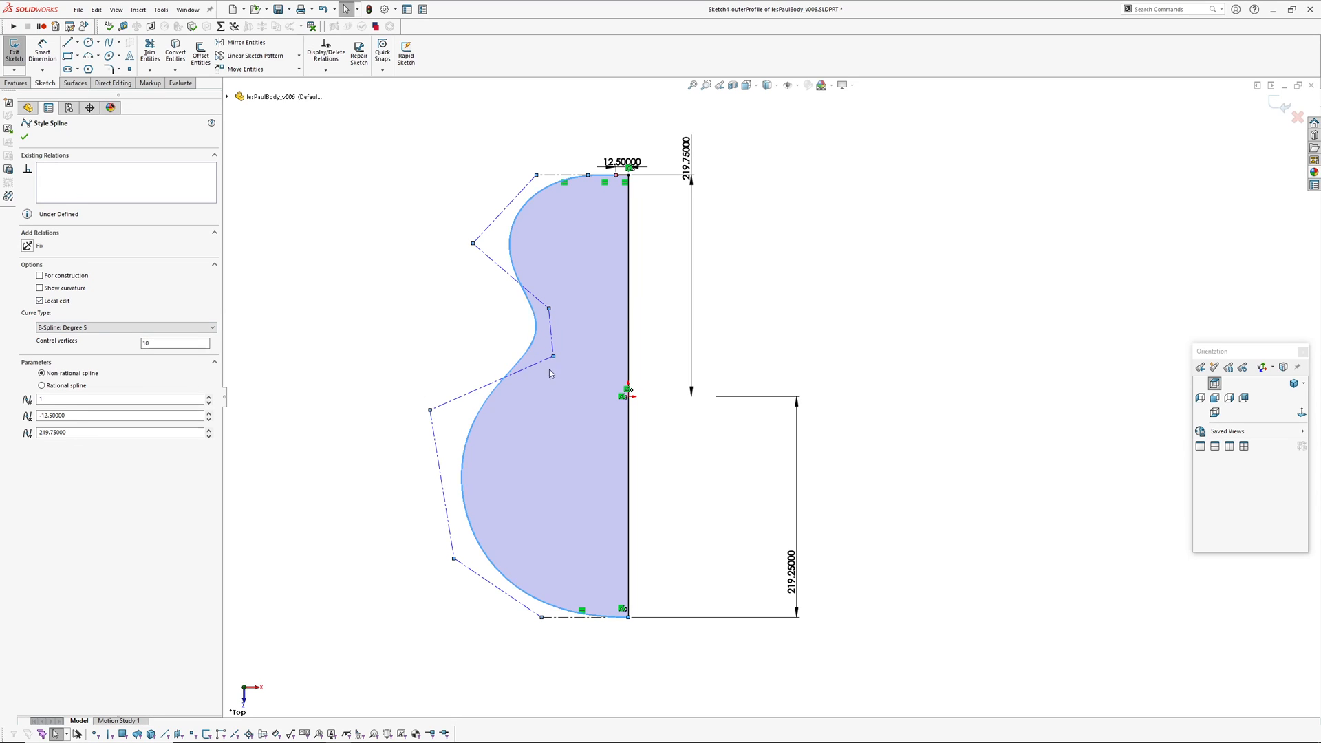
{"action": "left_click", "coordinate": [175, 343]}
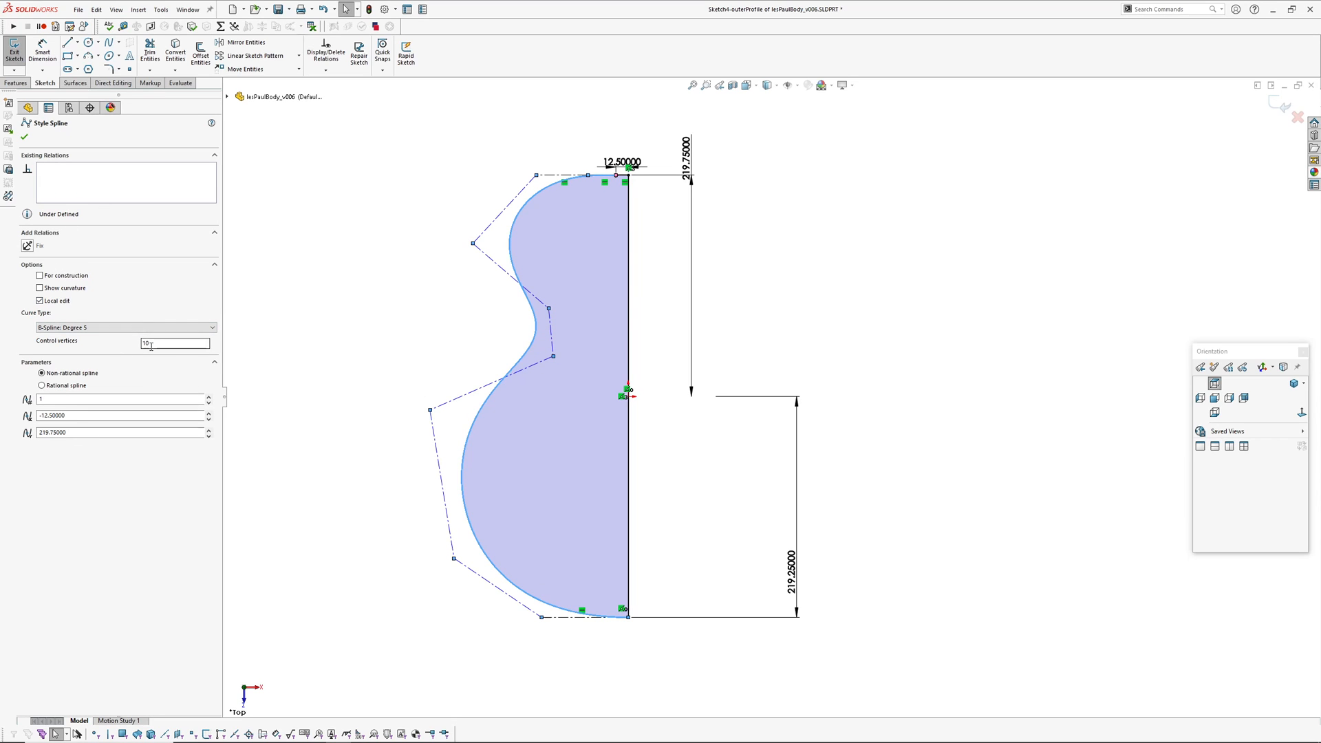
{"action": "left_click", "coordinate": [125, 328]}
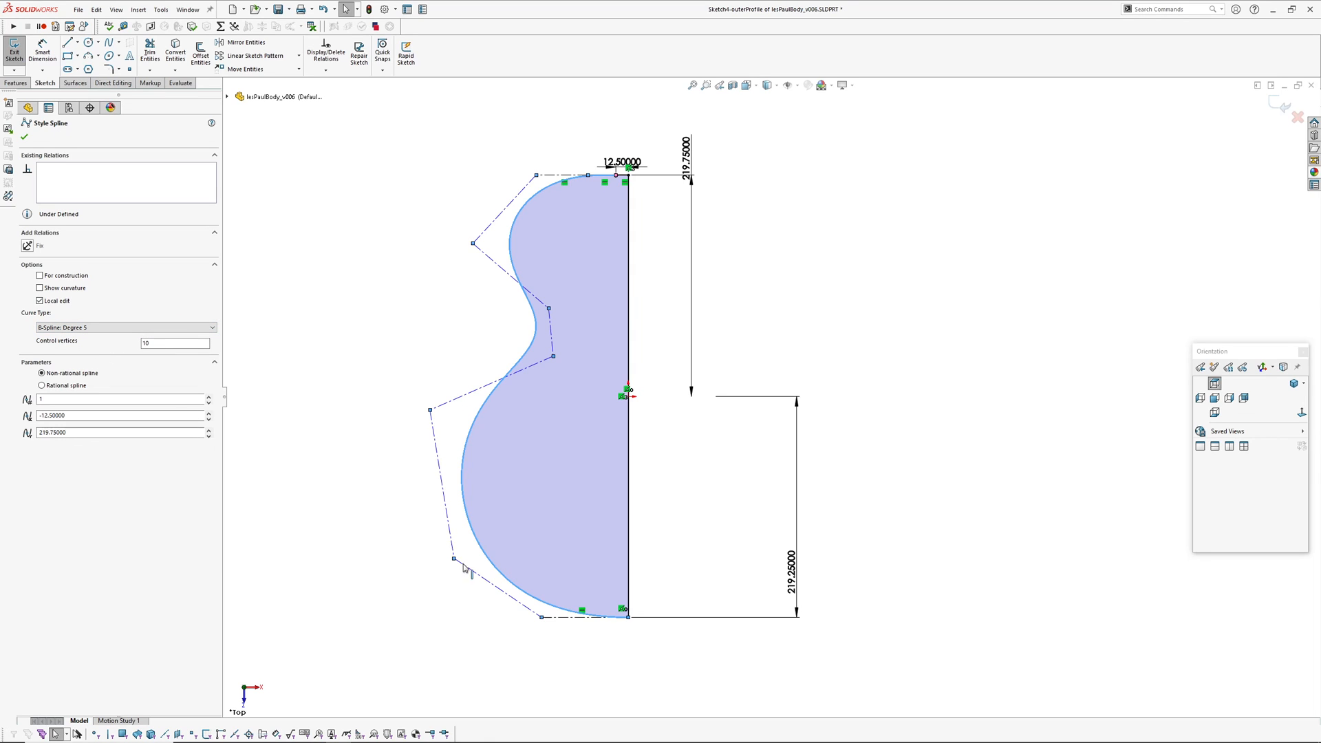
{"action": "left_click", "coordinate": [452, 558]}
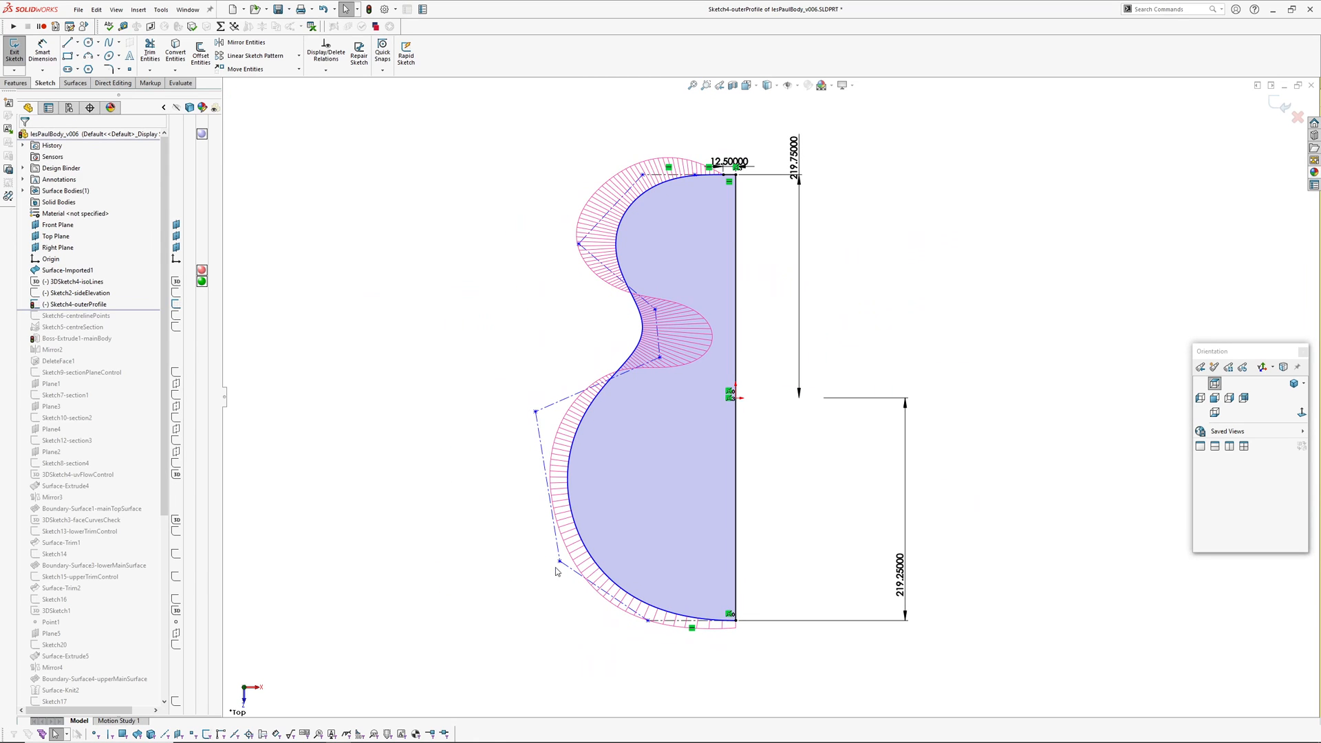
Pull the outline spline's lower control point outward to reshape the curve.
{"action": "left_click", "coordinate": [602, 493]}
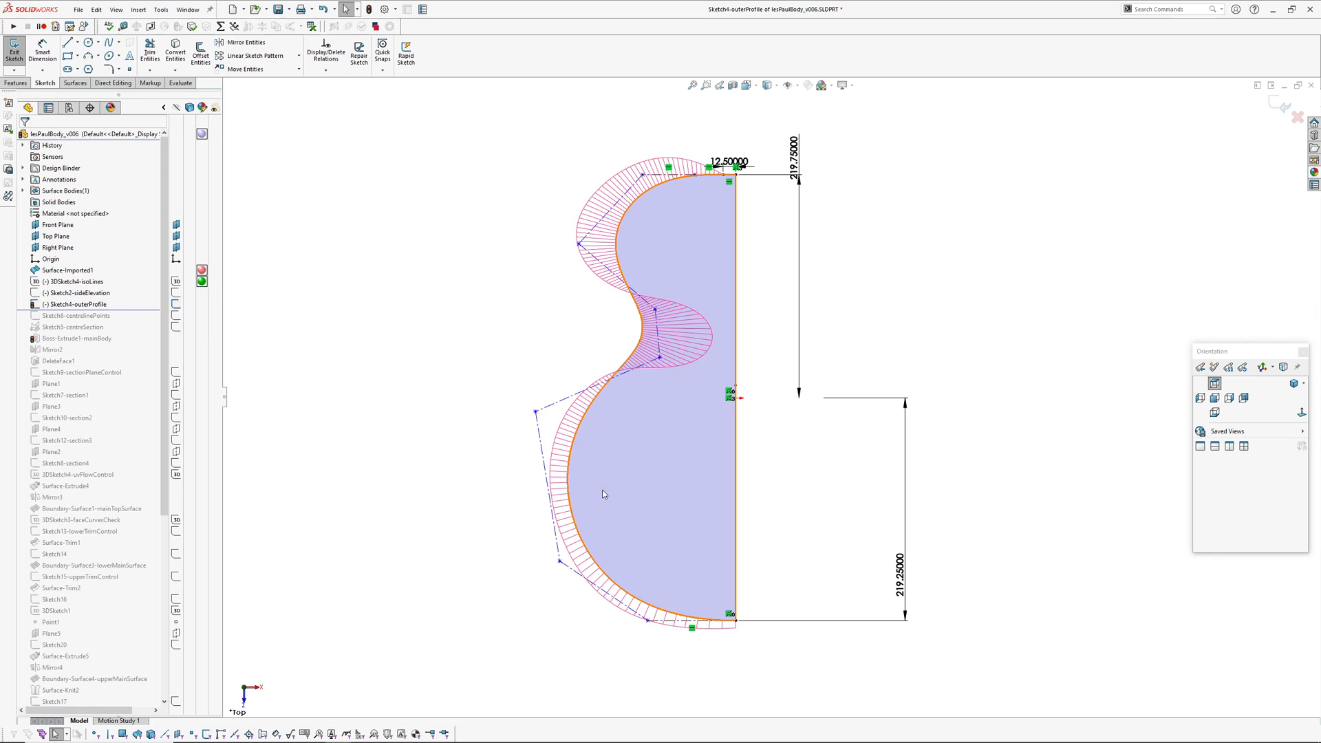
{"action": "left_click", "coordinate": [498, 572]}
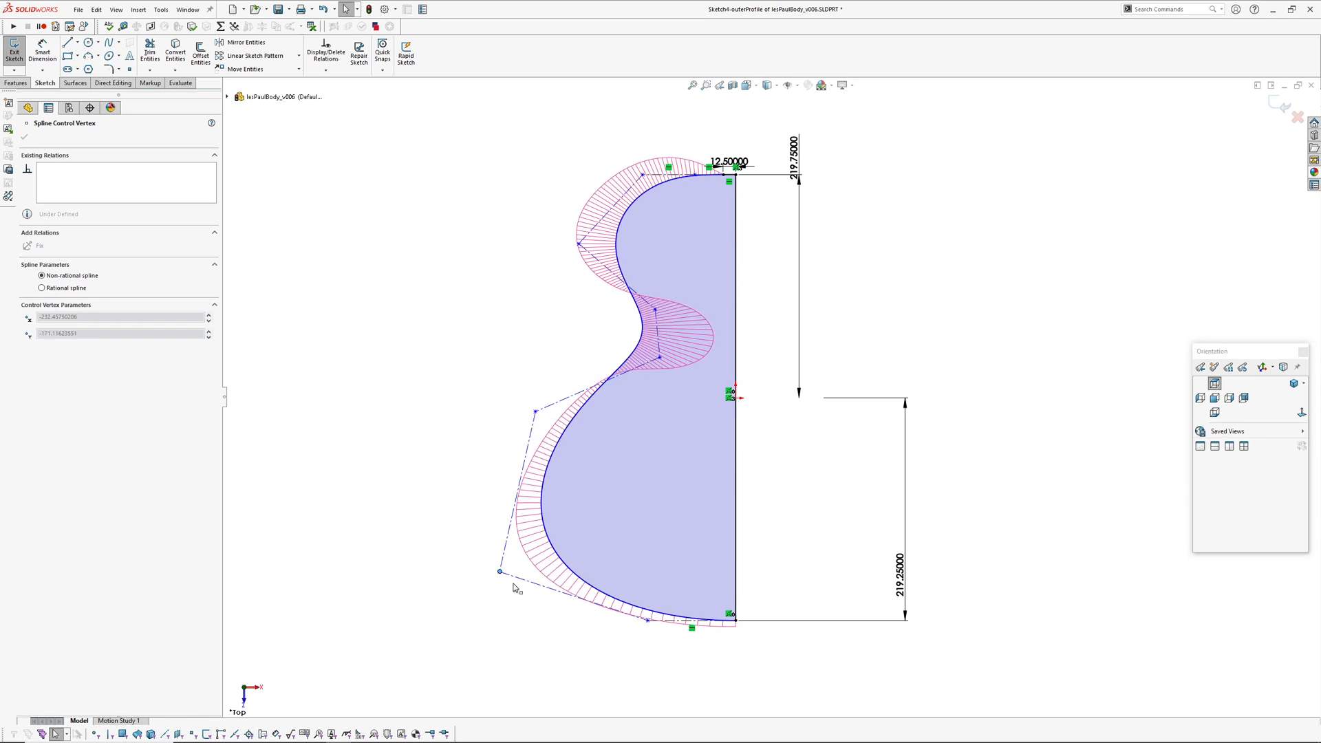
{"action": "left_click_drag", "start_coordinate": [498, 571], "coordinate": [507, 577]}
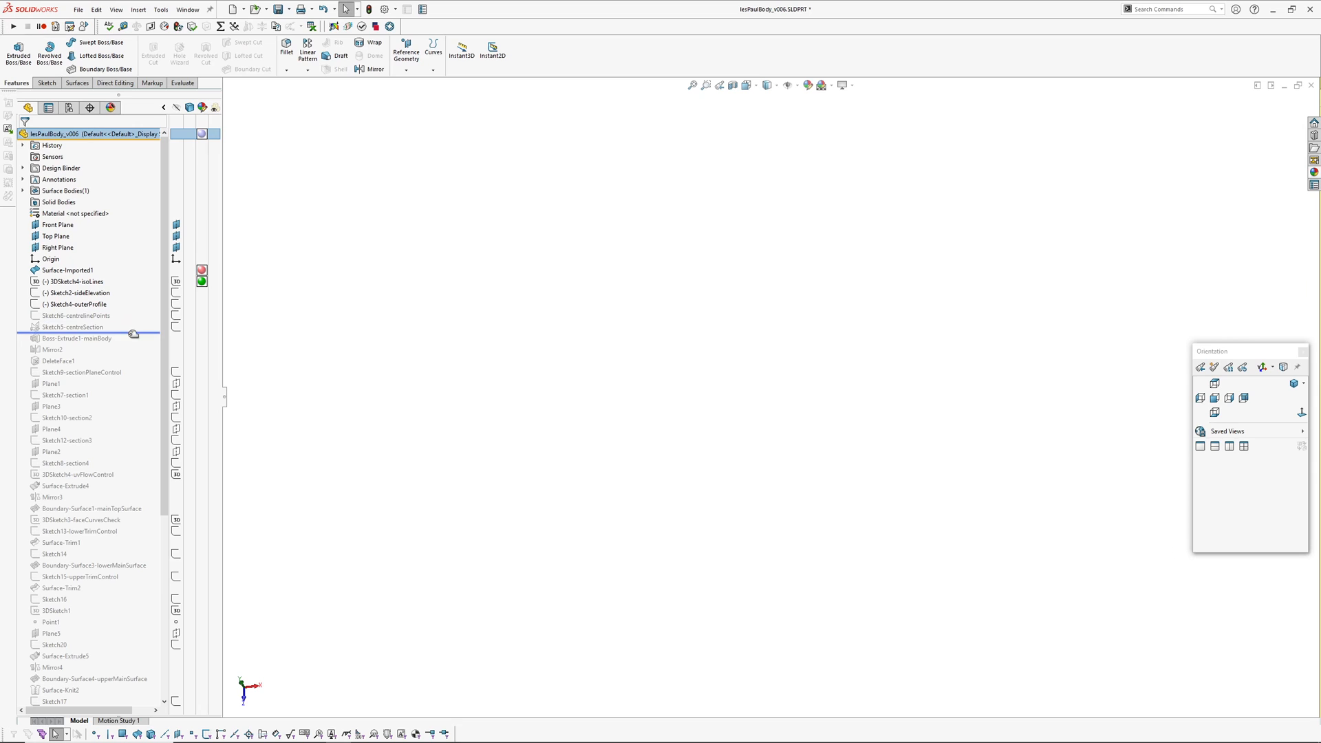
Review Sketch5-centreSection's carve profile with its 45 high point, then exit the sketch.
{"action": "left_click", "coordinate": [74, 328]}
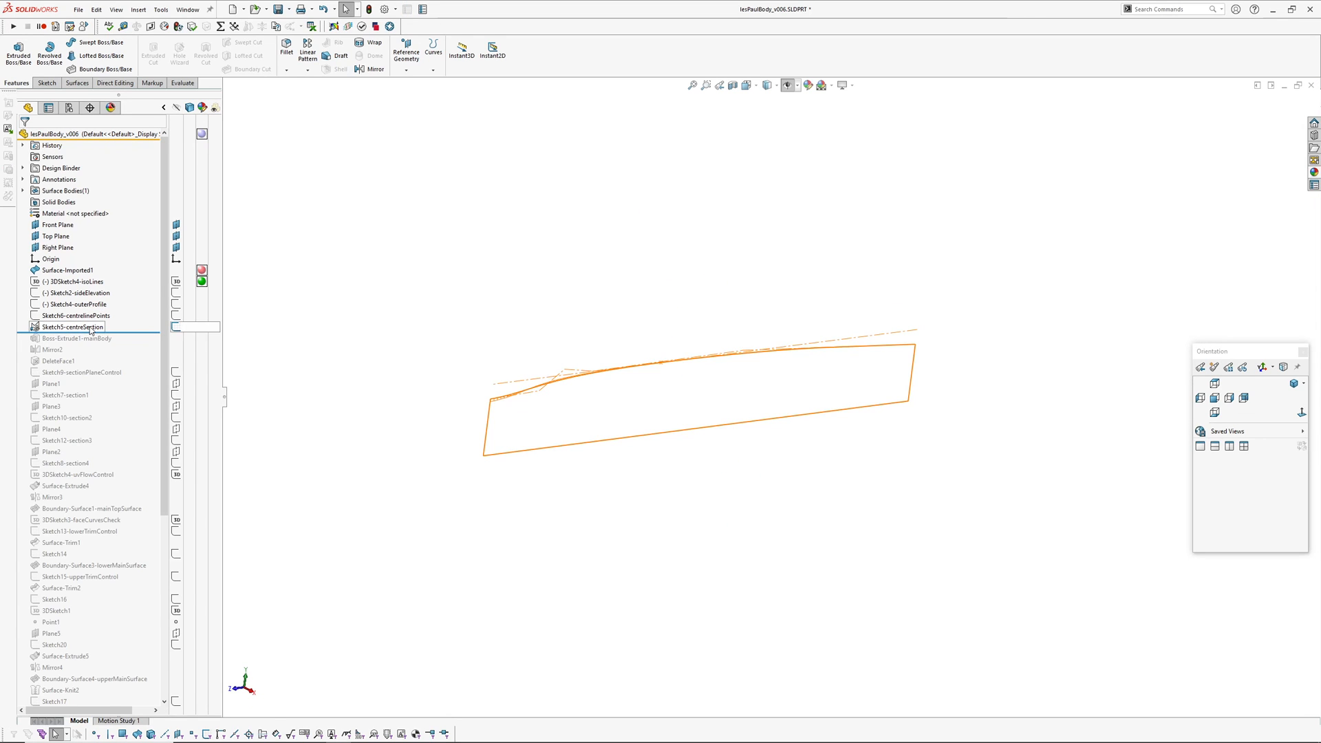
{"action": "double_click", "coordinate": [72, 328]}
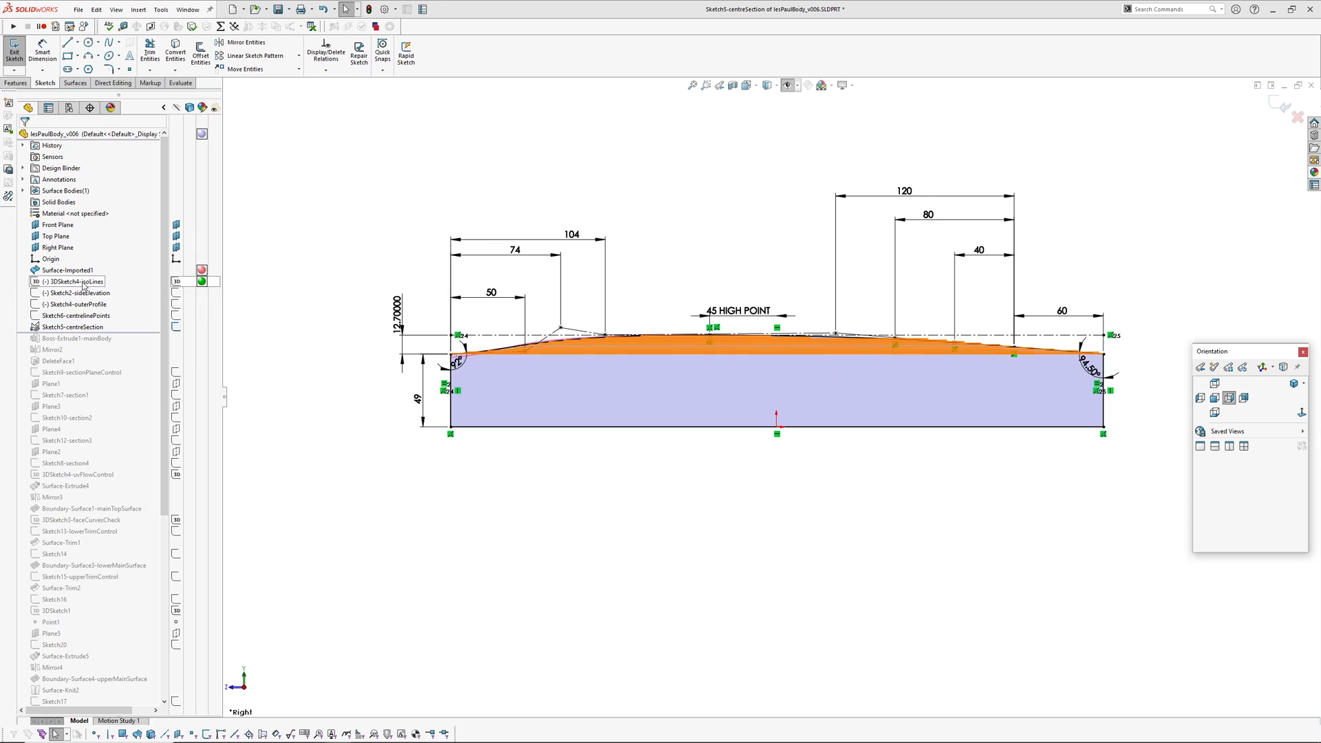
{"action": "left_click", "coordinate": [73, 281]}
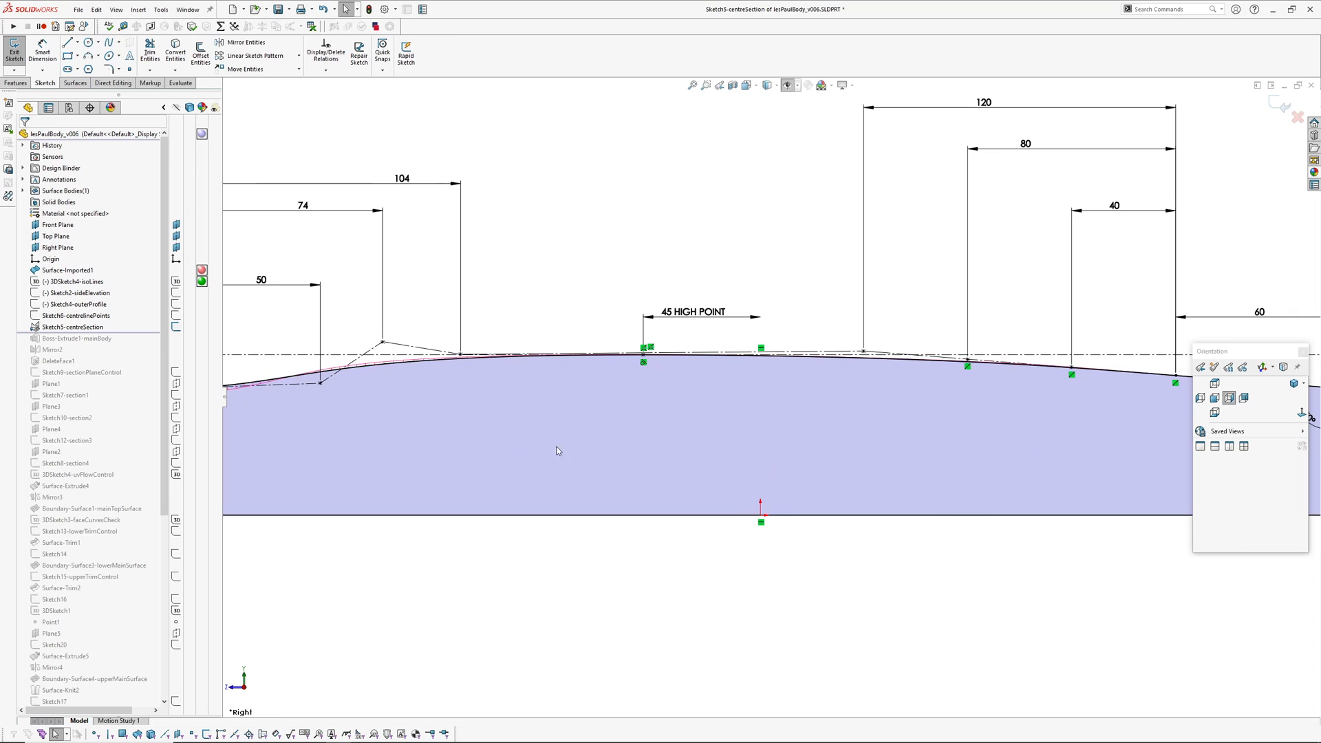
{"action": "left_click", "coordinate": [642, 362]}
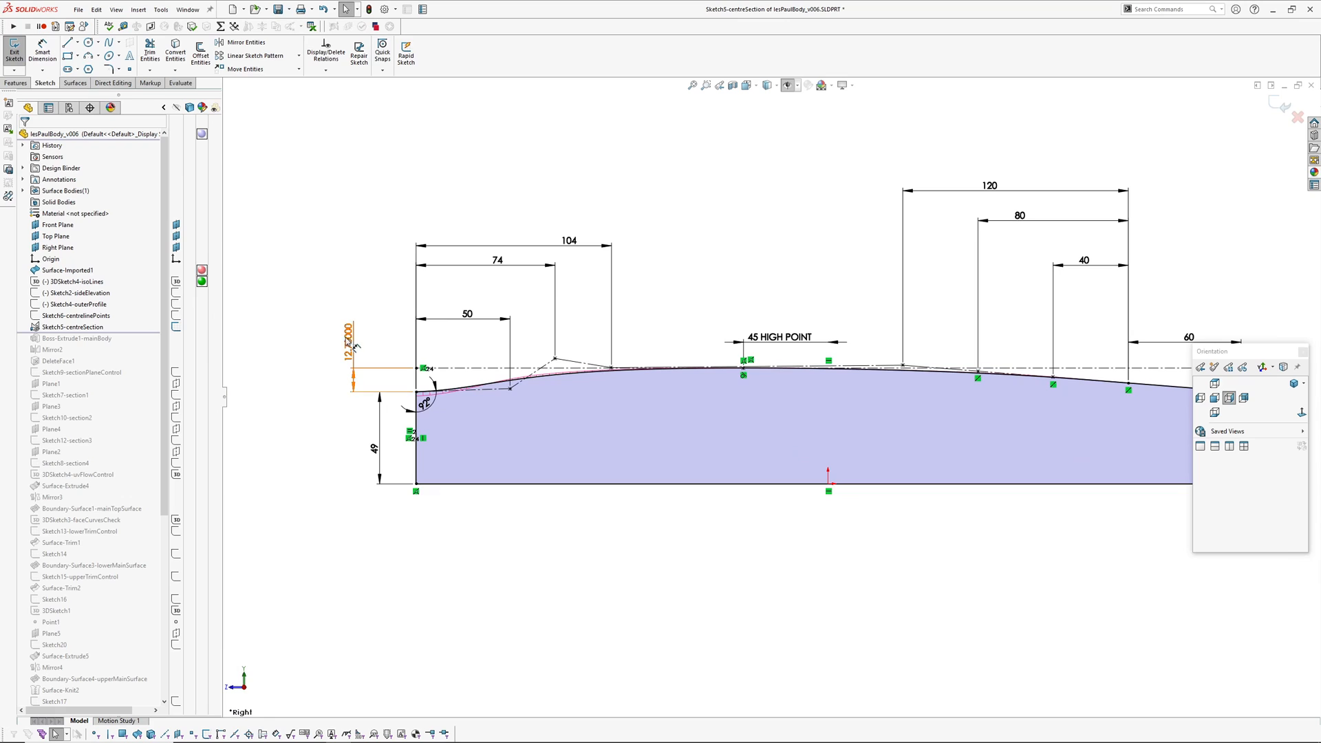
{"action": "left_click", "coordinate": [348, 333]}
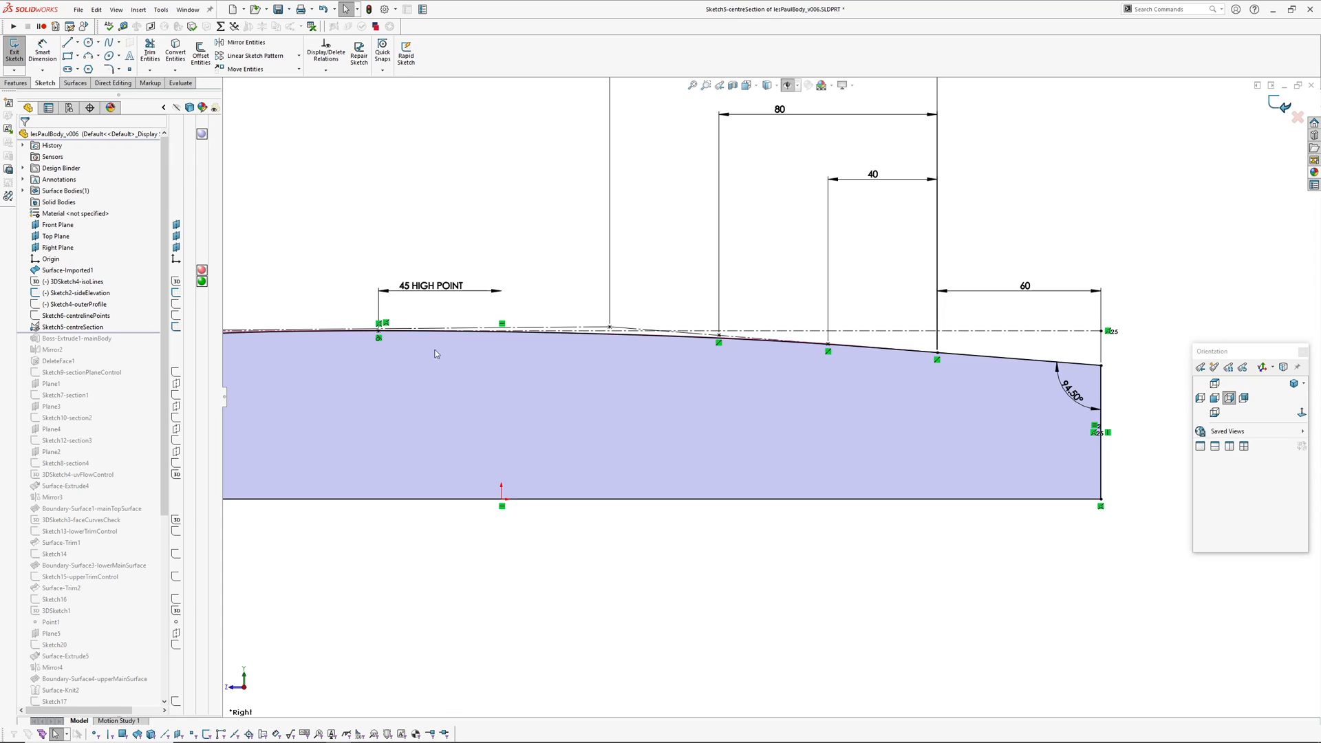
{"action": "left_click", "coordinate": [14, 51]}
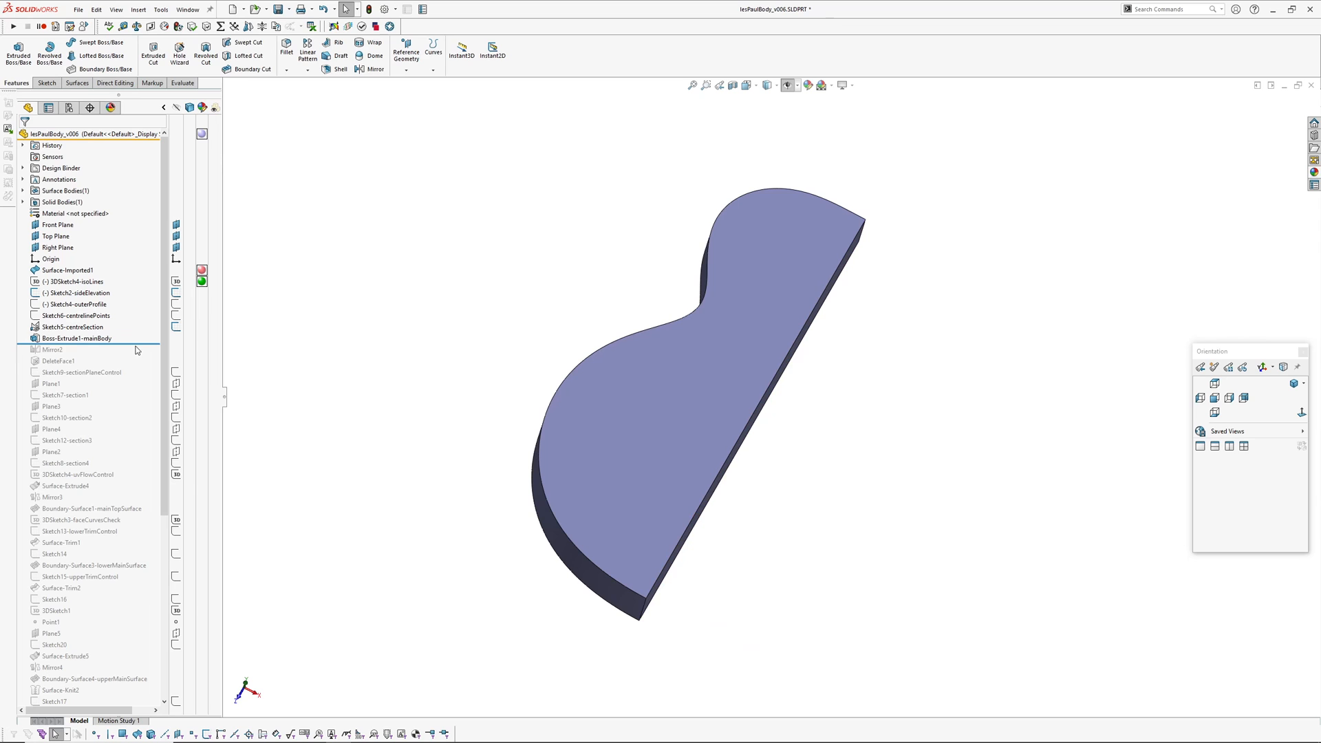
Roll history past Mirror2 and DeleteFace1, then edit Sketch7-section1.
{"action": "left_click", "coordinate": [53, 348]}
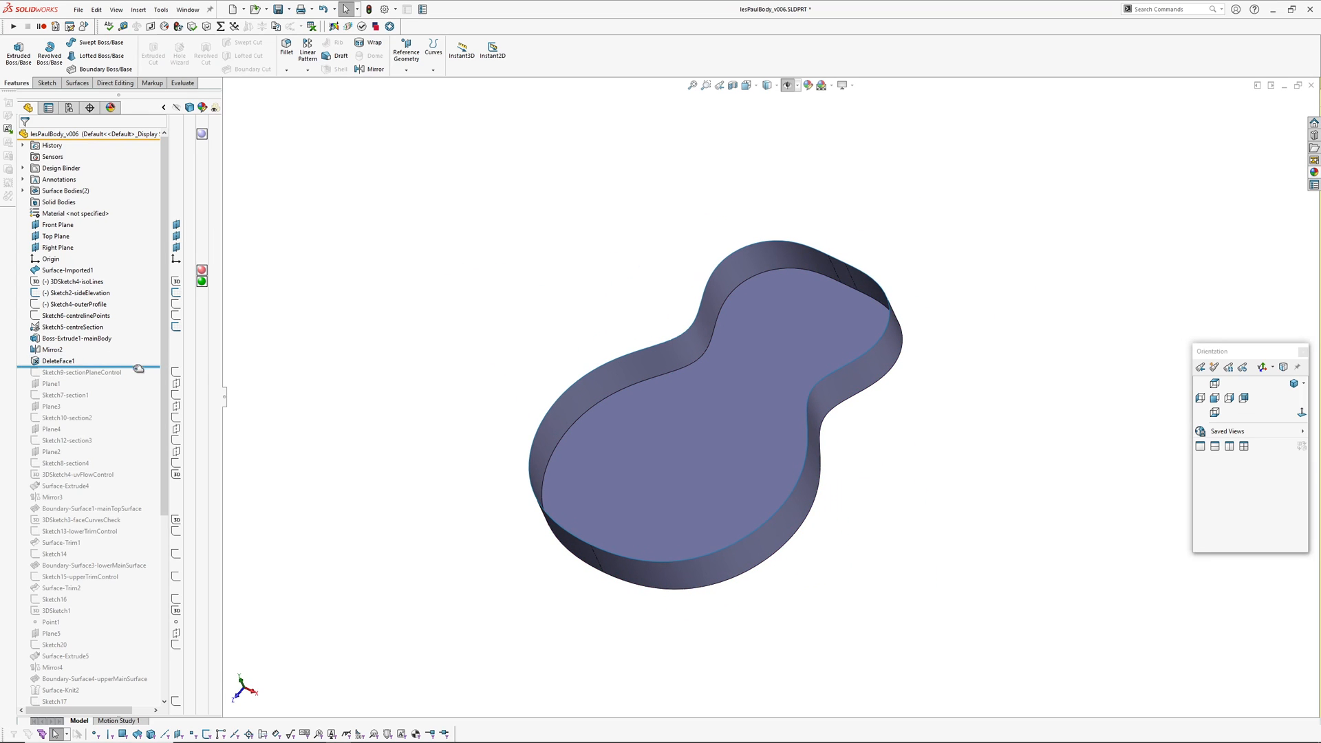
{"action": "left_click", "coordinate": [83, 371]}
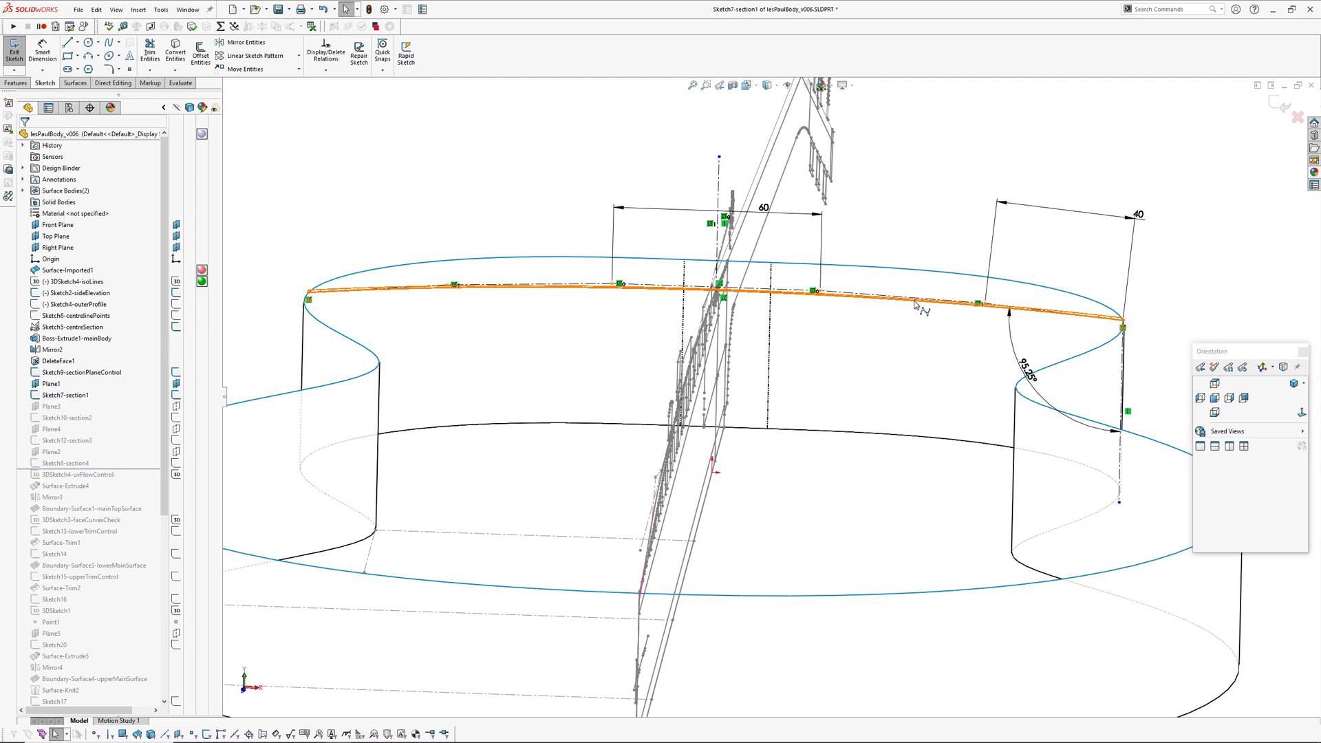
Inspect the Style Spline in Sketch7-section1 and exit the sketch.
{"action": "left_click", "coordinate": [913, 306]}
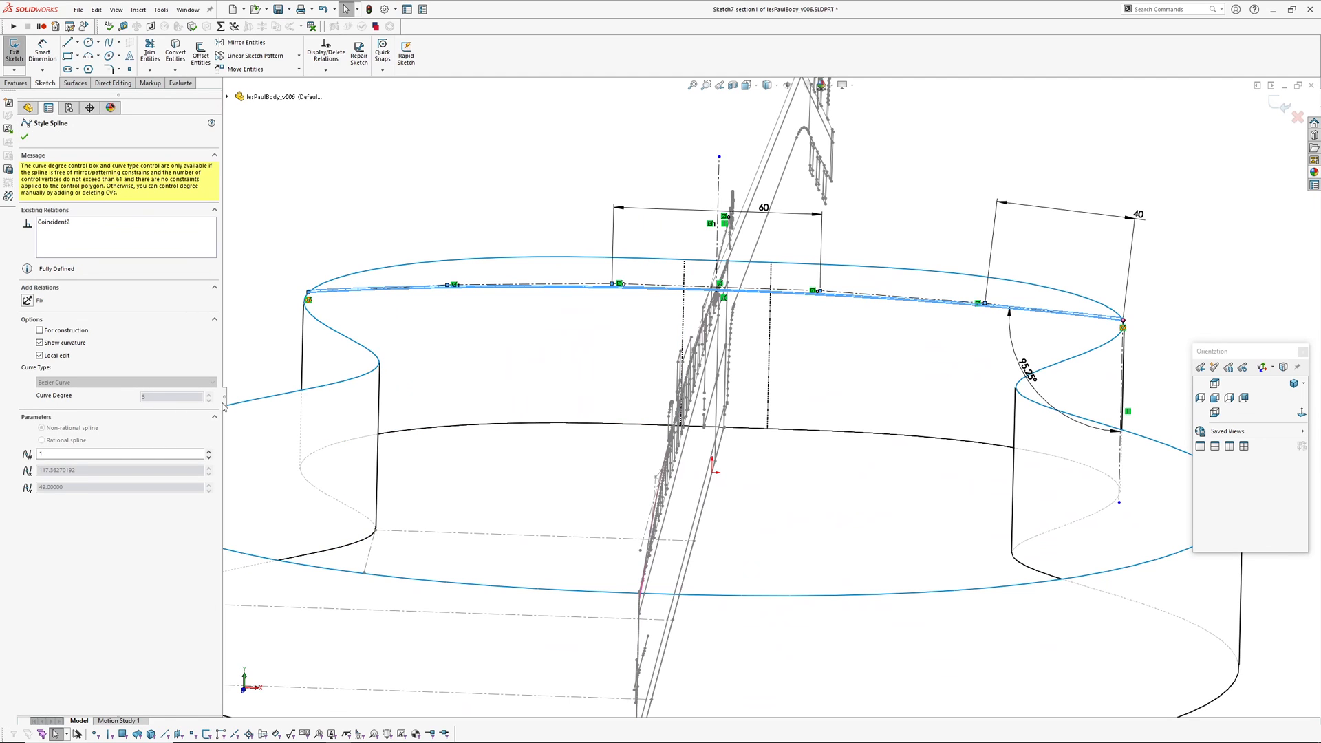
{"action": "left_click", "coordinate": [11, 114]}
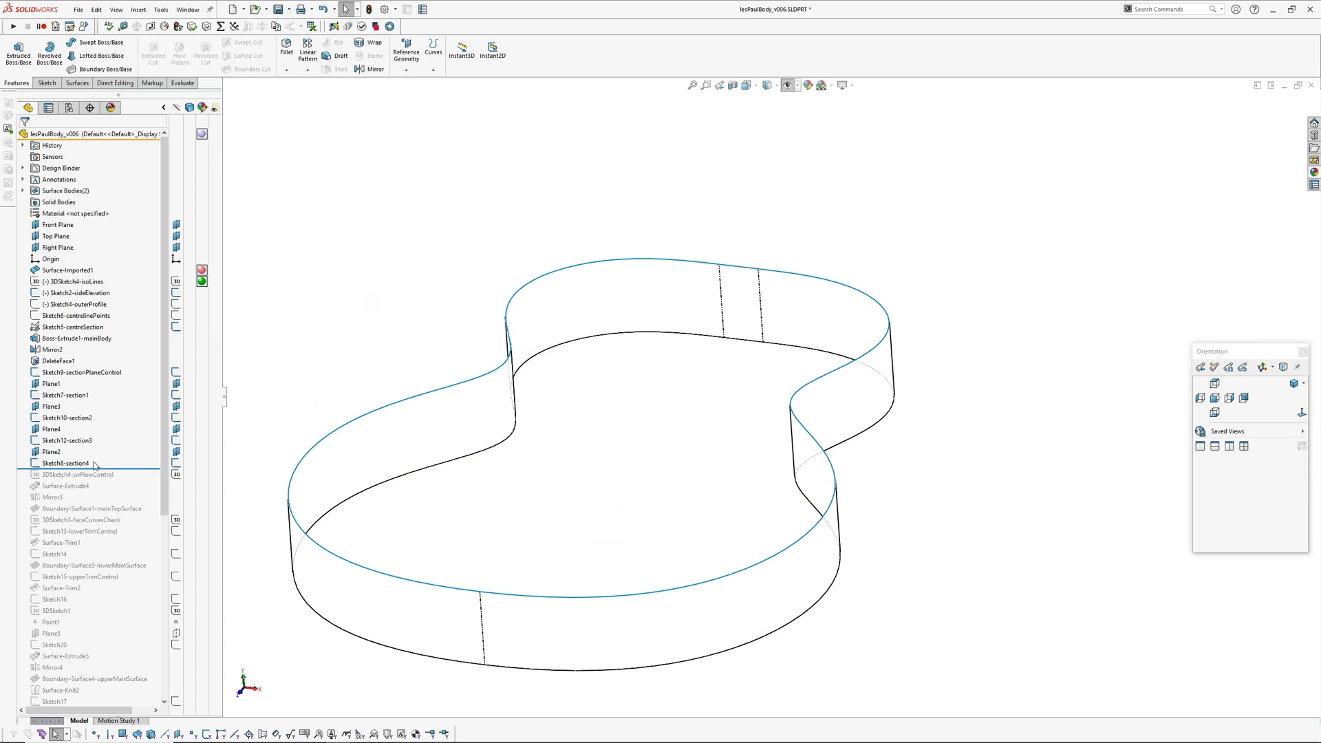
{"action": "left_click", "coordinate": [66, 462]}
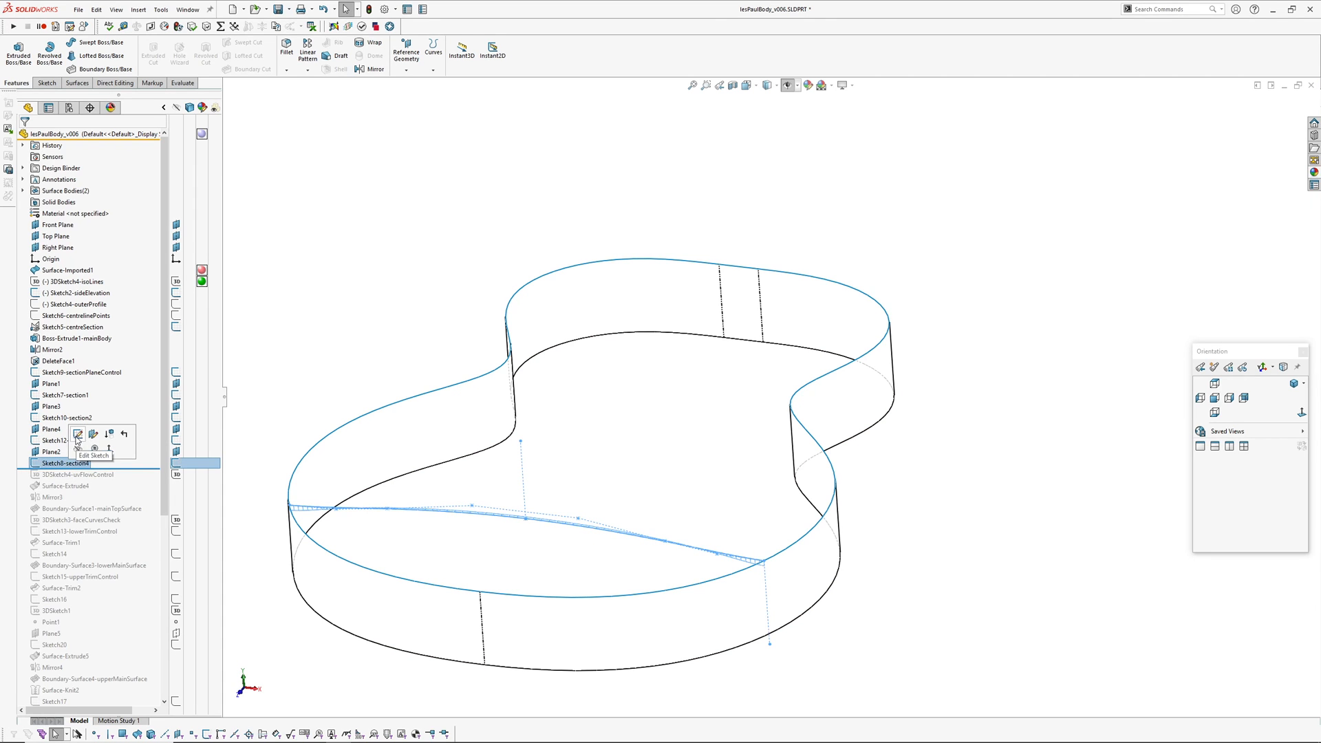
{"action": "left_click", "coordinate": [94, 434]}
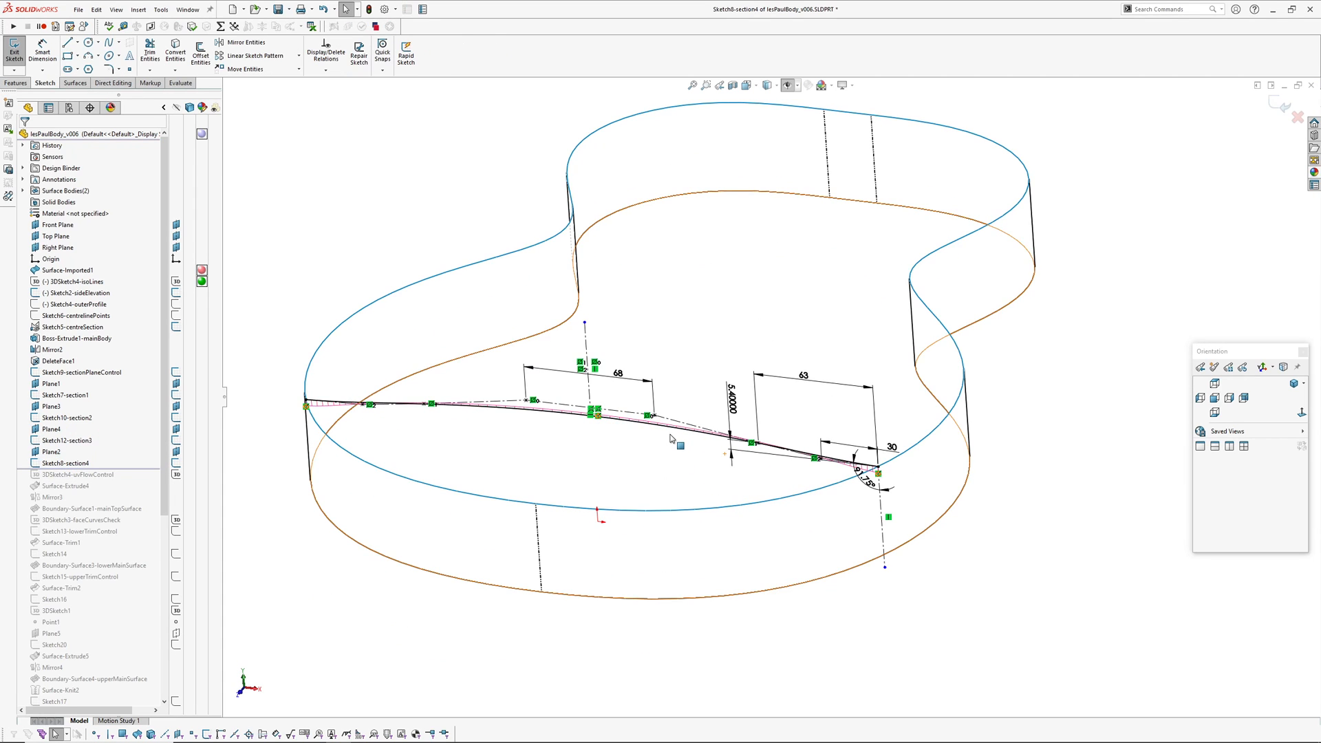
{"action": "left_click", "coordinate": [674, 438]}
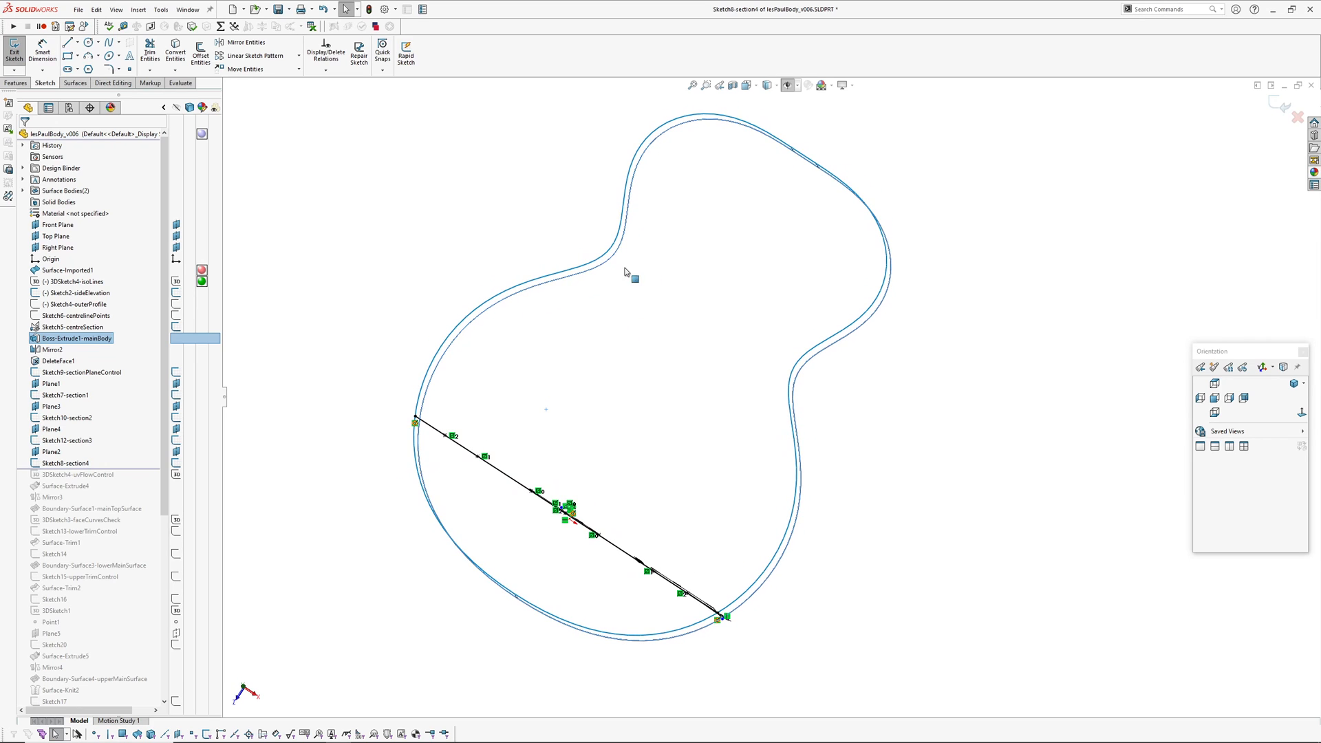
{"action": "mouse_move", "coordinate": [673, 298]}
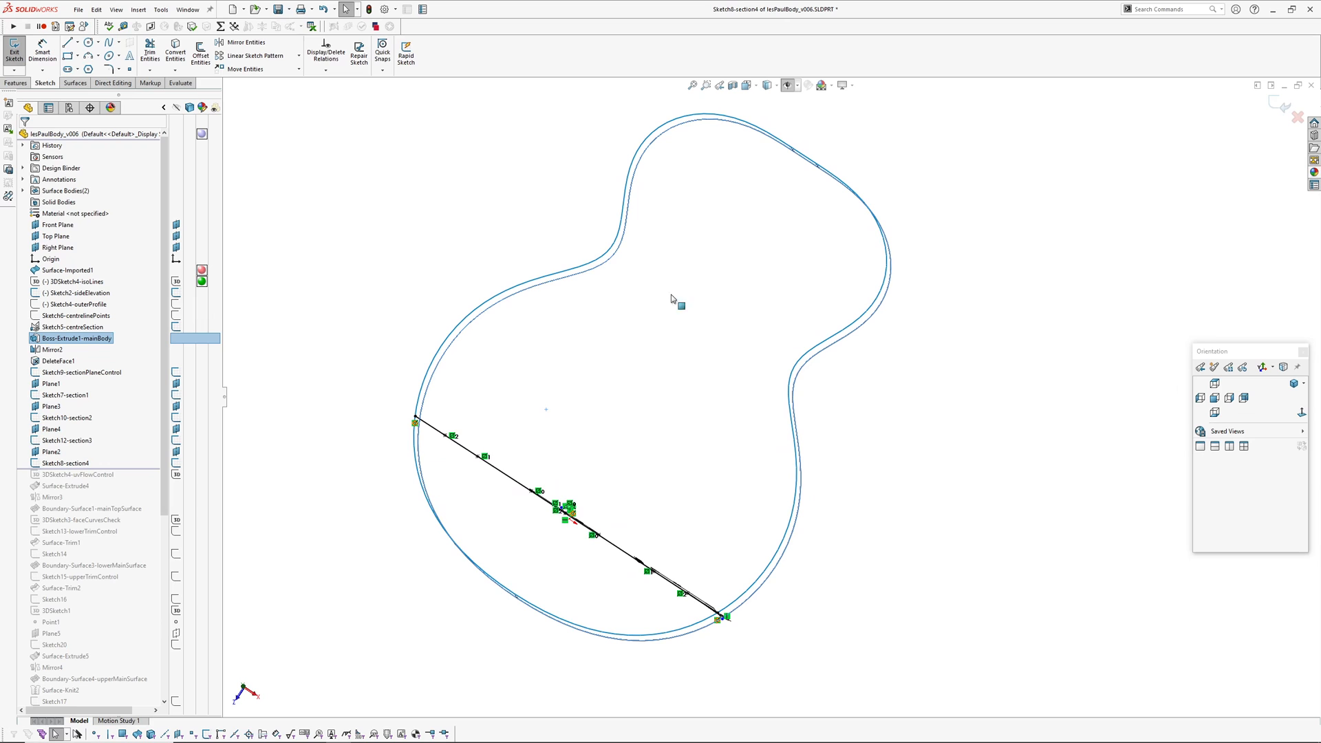
{"action": "mouse_move", "coordinate": [847, 355]}
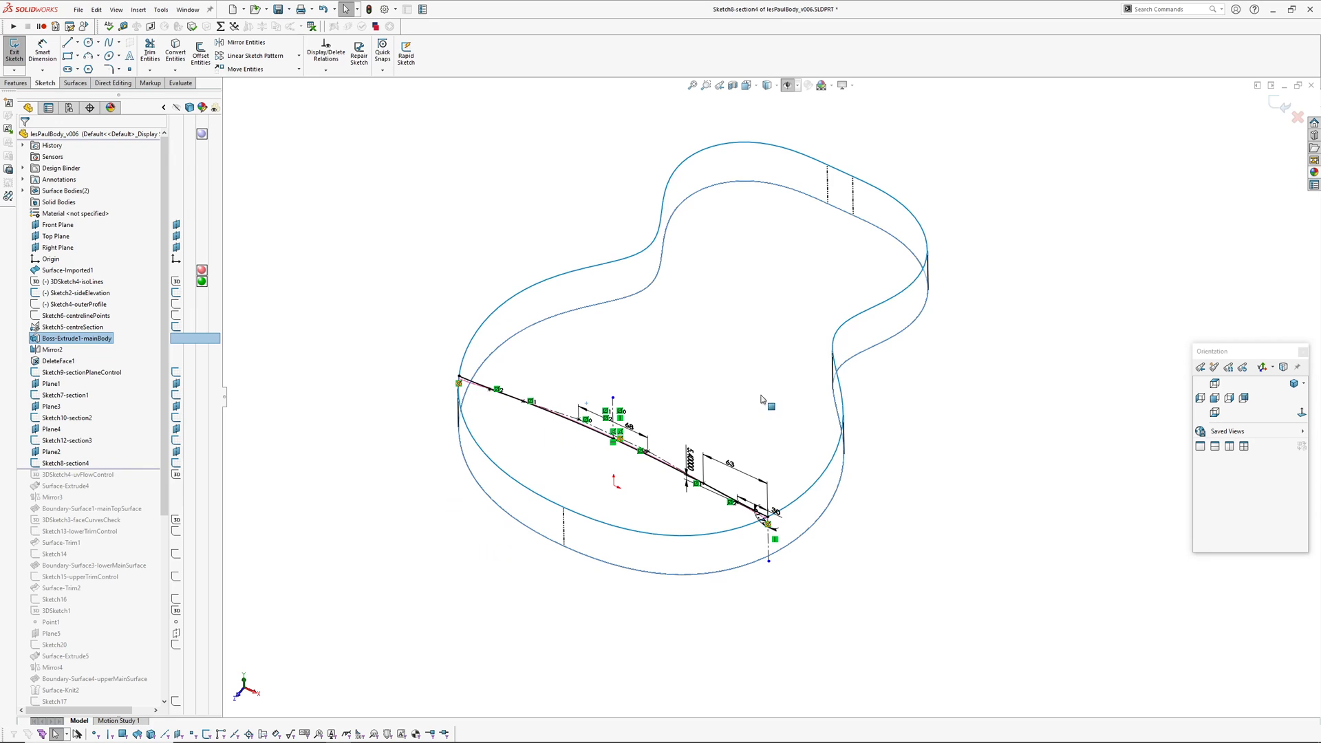
{"action": "left_click", "coordinate": [14, 50]}
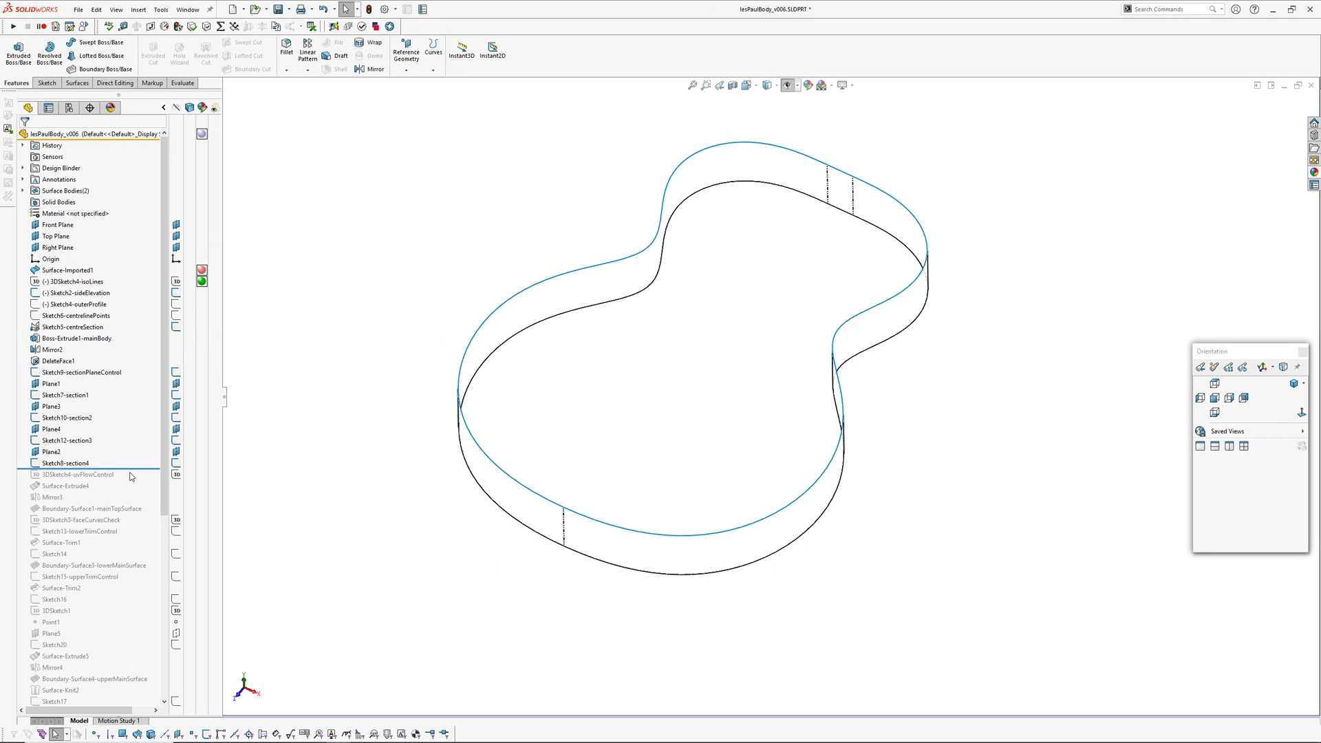
{"action": "left_click", "coordinate": [80, 474]}
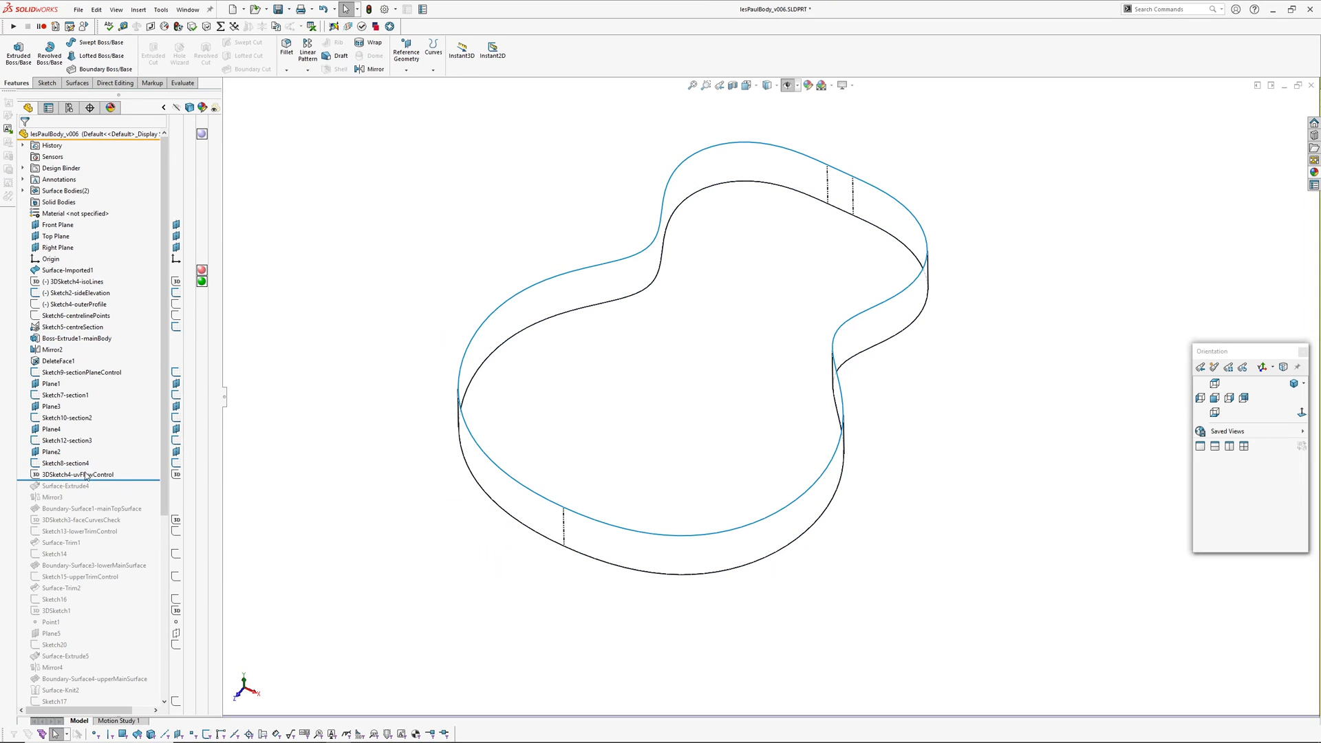
Preview Boundary-Surface1-mainTopSurface with zebra stripes off and a denser mesh, then cancel without changes.
{"action": "left_click", "coordinate": [82, 475]}
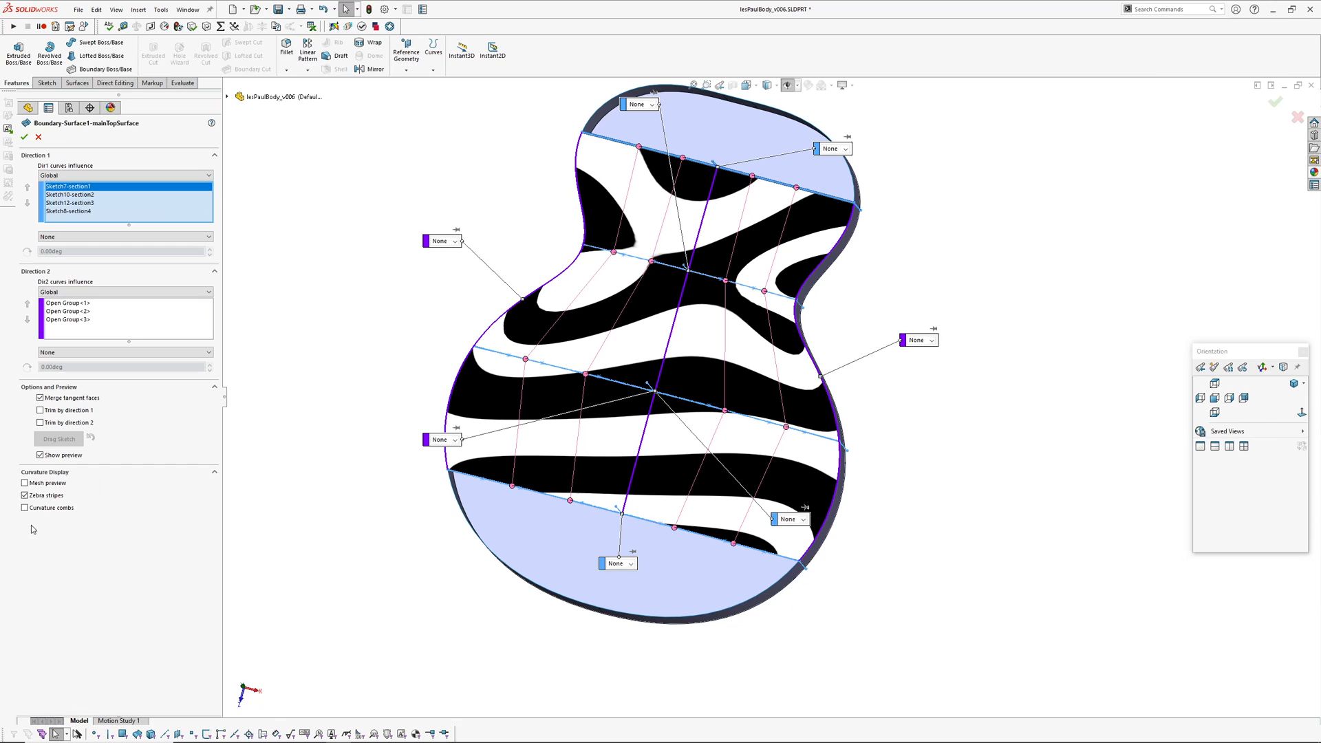
{"action": "left_click", "coordinate": [25, 493]}
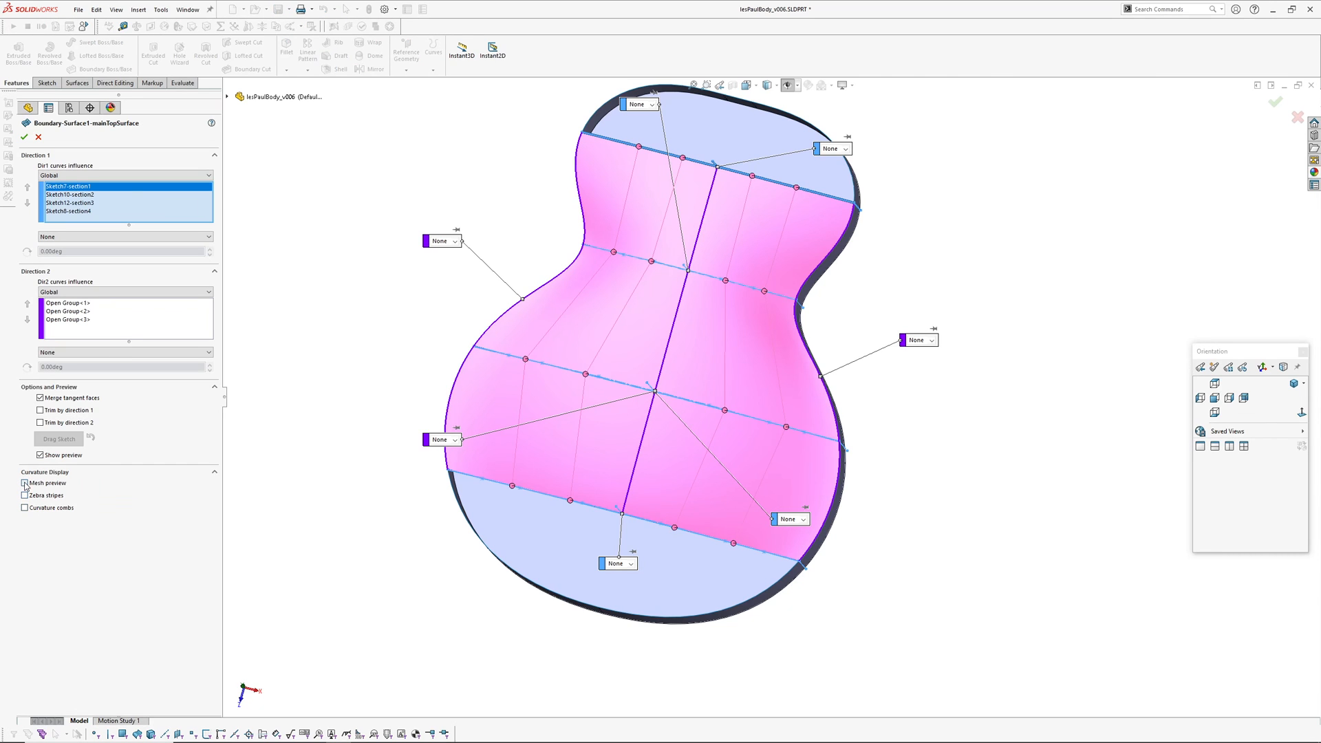
{"action": "left_click", "coordinate": [25, 483]}
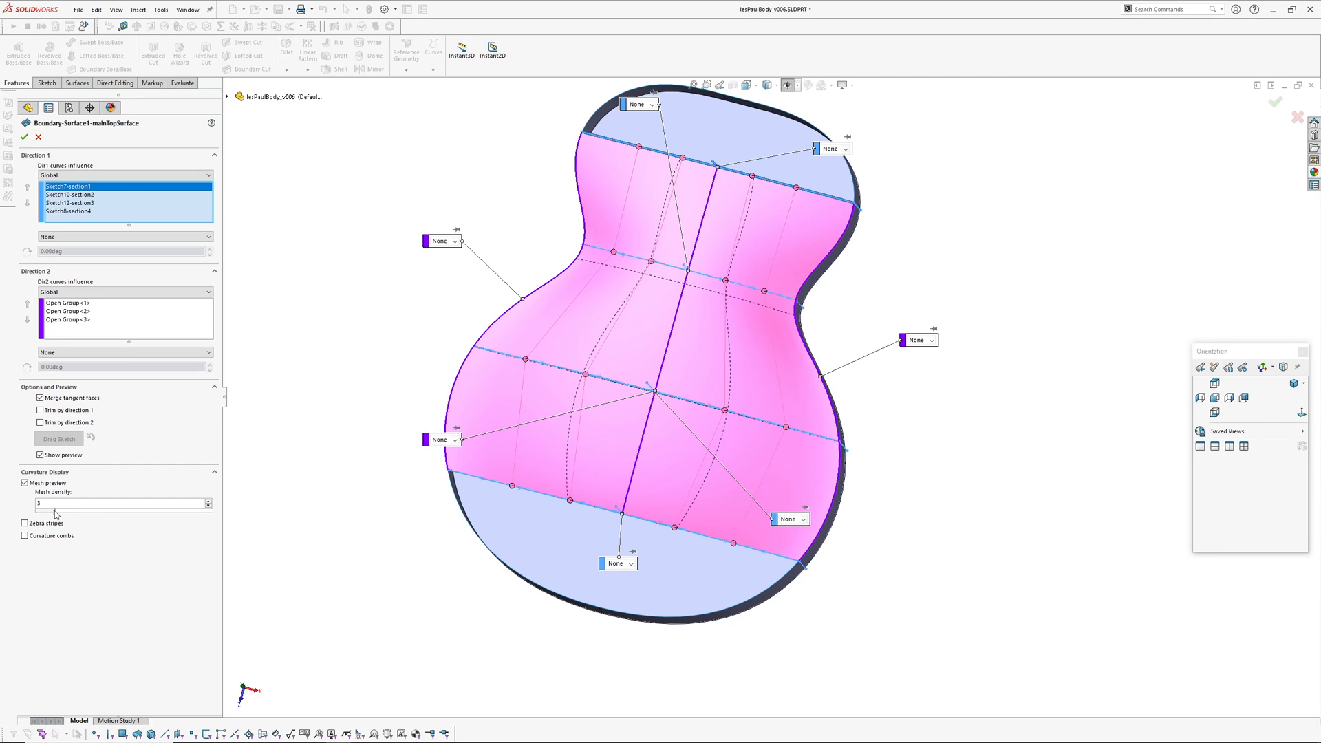
{"action": "left_click_drag", "start_coordinate": [55, 512], "coordinate": [110, 511]}
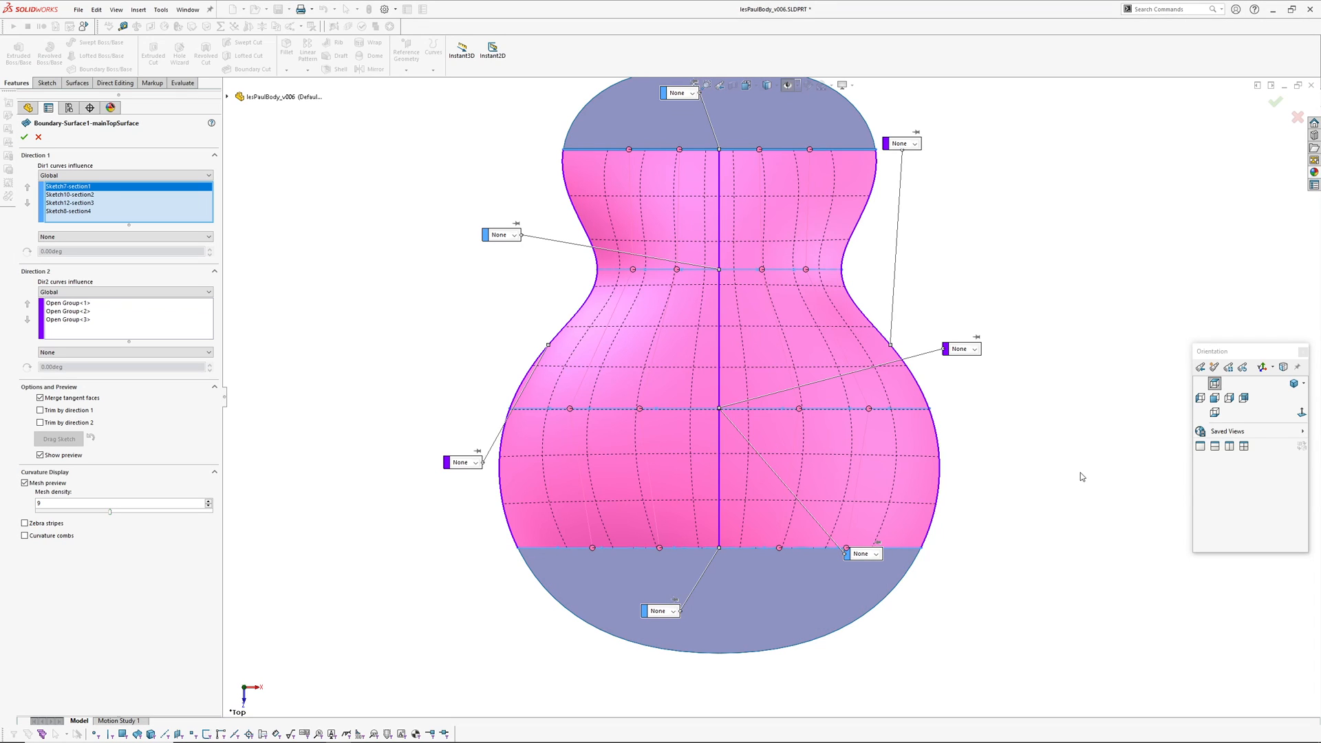
{"action": "left_click", "coordinate": [67, 303]}
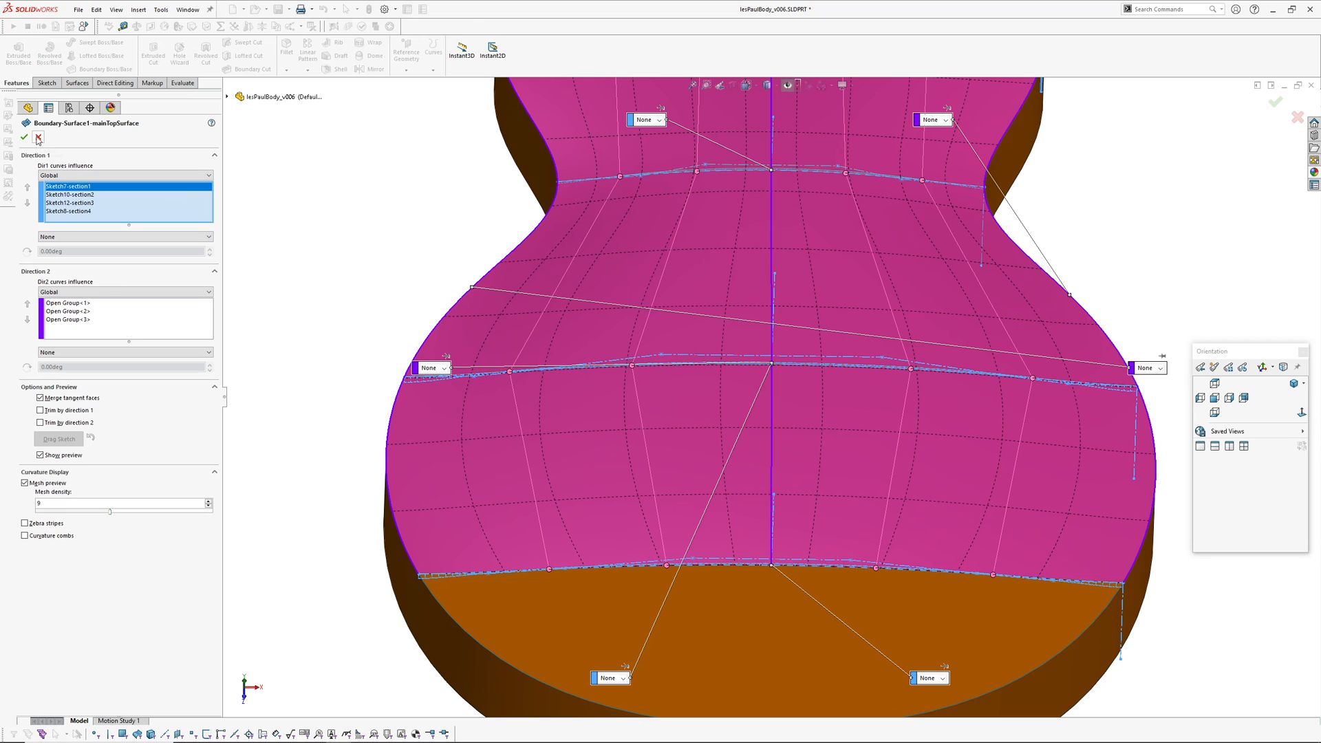
{"action": "left_click", "coordinate": [24, 136]}
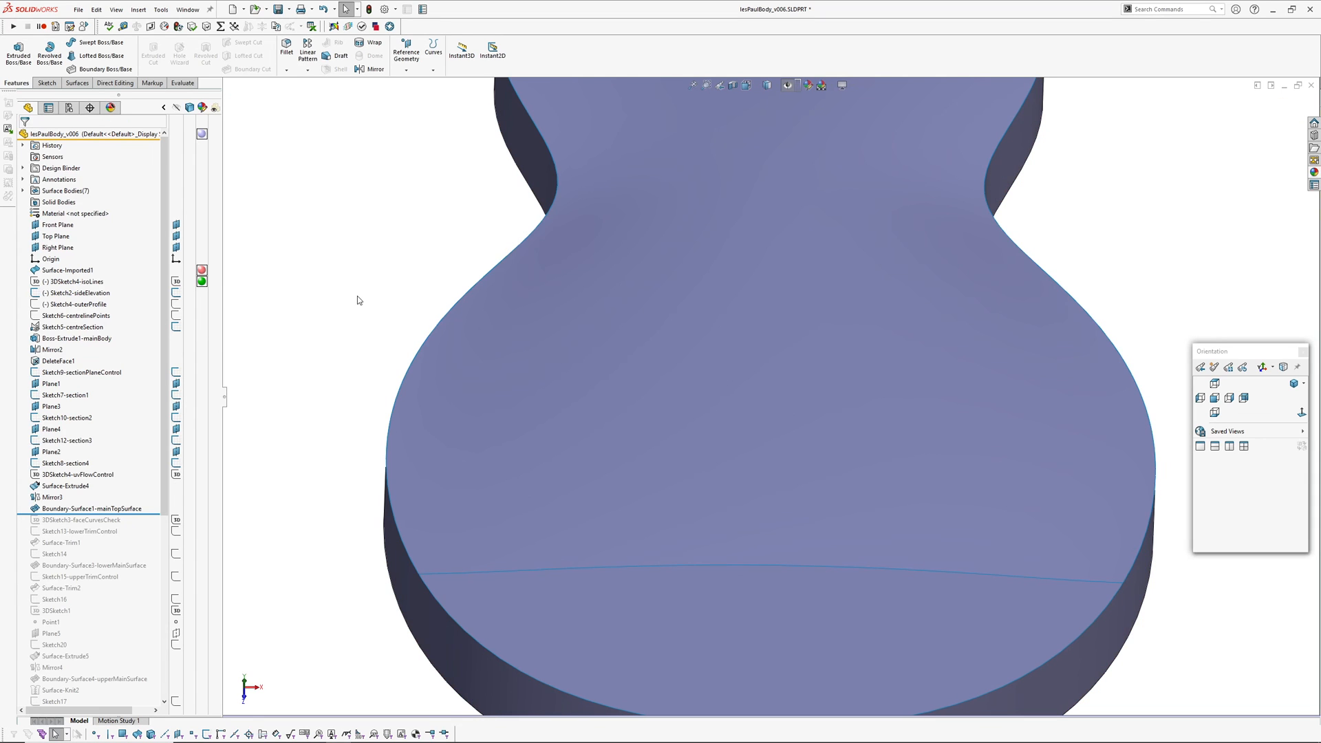
Inspect 3DSketch4-uvFlowControl and Surface-Extrude4, leaving history rolled to after Surface-Extrude4.
{"action": "left_click", "coordinate": [81, 475]}
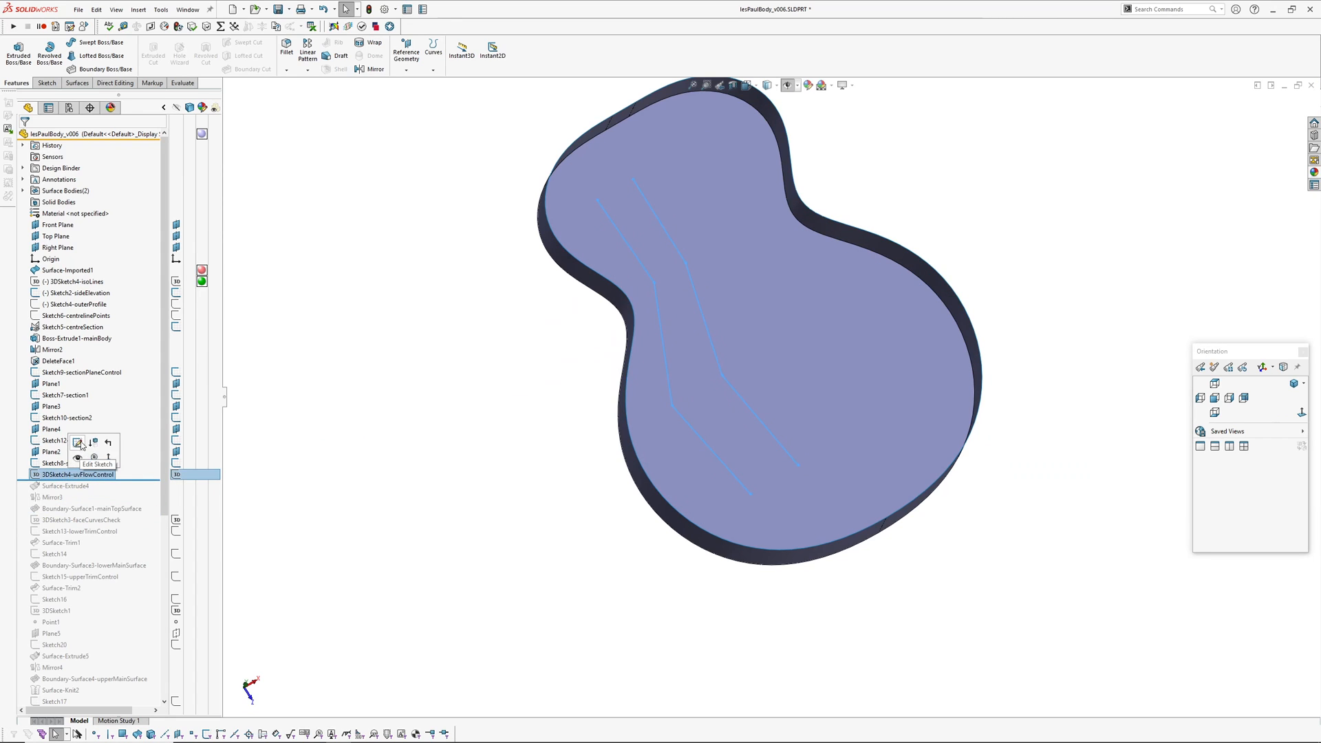
{"action": "left_click", "coordinate": [97, 463]}
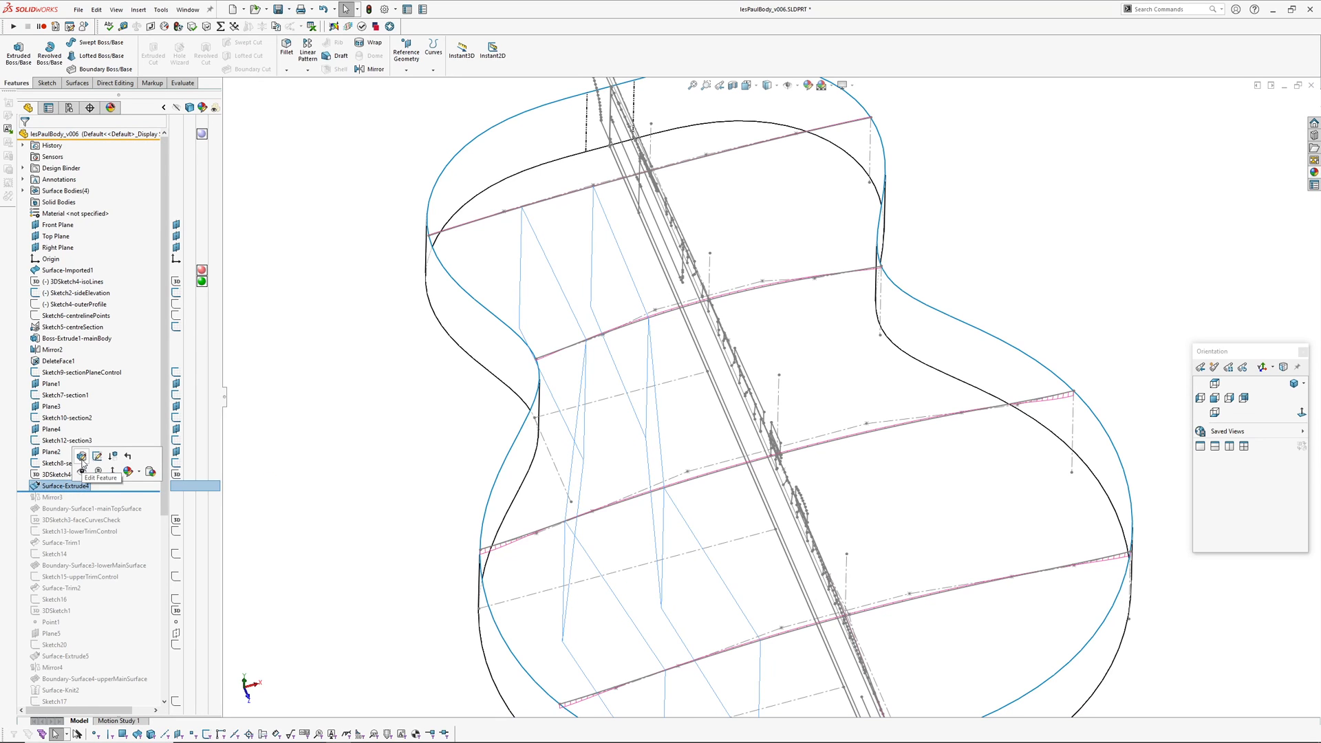
{"action": "left_click", "coordinate": [81, 455]}
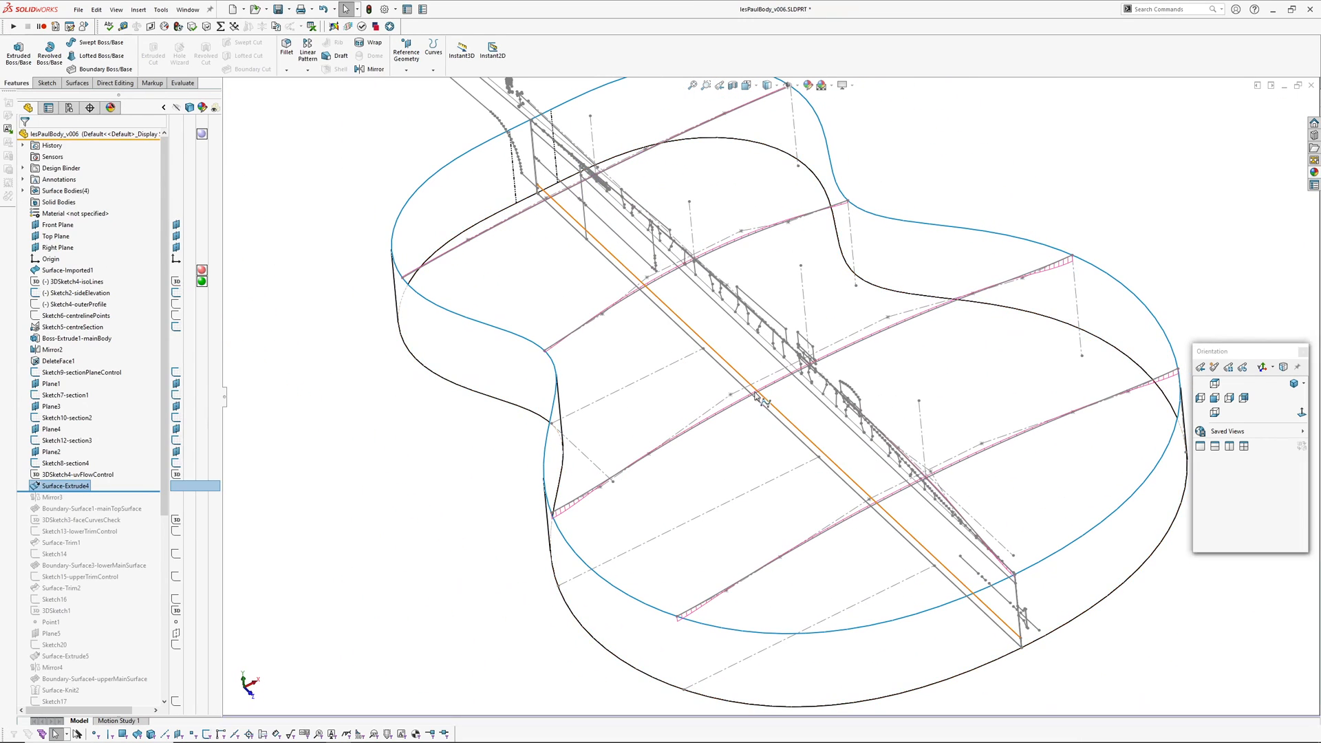
{"action": "left_click", "coordinate": [78, 474]}
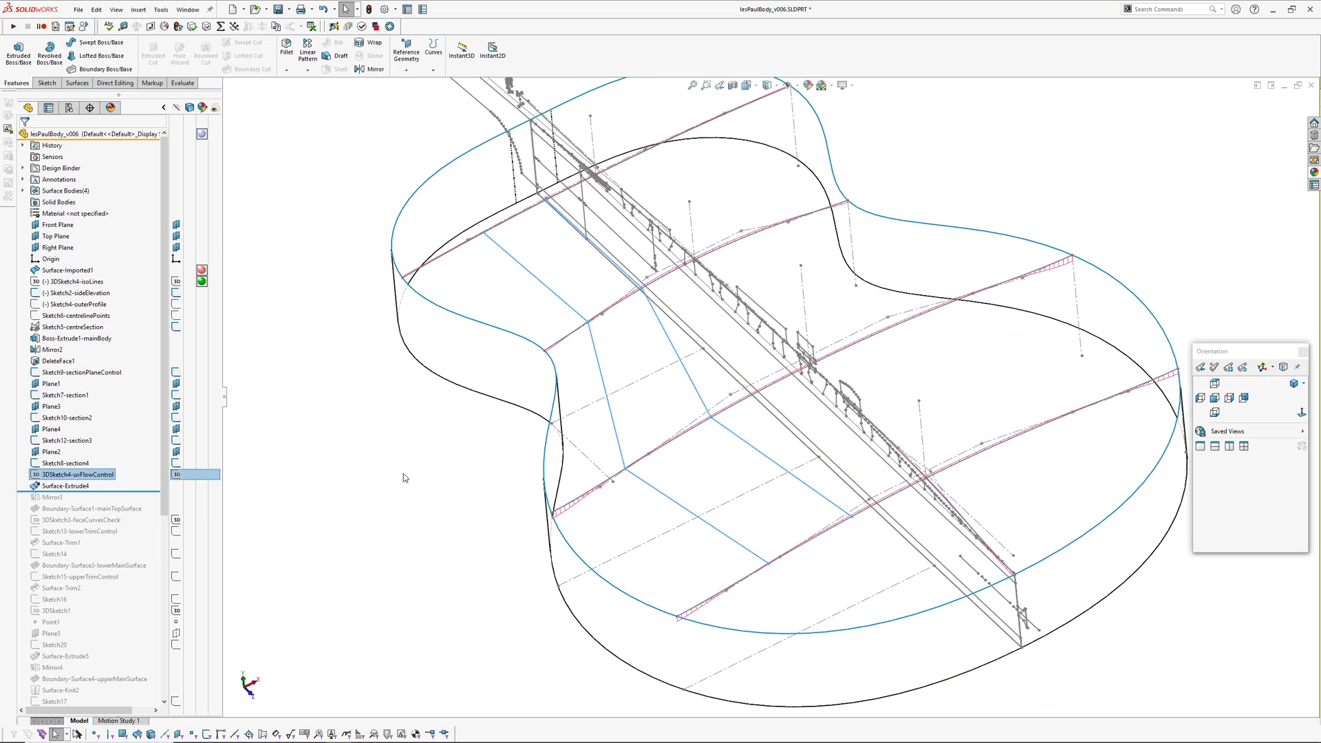
{"action": "left_click", "coordinate": [66, 486]}
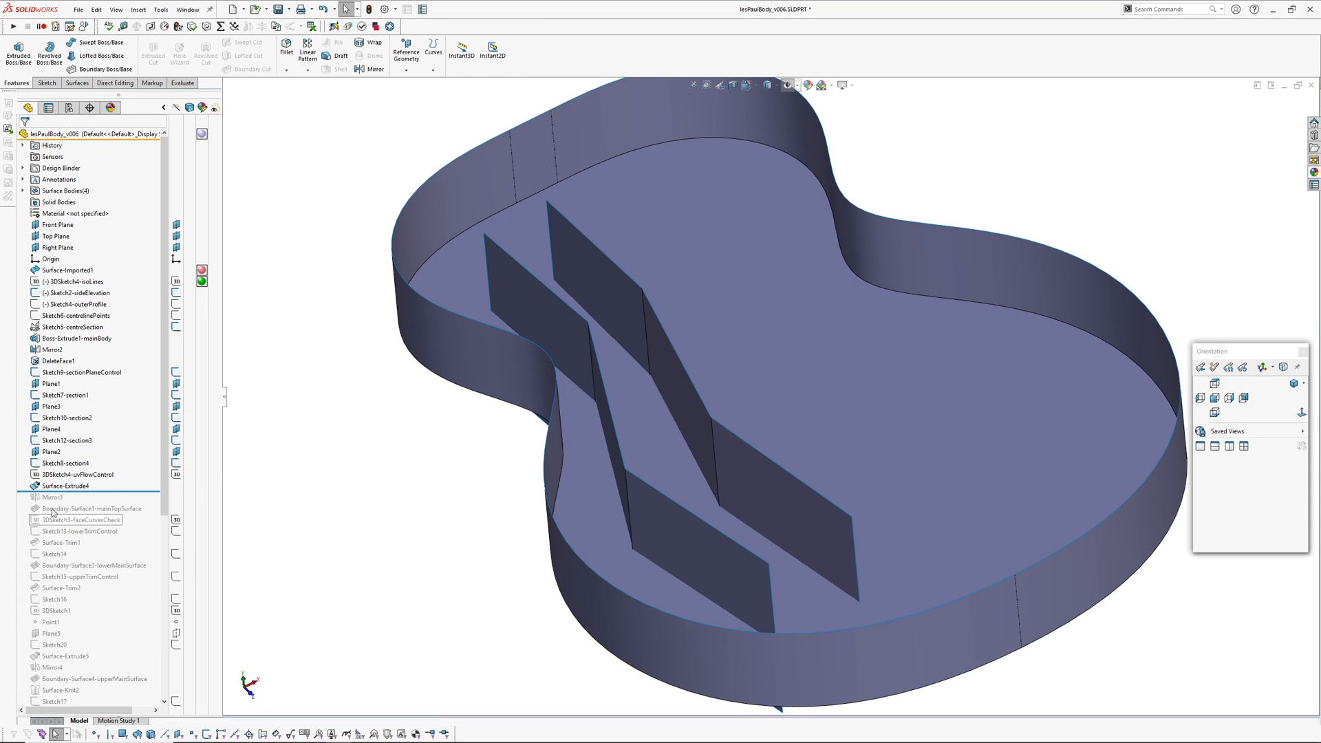
Roll forward past Mirror3 and the main top boundary surface, then open the surface definition.
{"action": "left_click", "coordinate": [53, 497]}
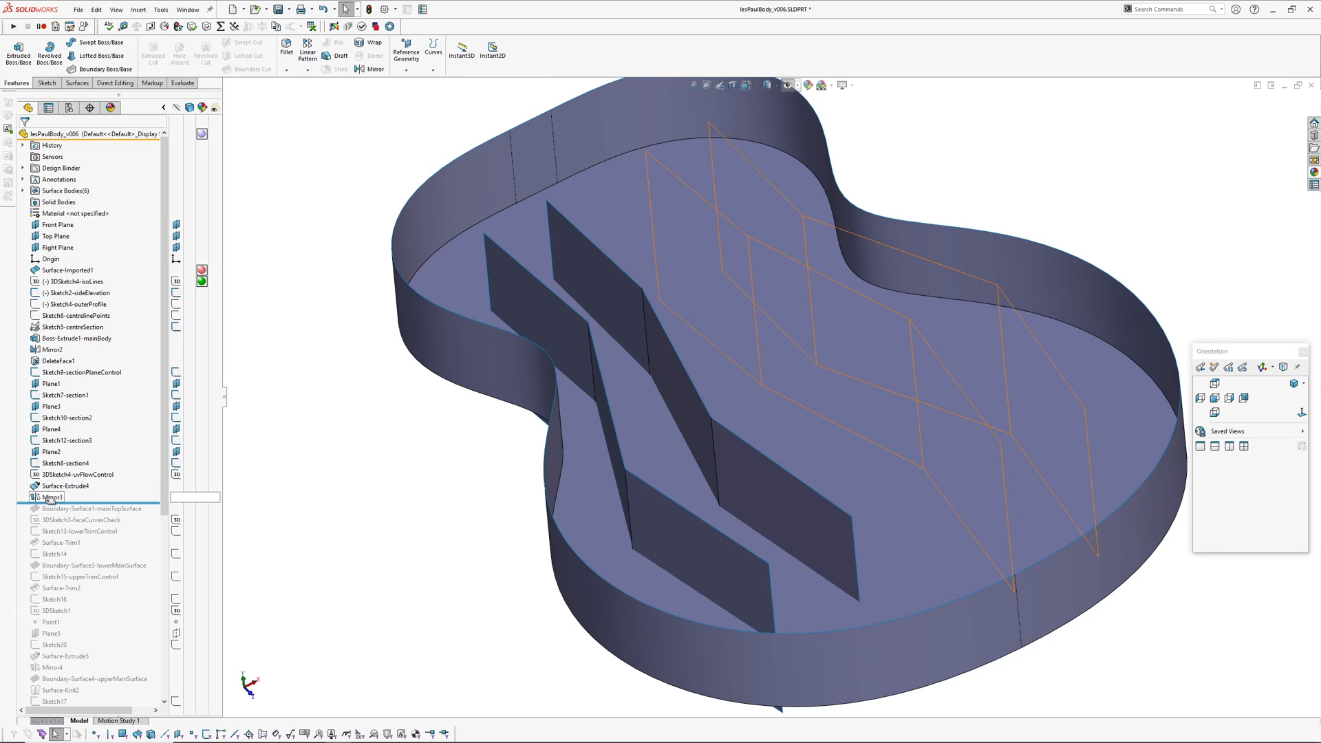
{"action": "left_click", "coordinate": [55, 497]}
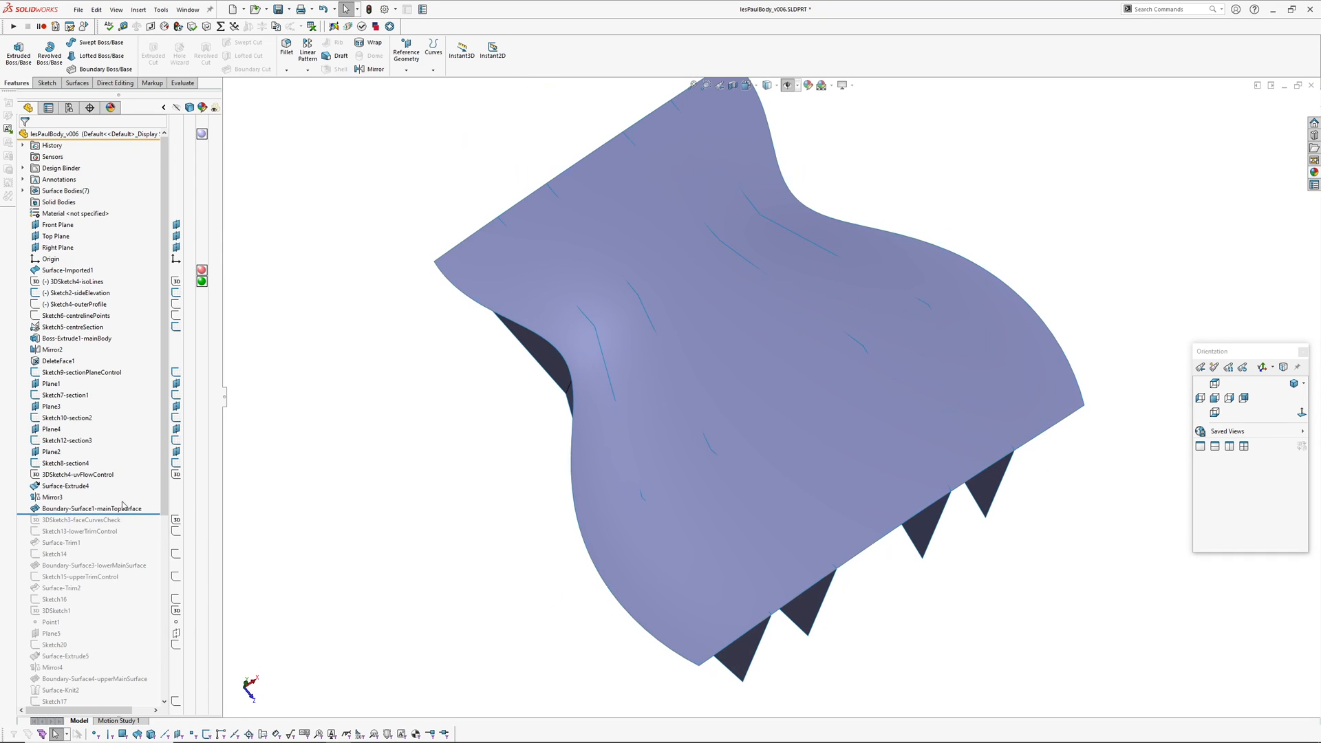
{"action": "left_click", "coordinate": [91, 507]}
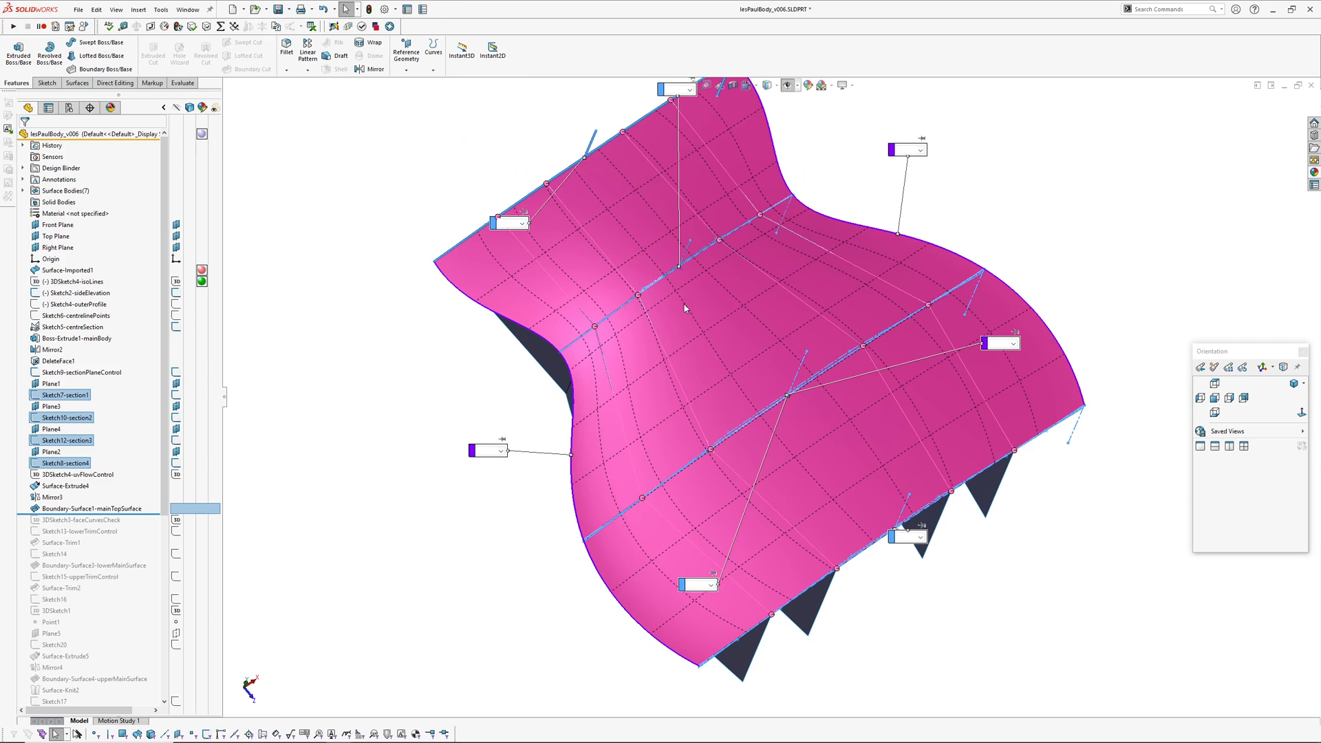
{"action": "double_click", "coordinate": [88, 507]}
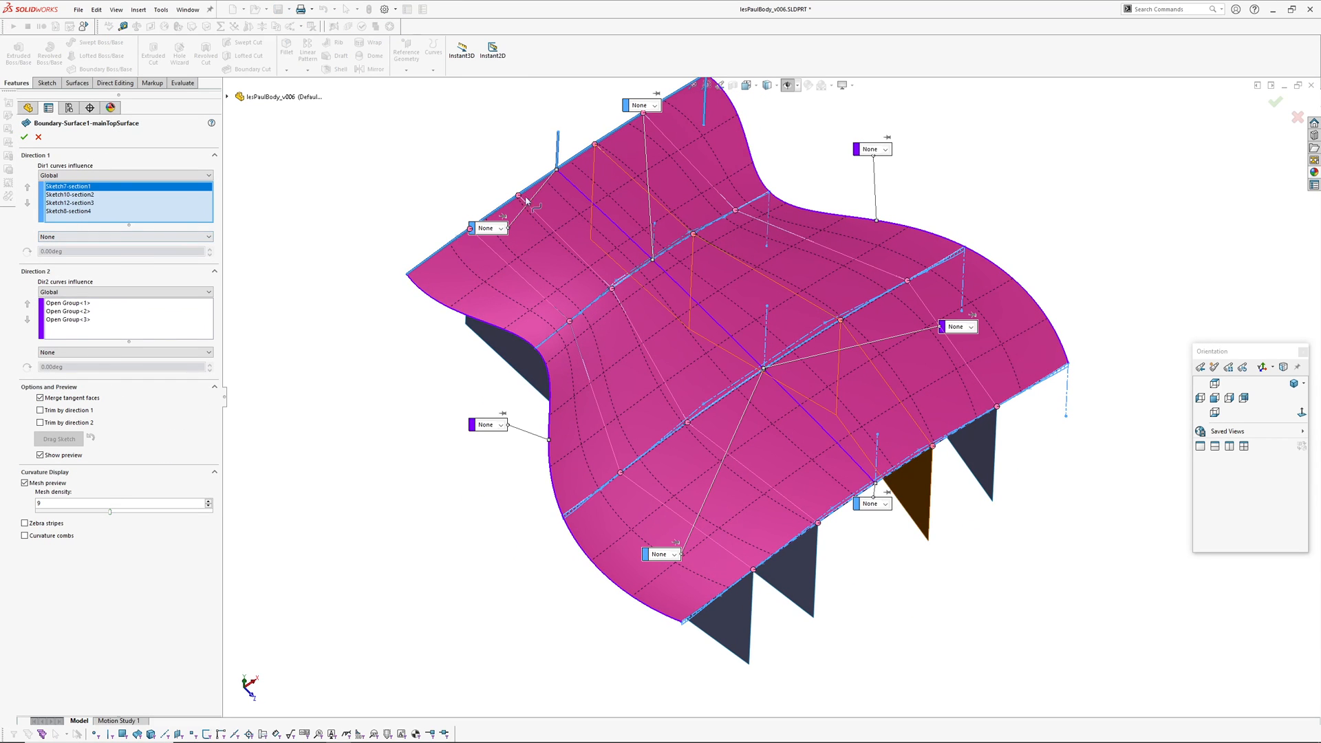
{"action": "right_click", "coordinate": [527, 201]}
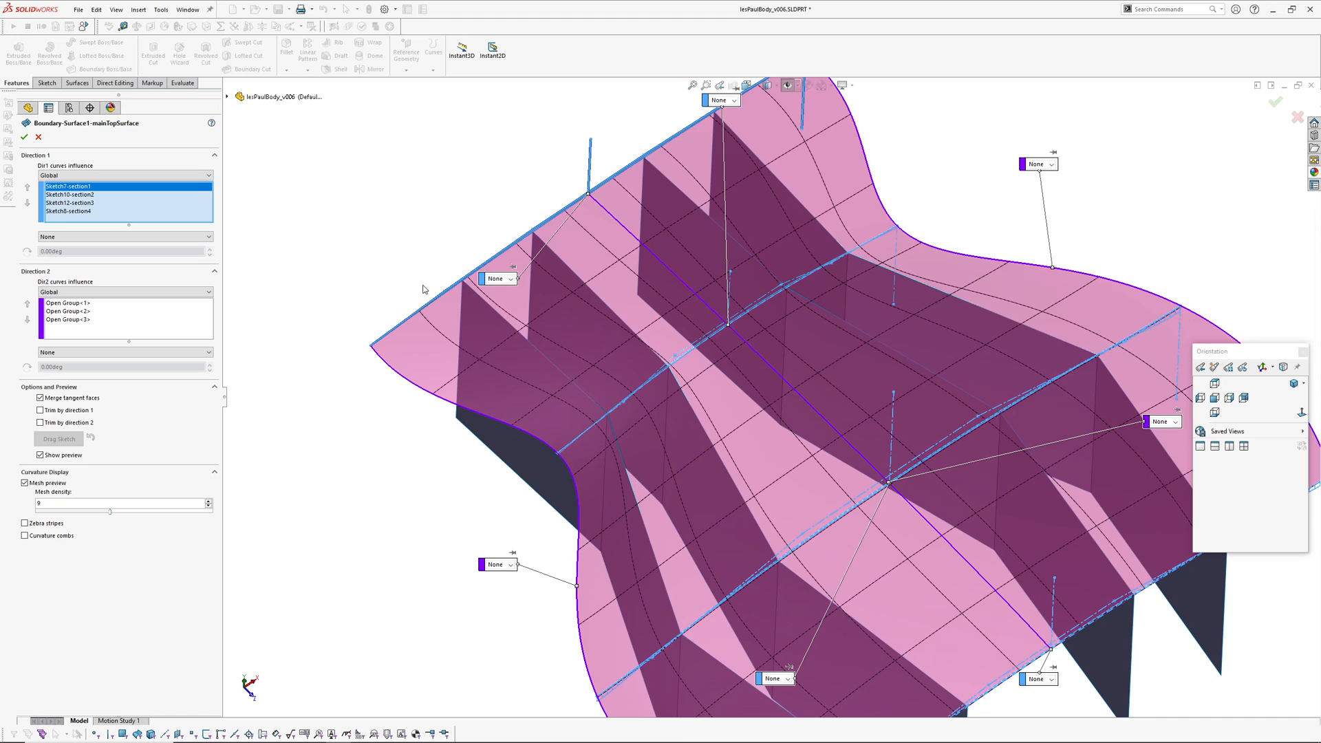
{"action": "right_click", "coordinate": [490, 266]}
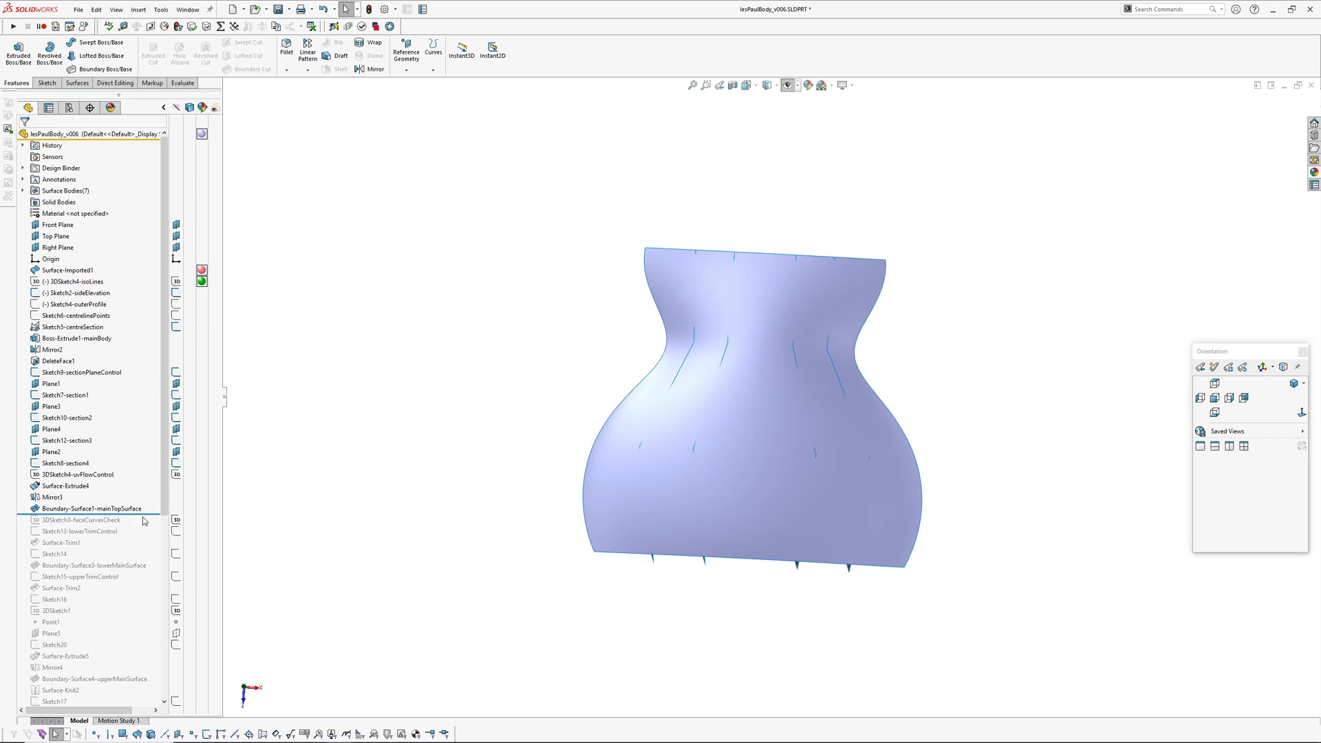
{"action": "left_click", "coordinate": [80, 520]}
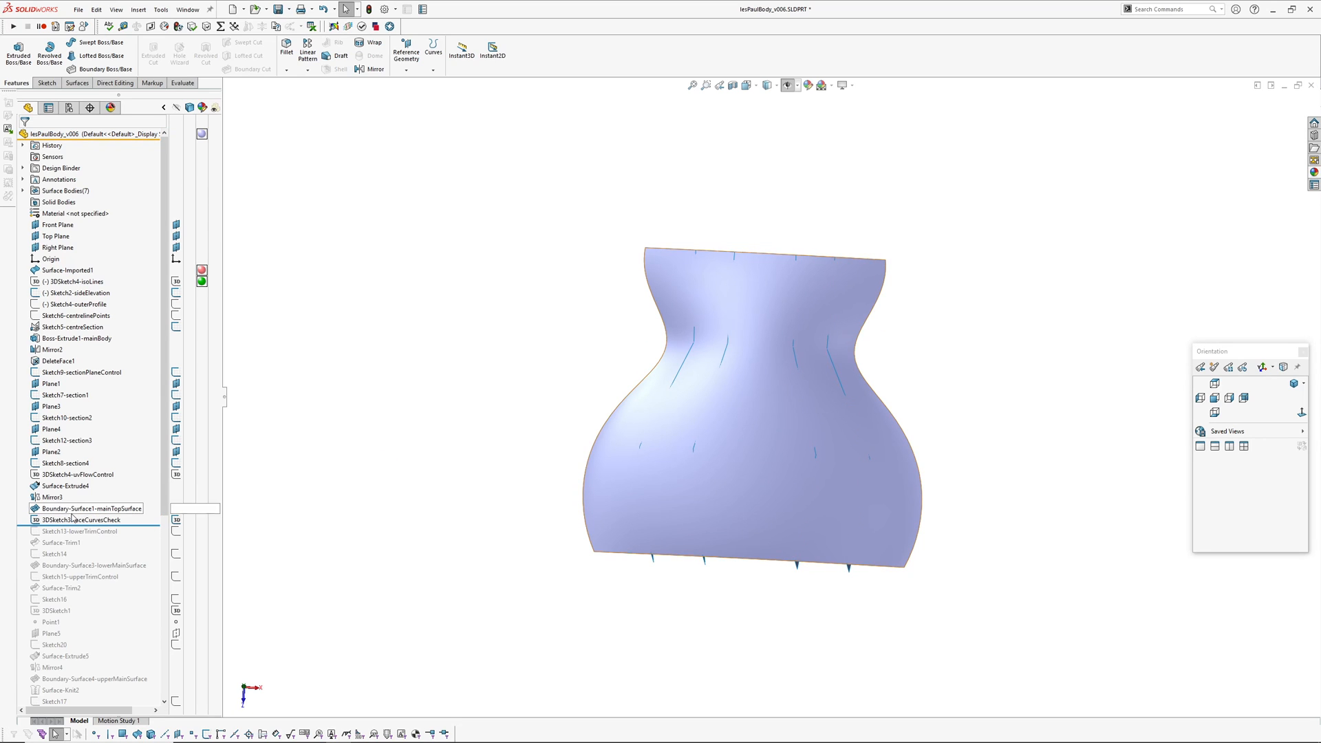
Hide the extruded strips and start Face Curves on the carved top surface.
{"action": "left_click", "coordinate": [84, 520]}
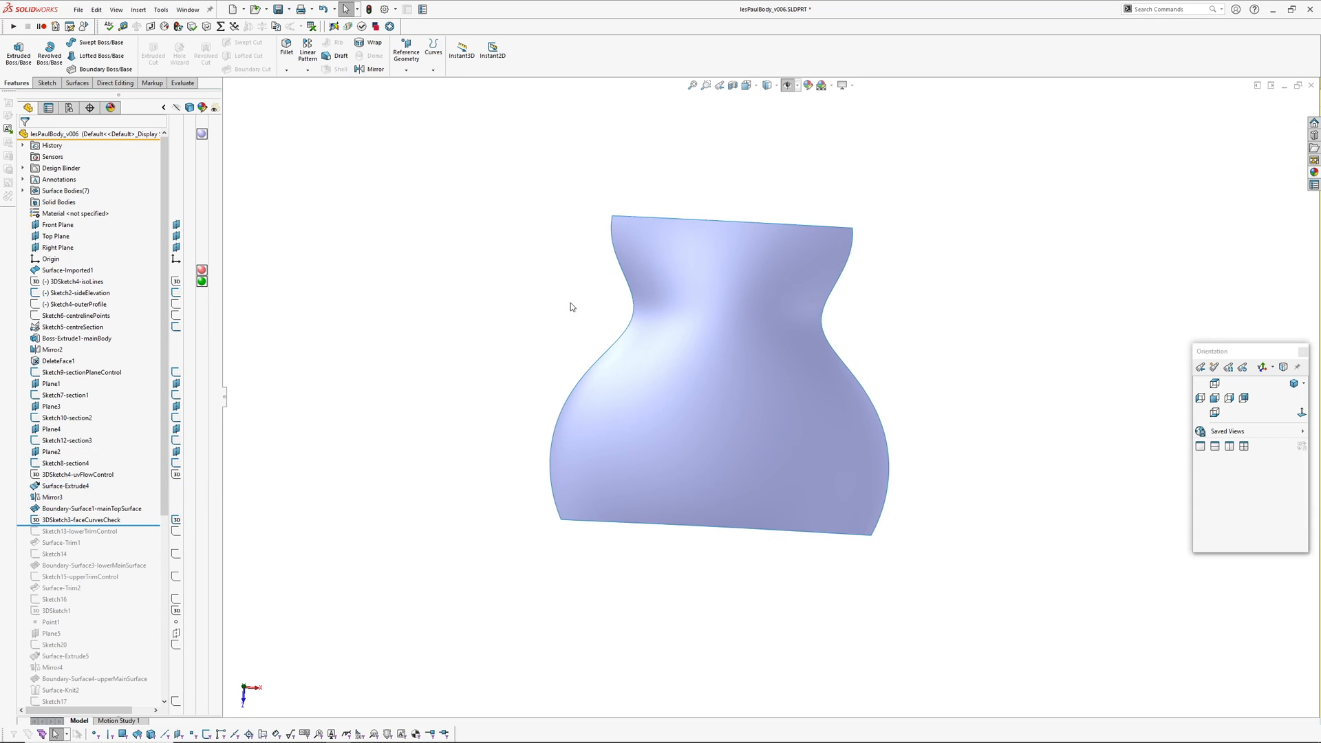
{"action": "left_click_drag", "start_coordinate": [571, 307], "coordinate": [663, 390]}
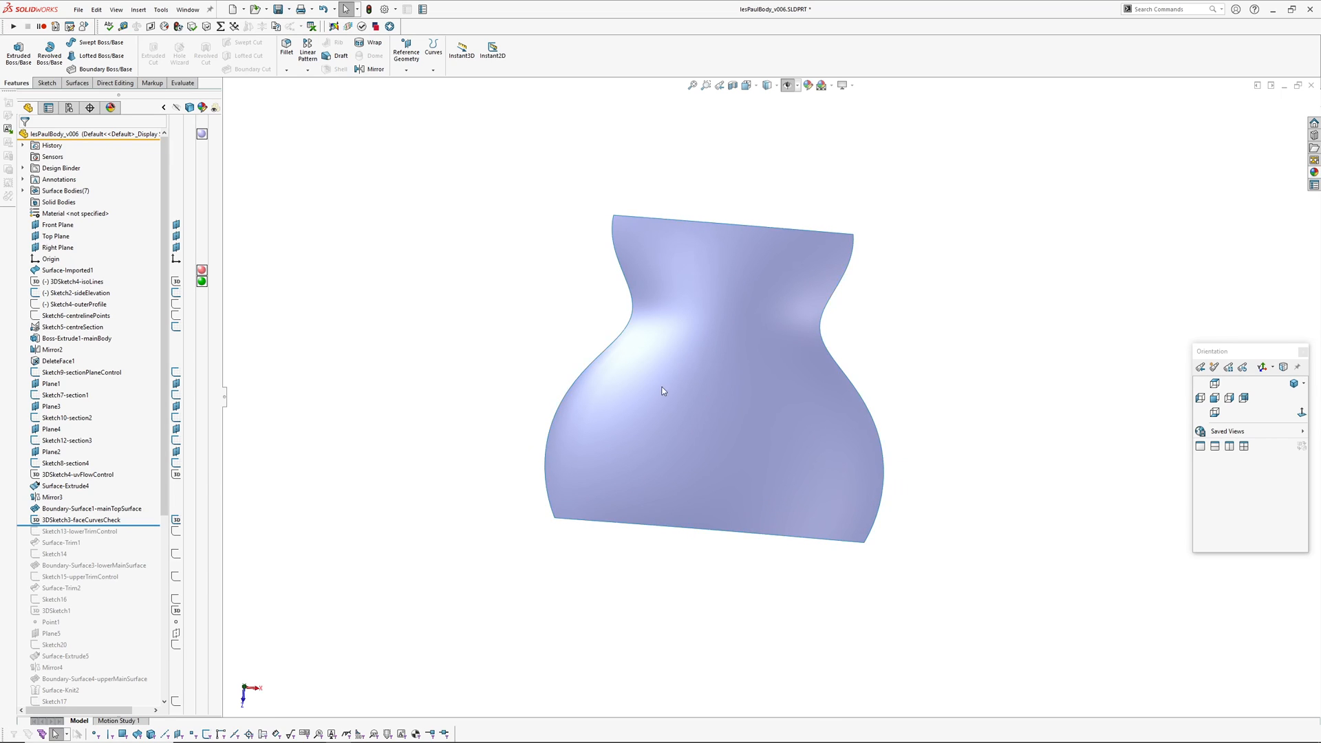
{"action": "mouse_move", "coordinate": [402, 389]}
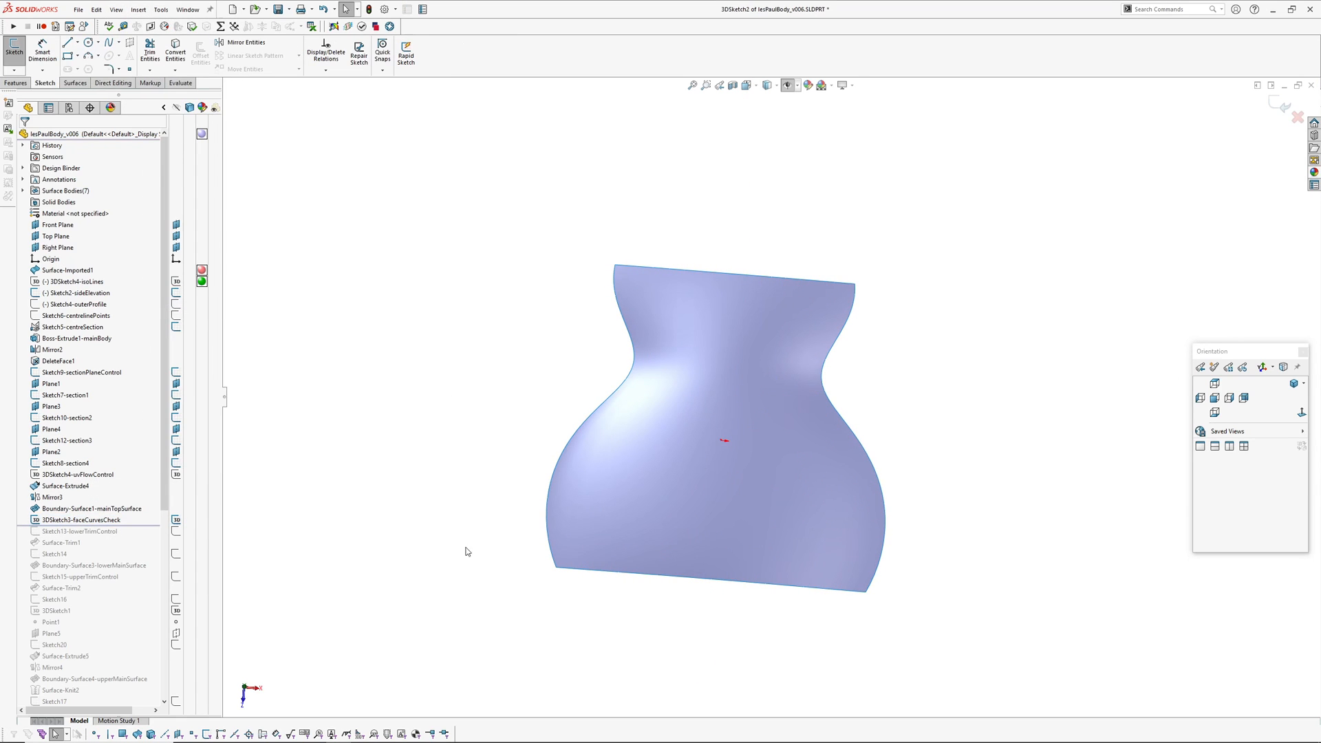
{"action": "left_click", "coordinate": [91, 508]}
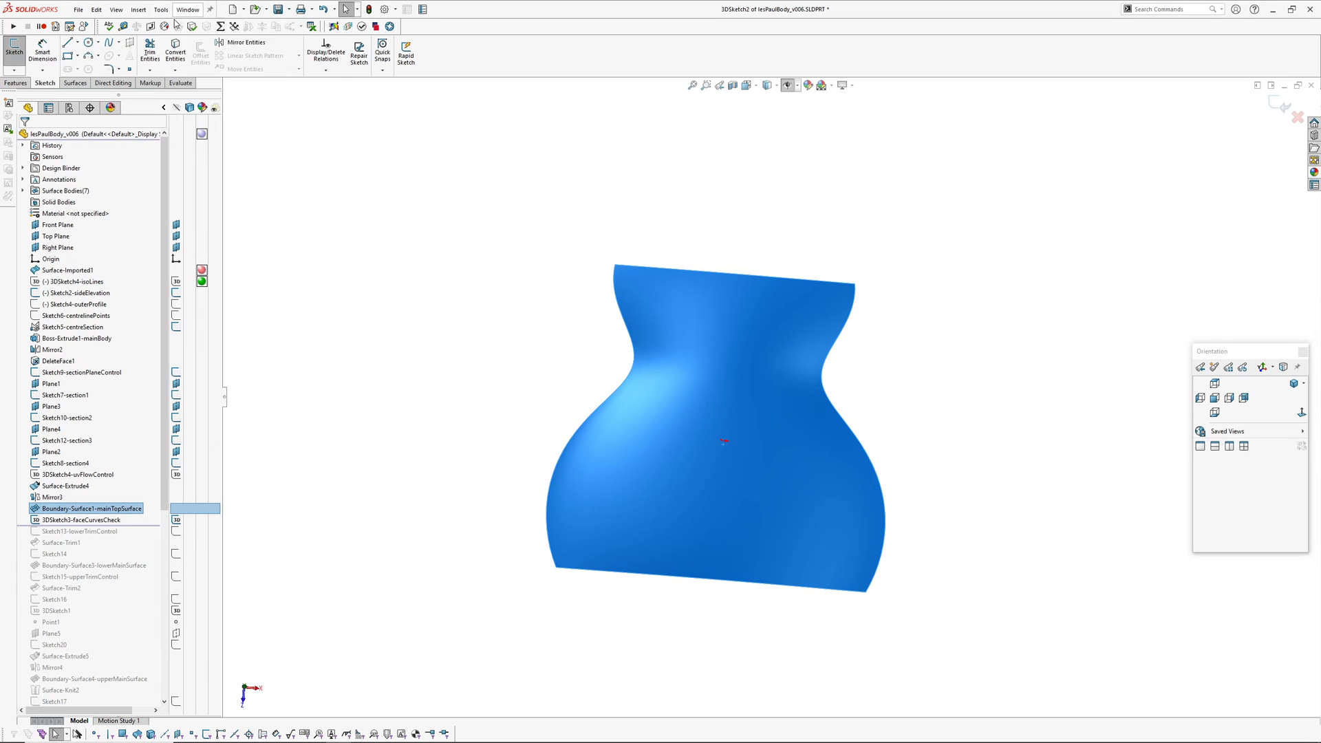
{"action": "left_click", "coordinate": [159, 10]}
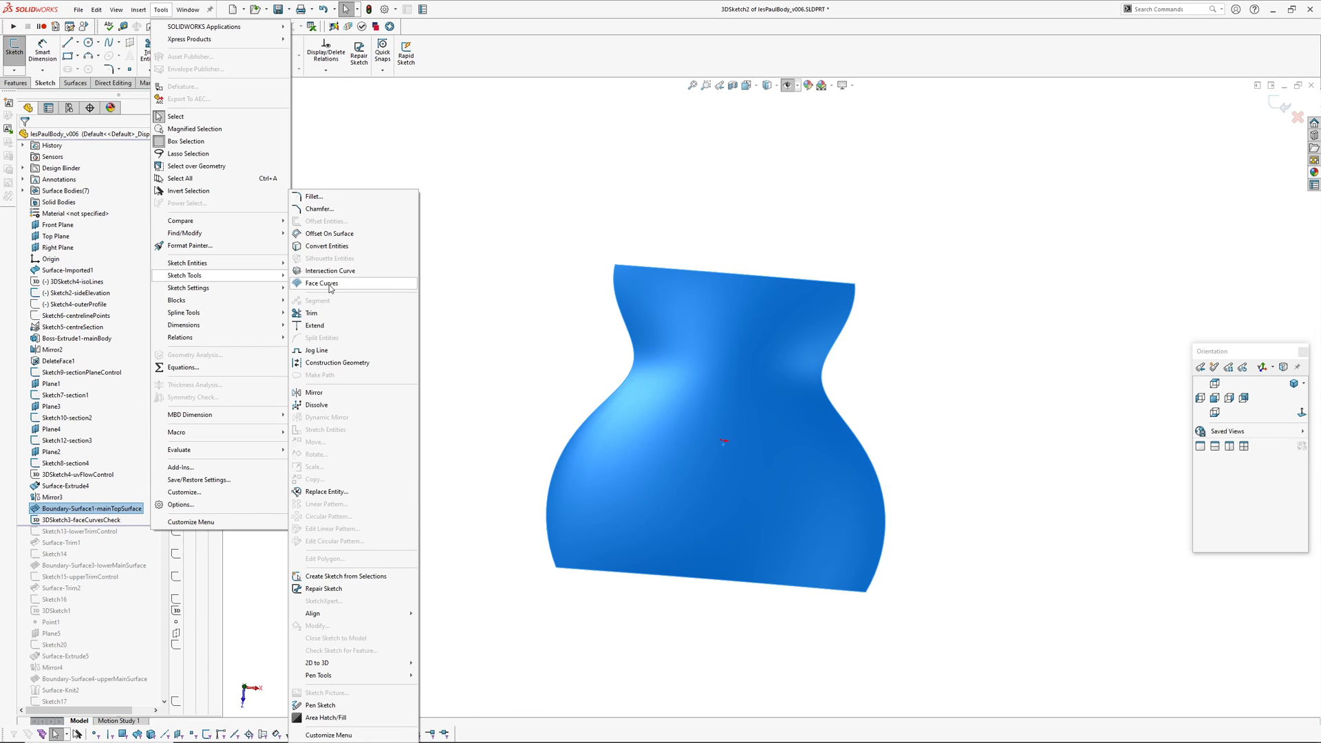
{"action": "left_click", "coordinate": [322, 284]}
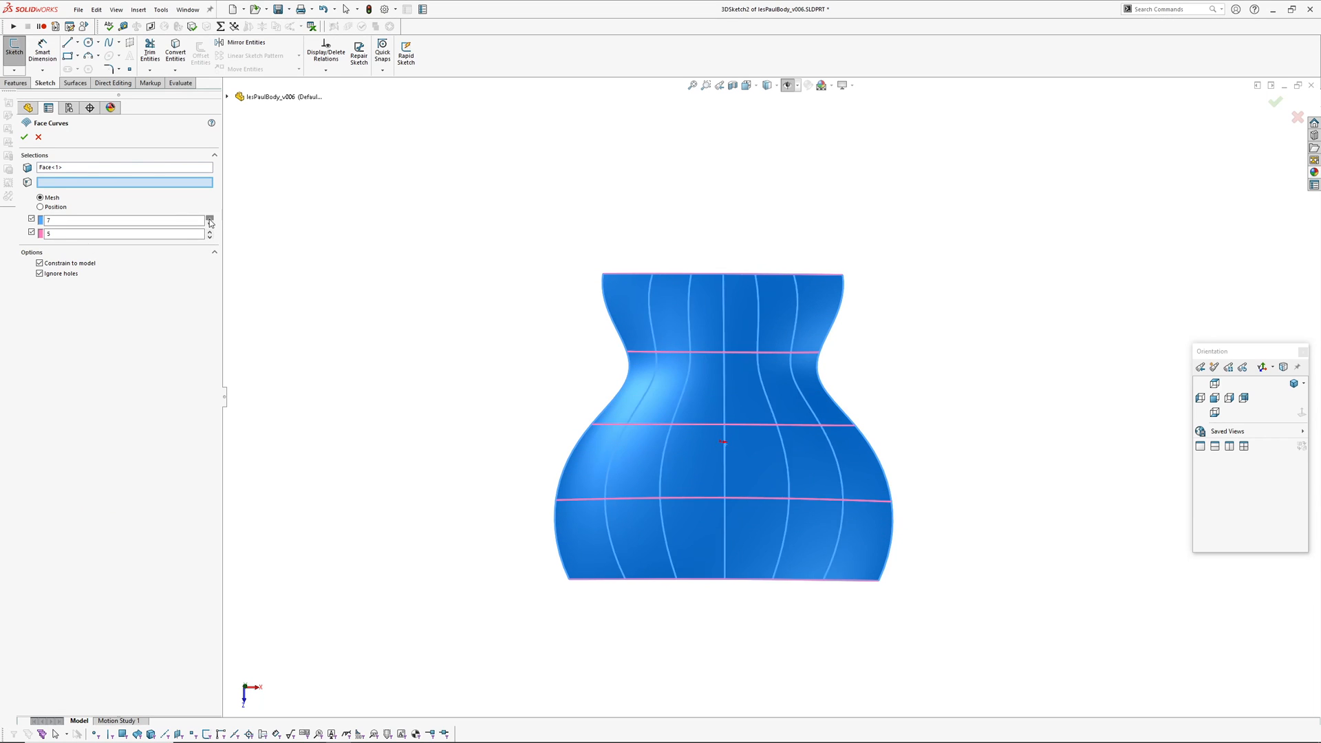
Set Direction 1 to 11 face curves and accept the grid.
{"action": "left_click", "coordinate": [209, 217]}
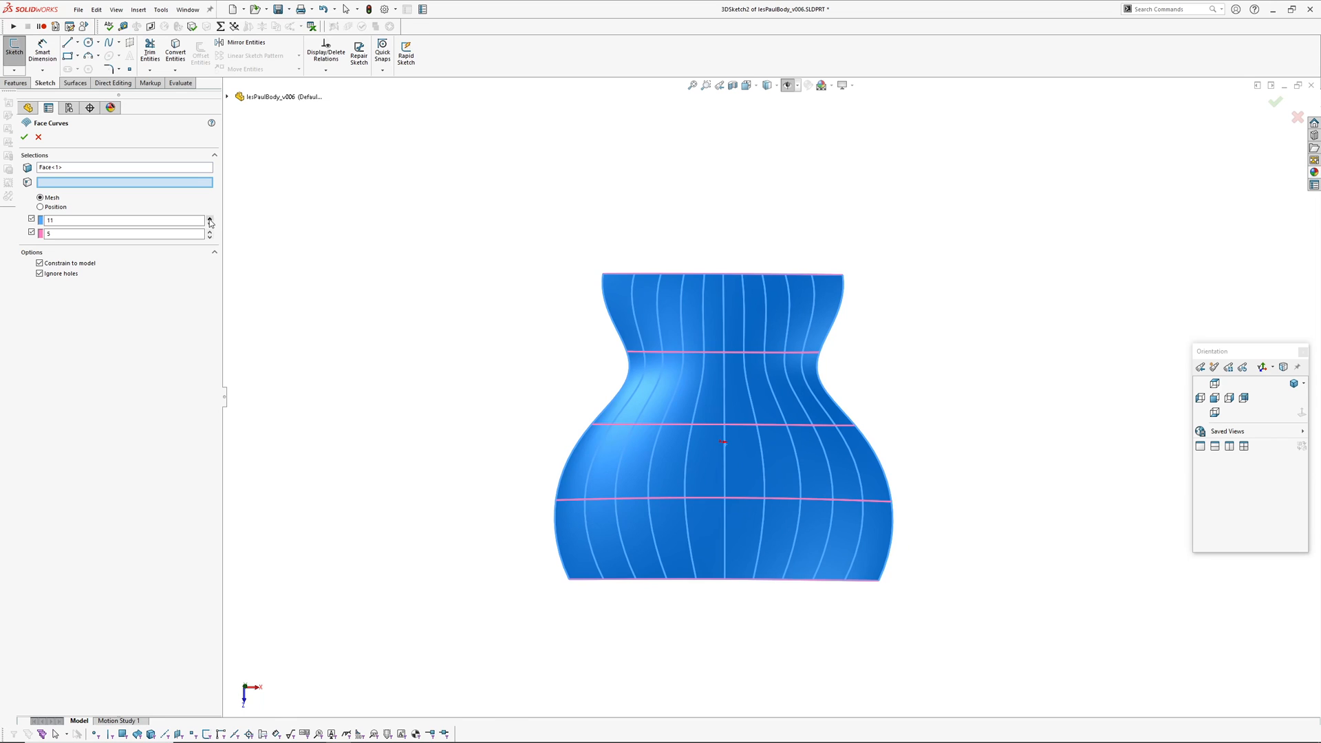
{"action": "left_click", "coordinate": [25, 137]}
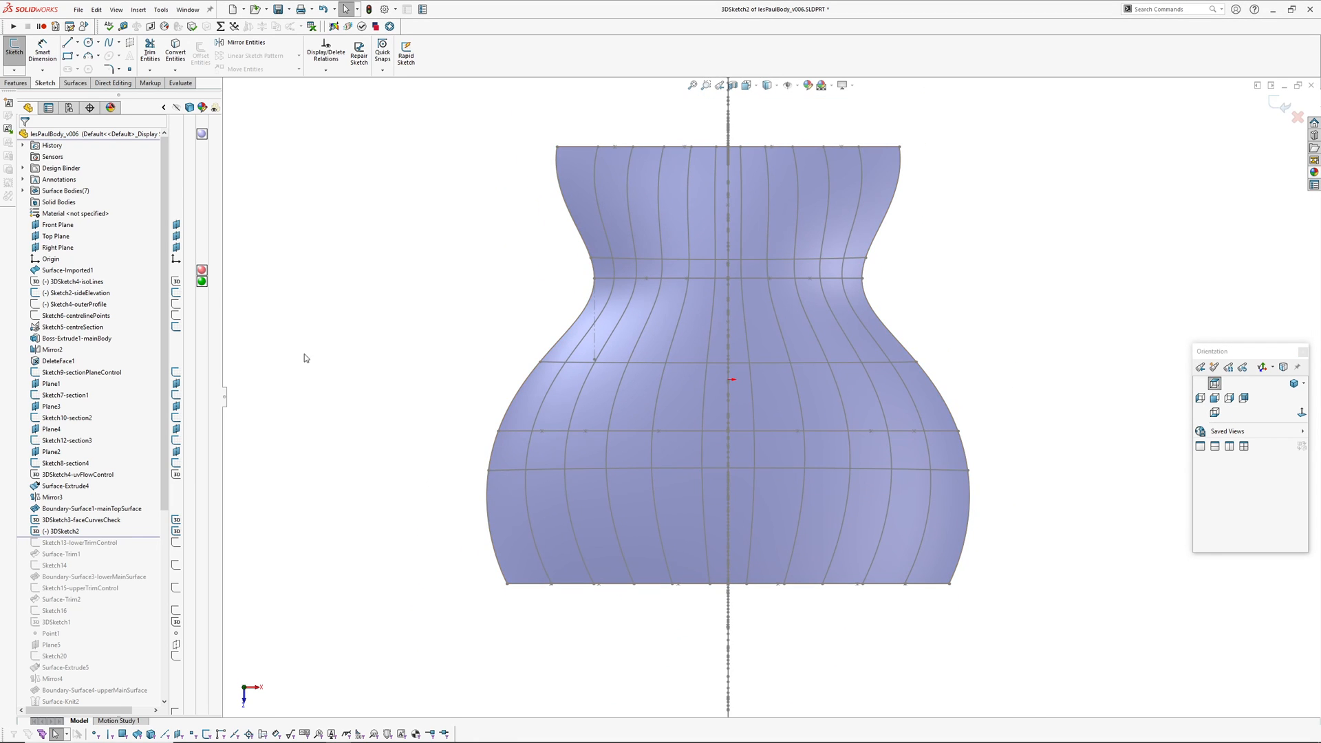
Show the 3DSketch4-uvFlowControl sketch with its 32 and 60 offsets over the face-curve grid.
{"action": "left_click", "coordinate": [80, 474]}
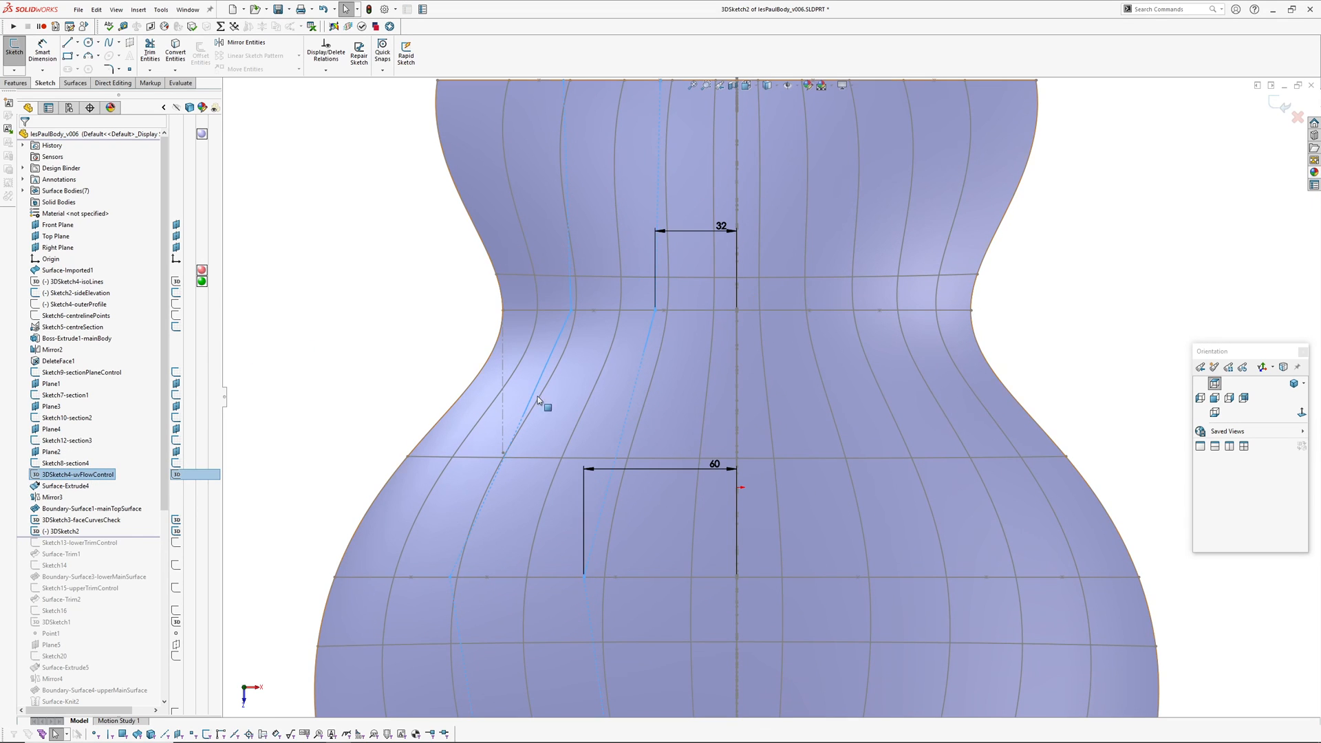
{"action": "mouse_move", "coordinate": [720, 235]}
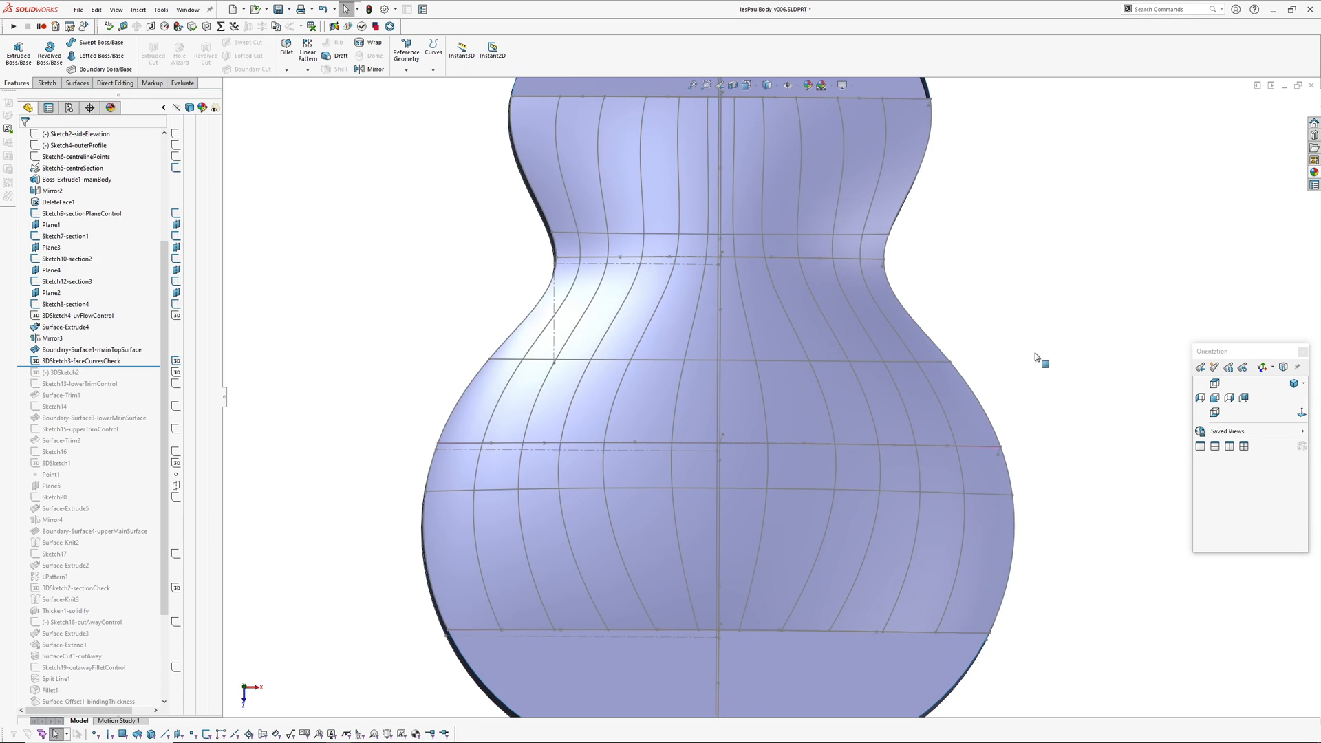
{"action": "mouse_move", "coordinate": [1083, 321]}
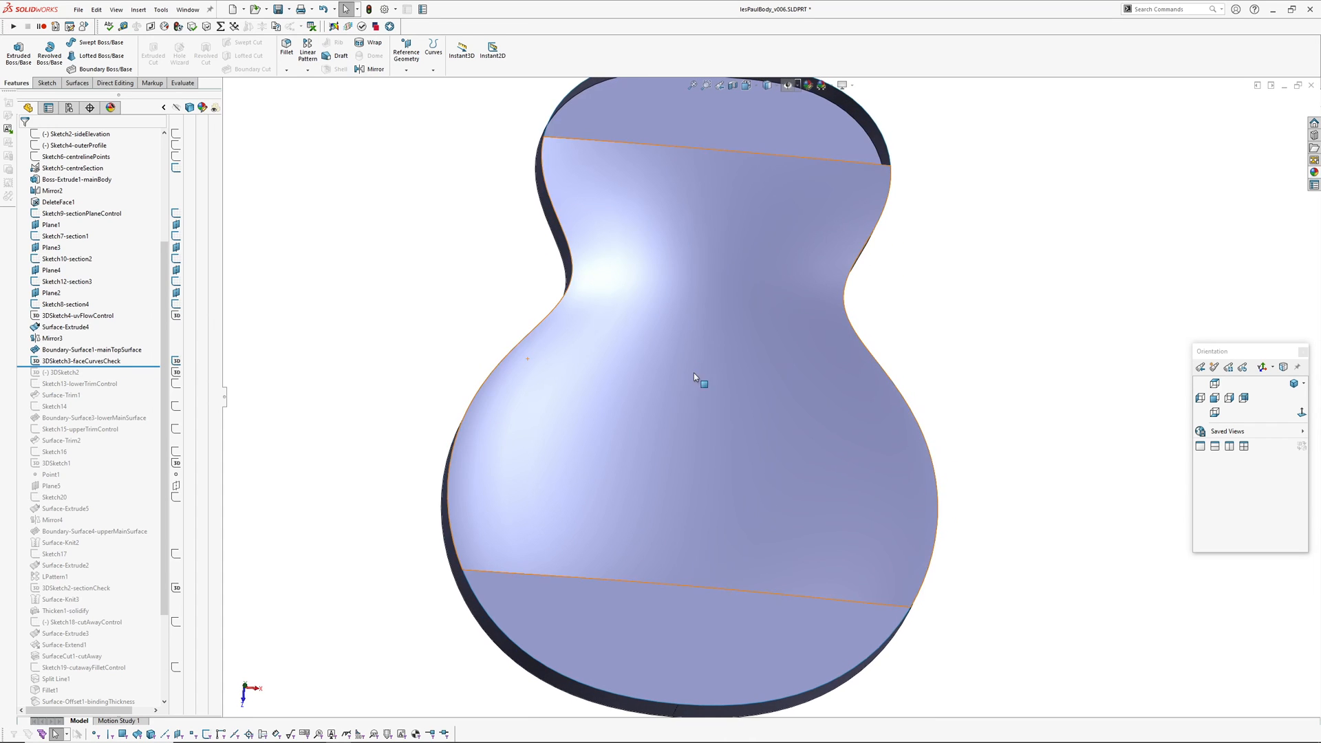
Inspect Sketch13-lowerTrimControl, then roll the build past Surface-Trim2 and the lower boundary surface.
{"action": "left_click", "coordinate": [81, 134]}
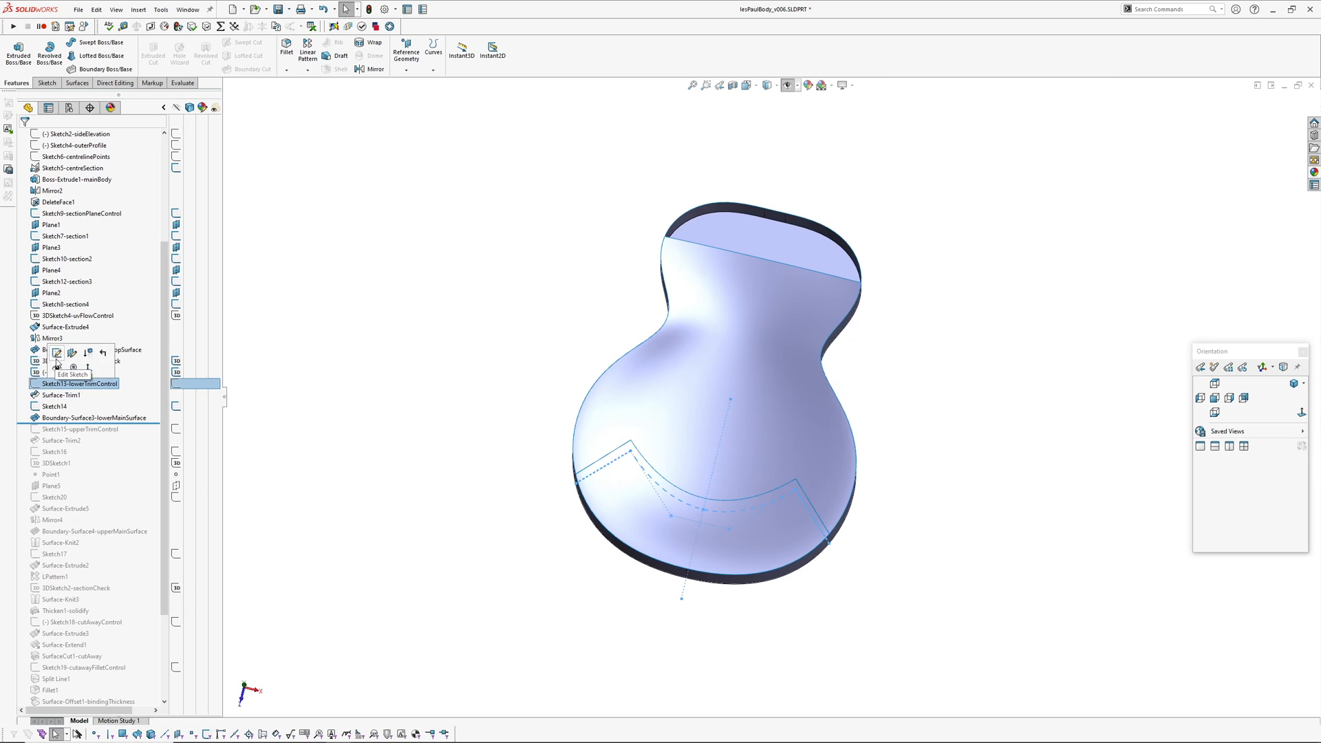
{"action": "left_click", "coordinate": [72, 374]}
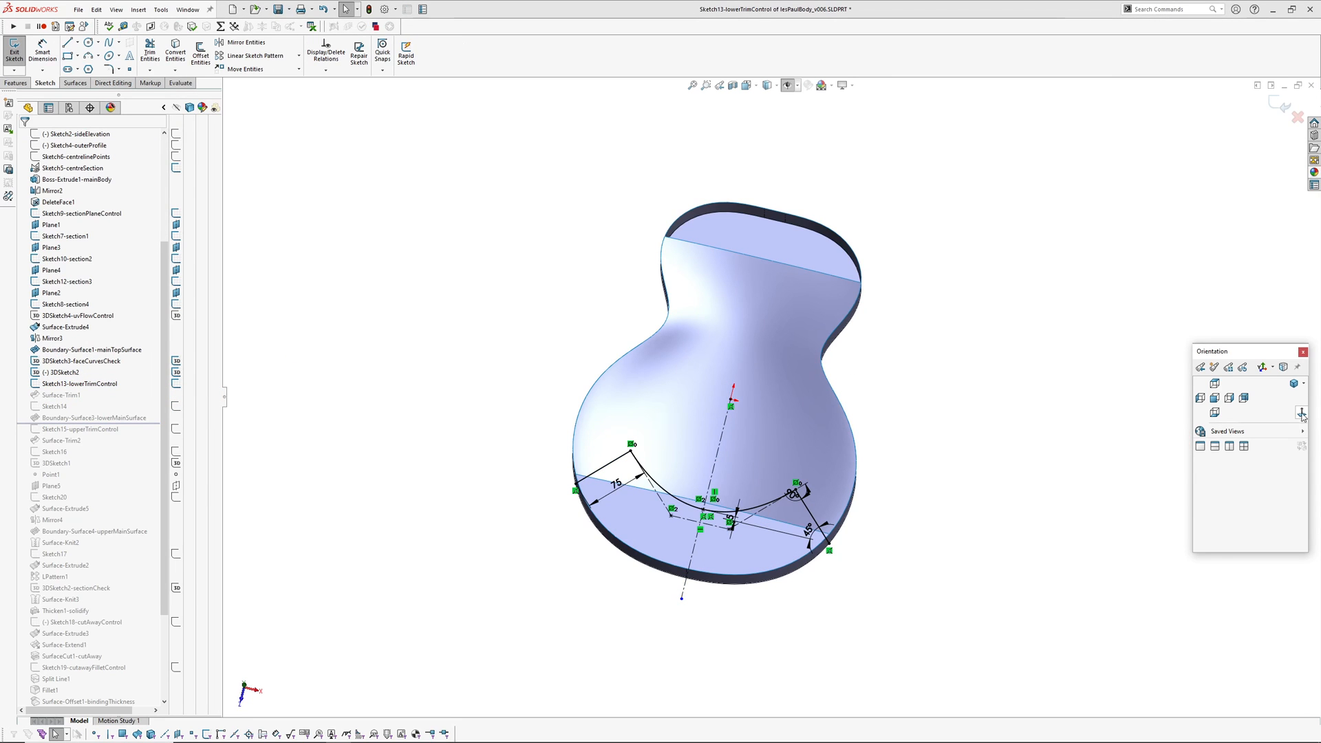
{"action": "left_click", "coordinate": [1214, 384]}
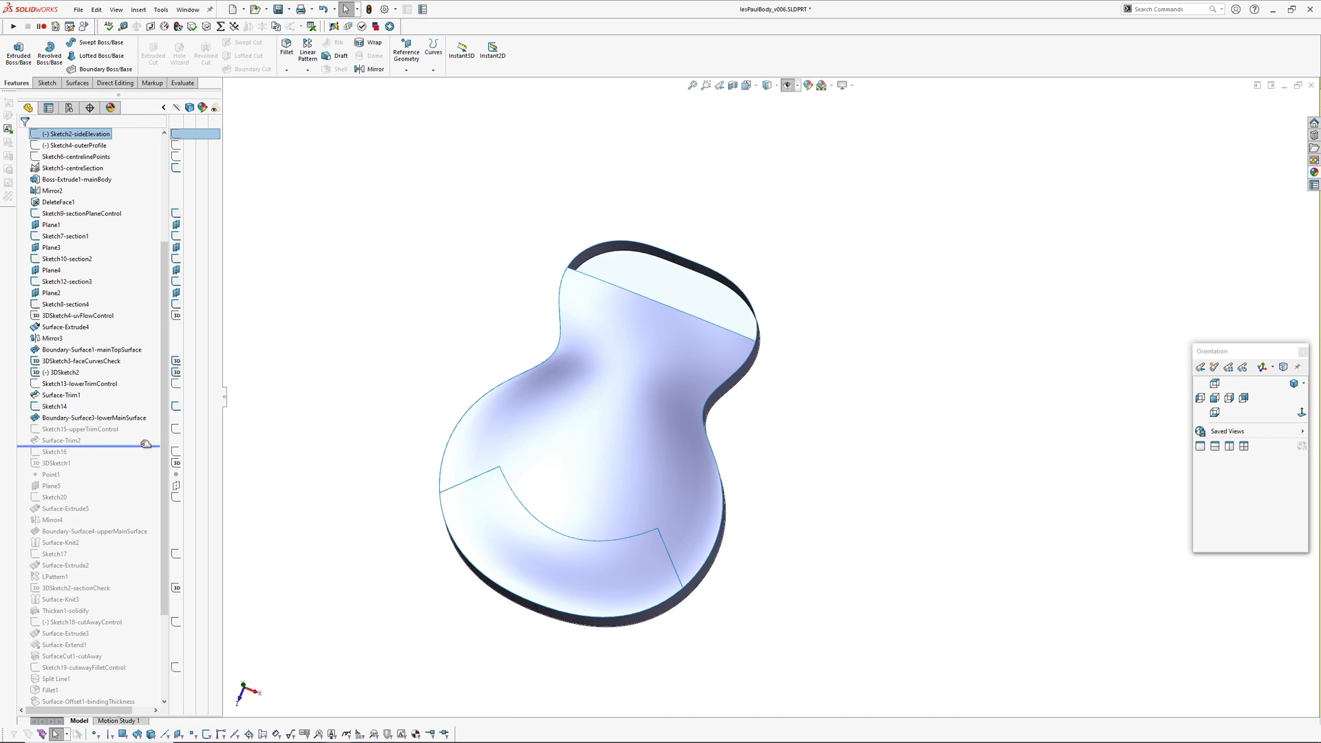
Review Boundary-Surface4-upperMainSurface edge tangency, cancel, and roll forward past Surface-Extrude2.
{"action": "left_click", "coordinate": [92, 531]}
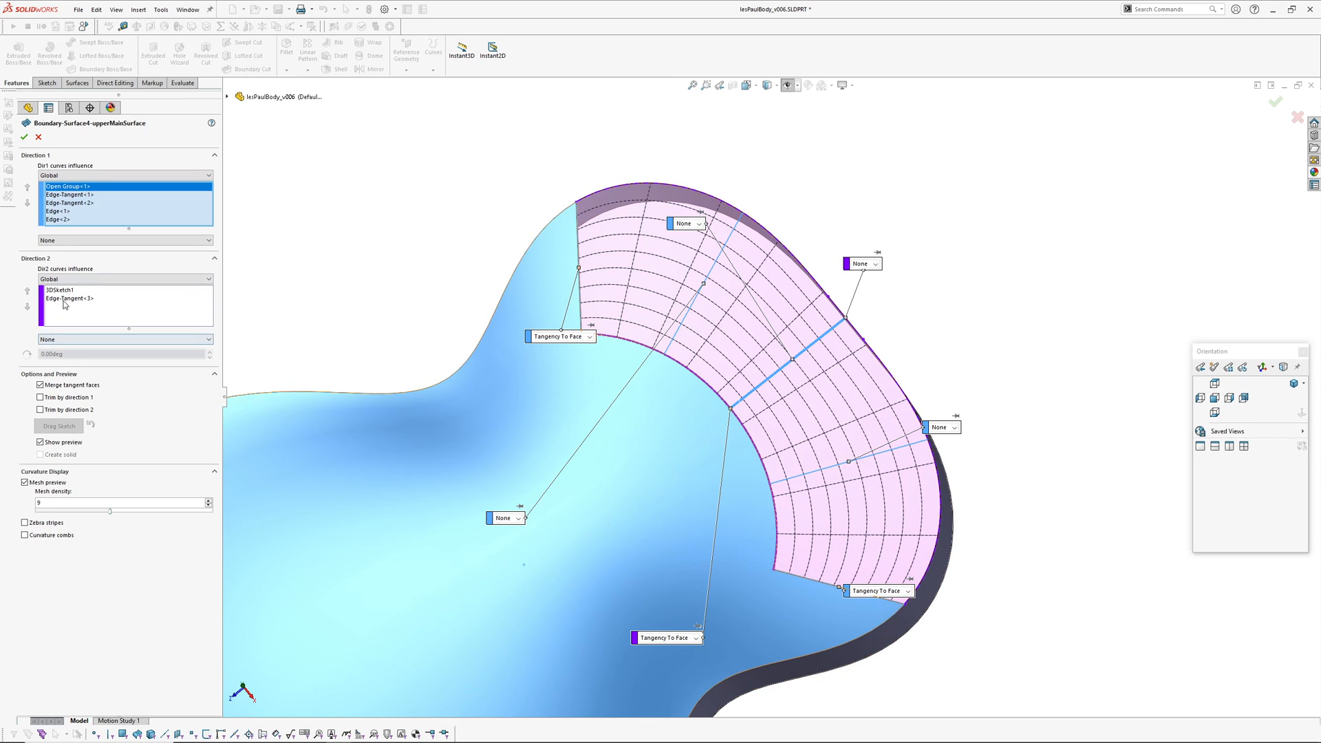
{"action": "left_click", "coordinate": [68, 299]}
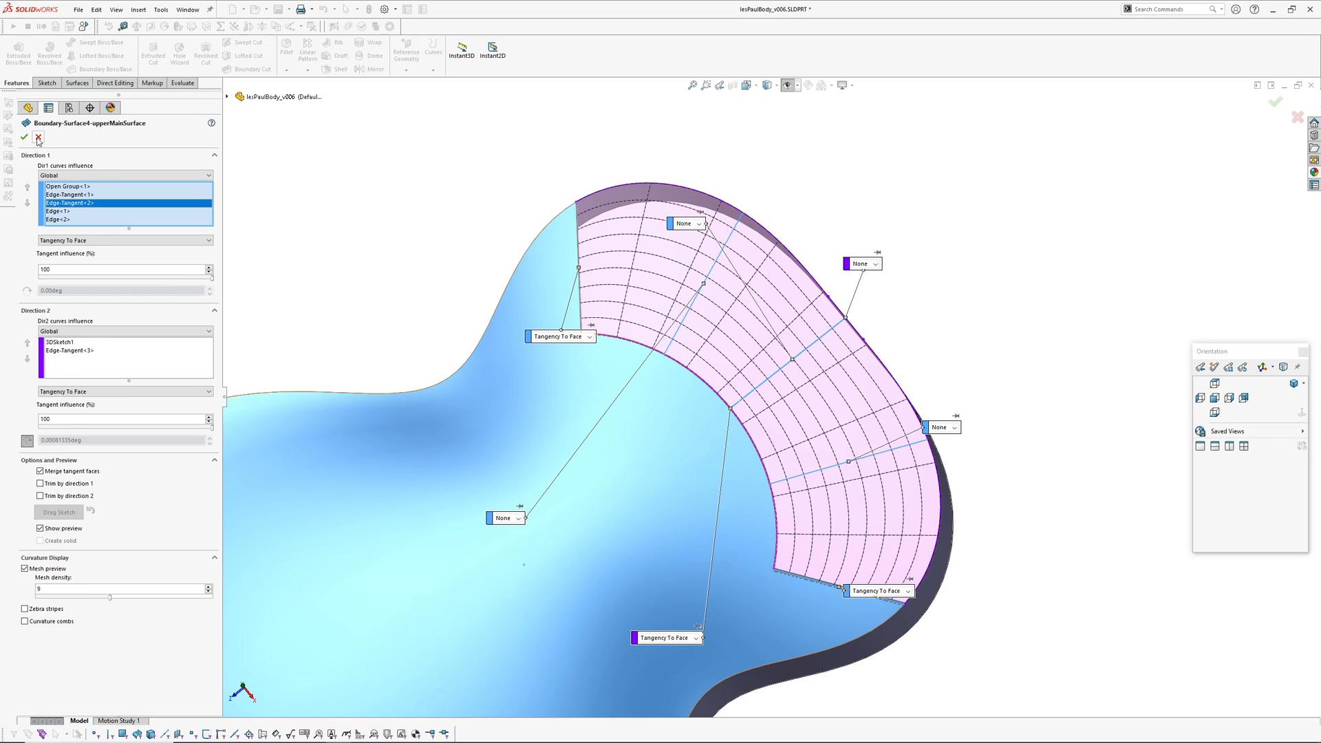
{"action": "left_click", "coordinate": [23, 138]}
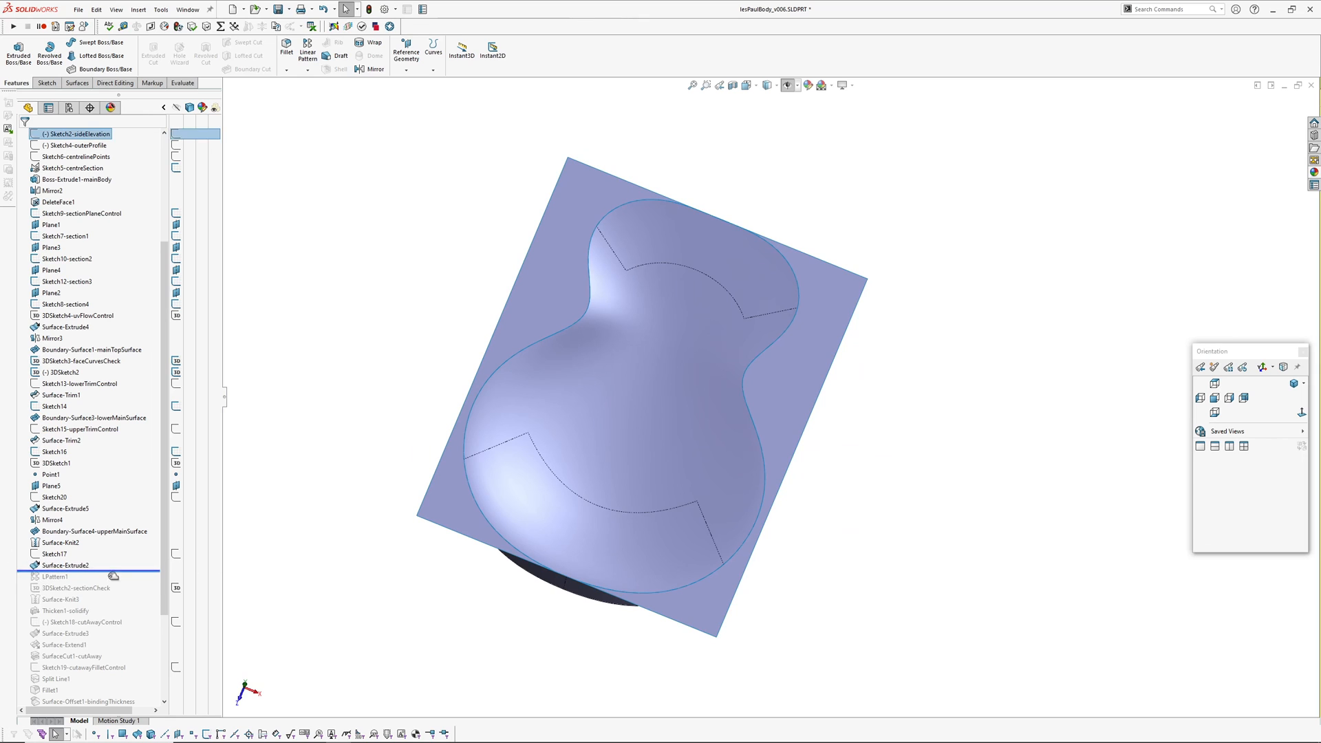
Roll forward through LPattern1 and show the Surface-Extrude2 sheet's dimensions.
{"action": "left_click", "coordinate": [54, 577]}
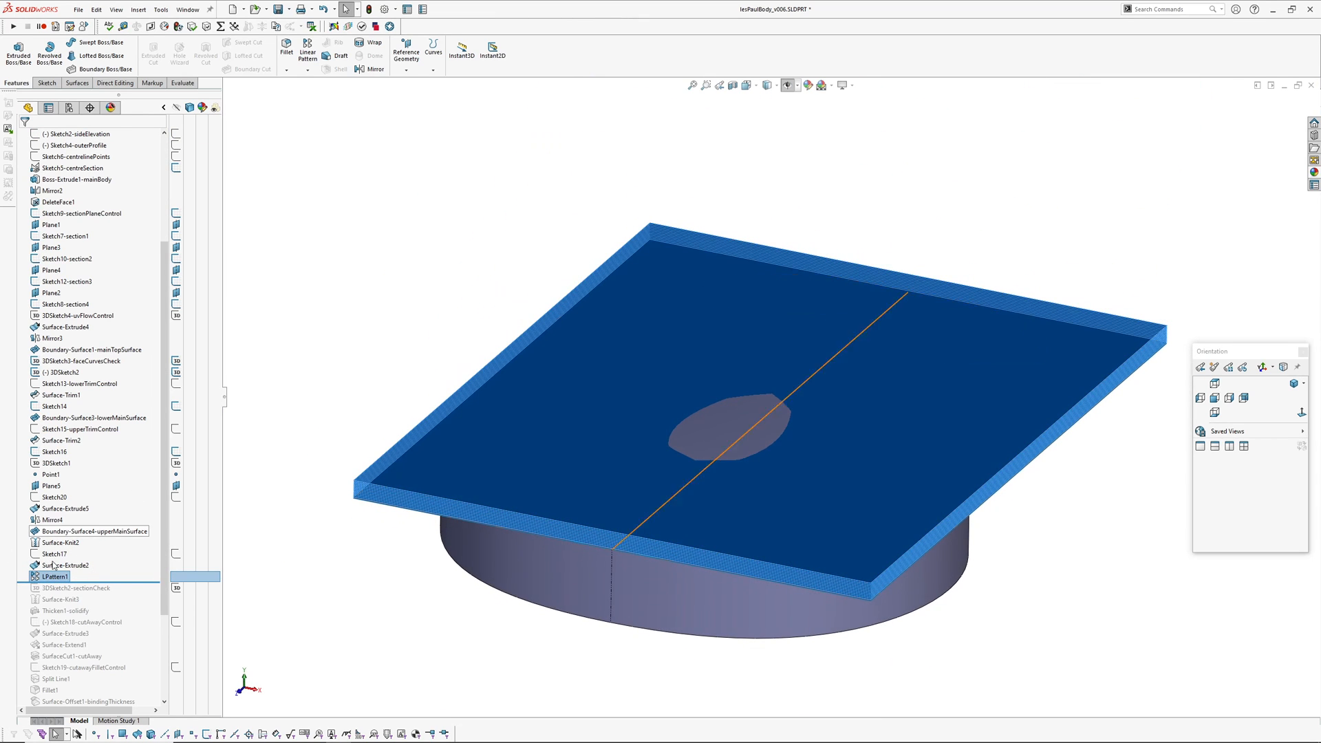
{"action": "left_click", "coordinate": [65, 564]}
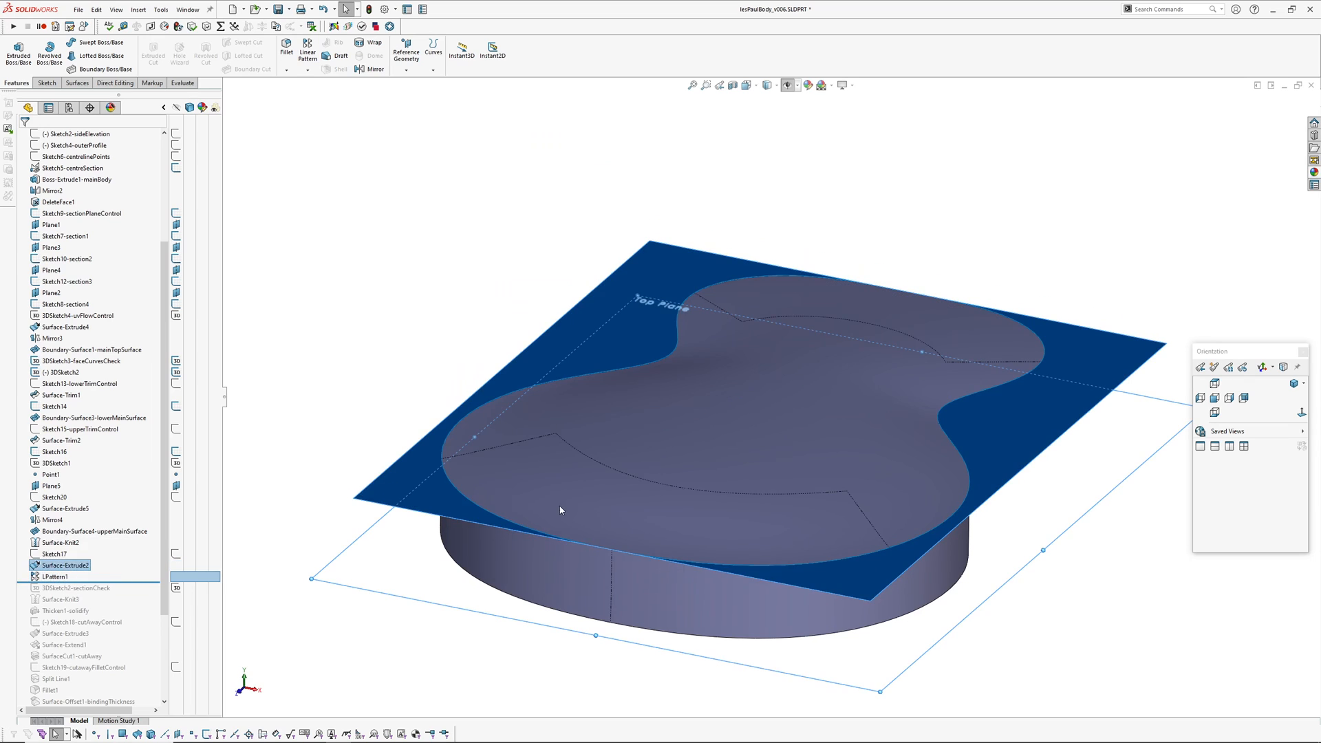
{"action": "double_click", "coordinate": [56, 576]}
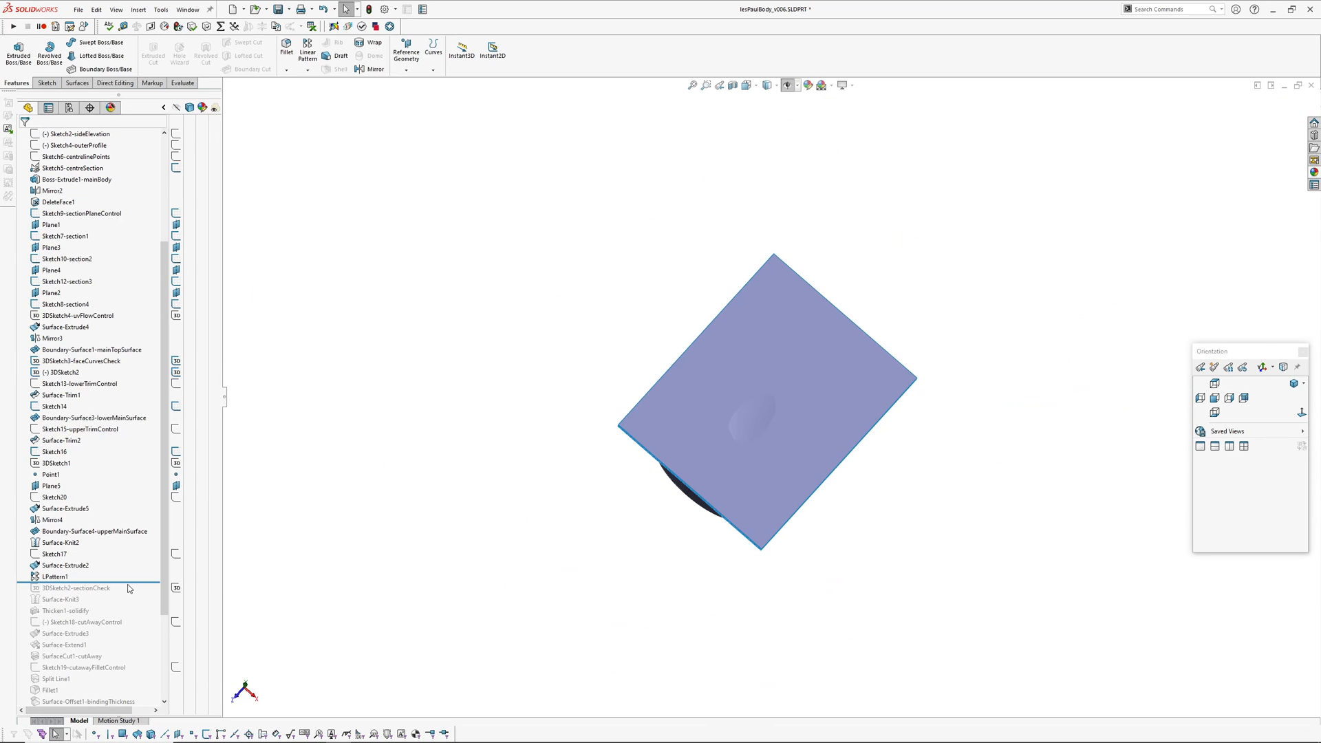
Roll forward to 3DSketch2-sectionCheck and hide the LPattern1 cutting sheets.
{"action": "left_click", "coordinate": [75, 133]}
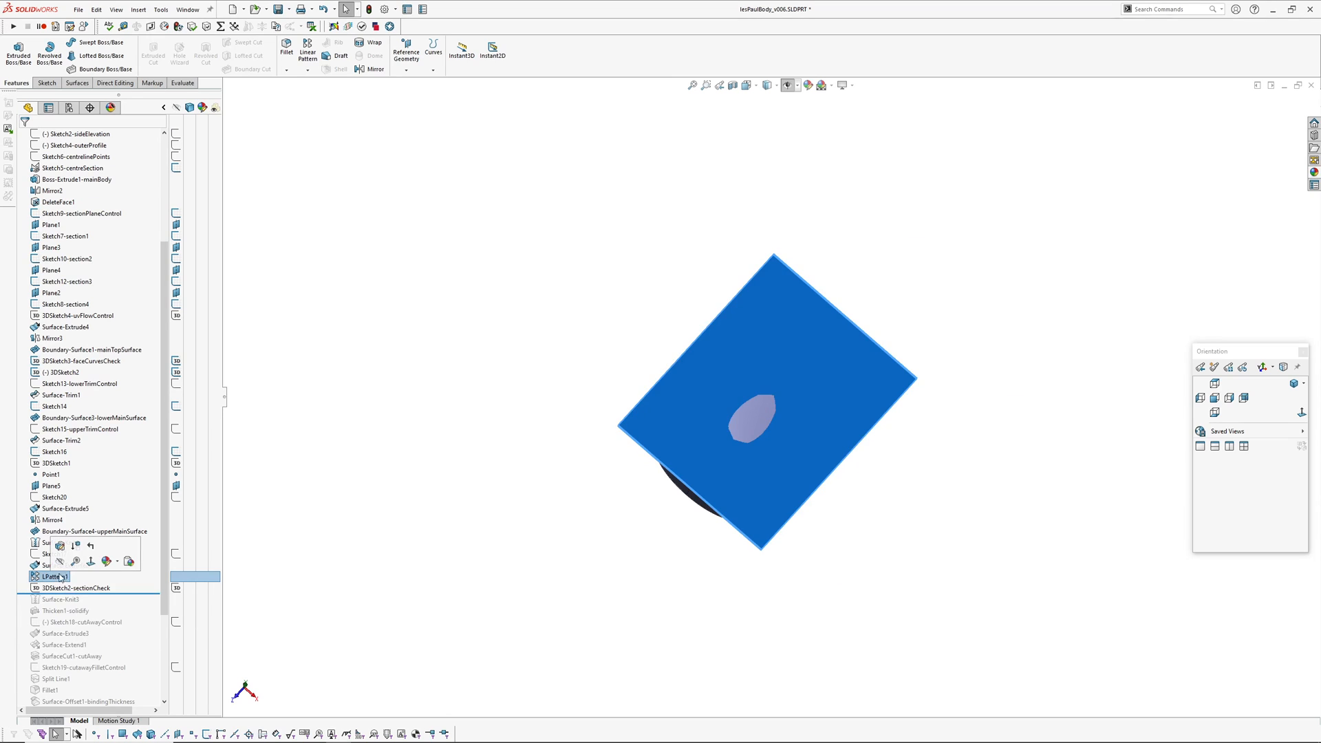
{"action": "left_click", "coordinate": [66, 564]}
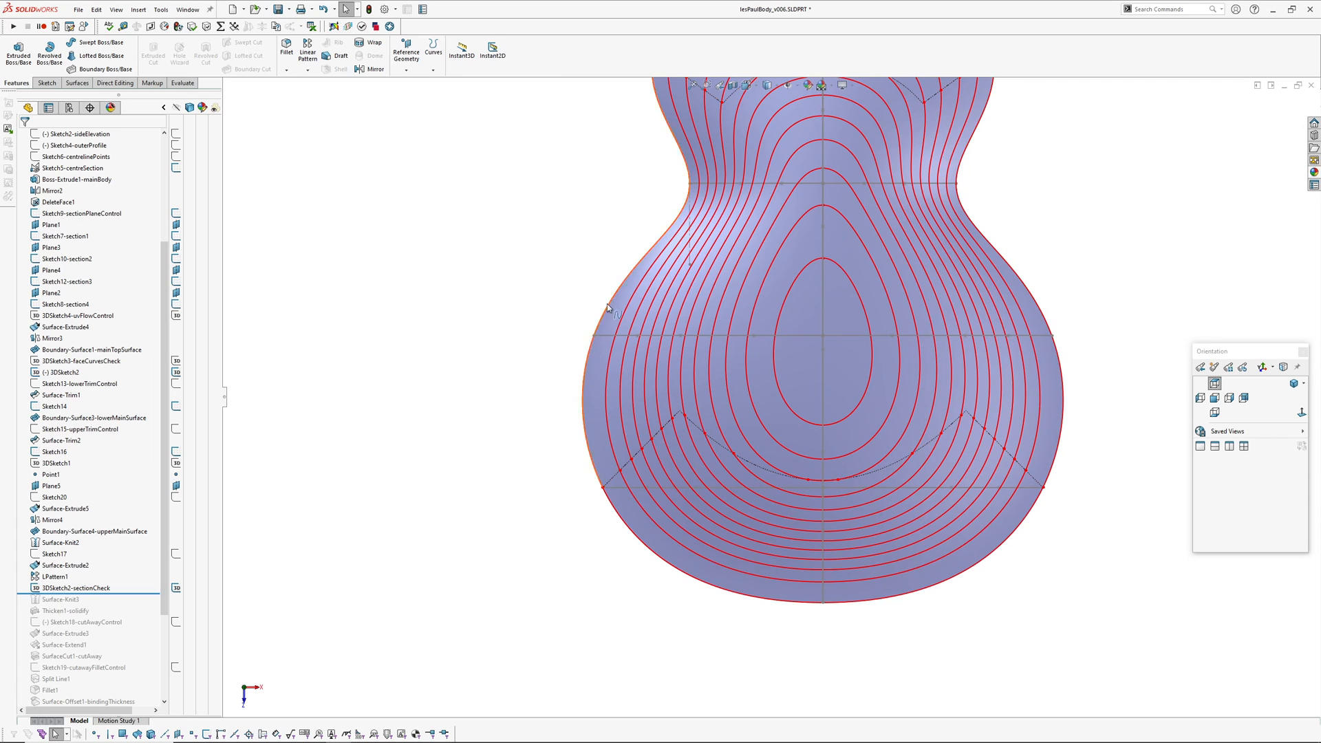
Compare contours with 3DSketch1-isoLines and roll forward past Thicken1-solidify into a solid body.
{"action": "scroll", "scroll_direction": "down", "scroll_amount": 3}
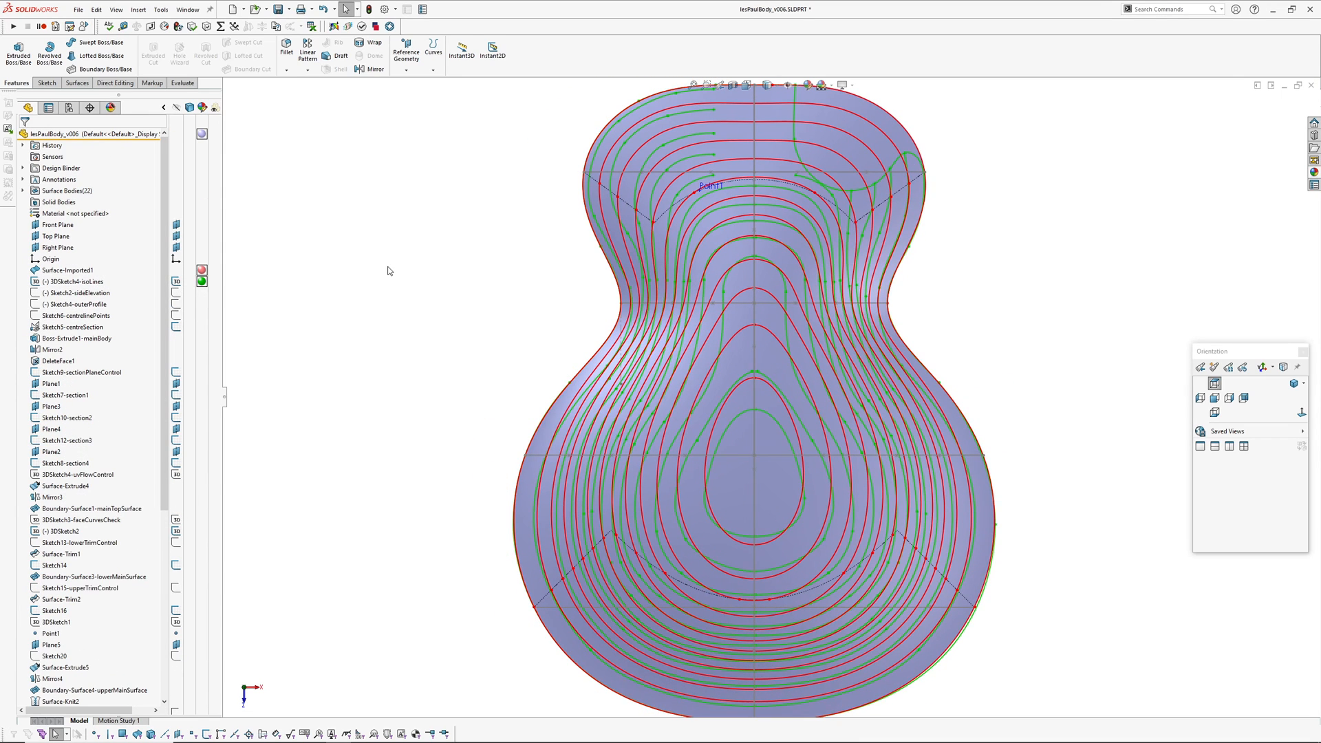
{"action": "mouse_move", "coordinate": [648, 305]}
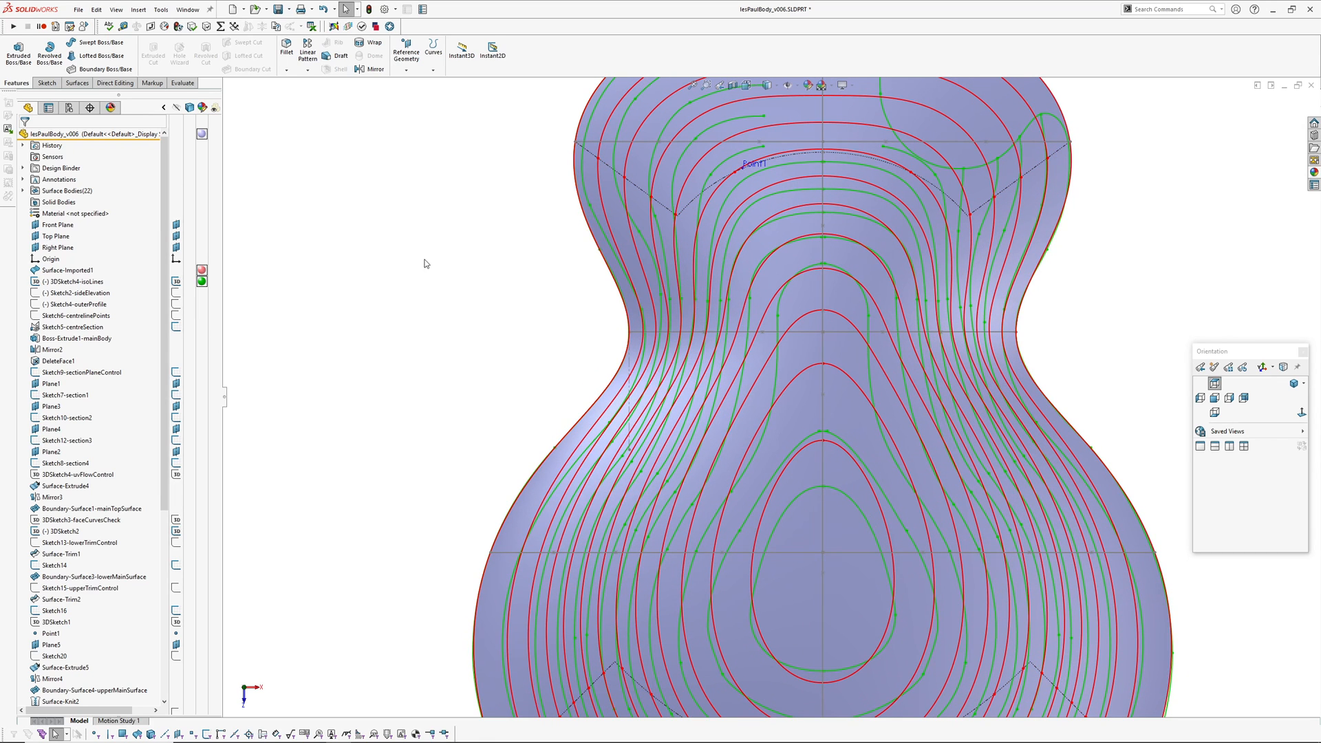
{"action": "left_click", "coordinate": [72, 281]}
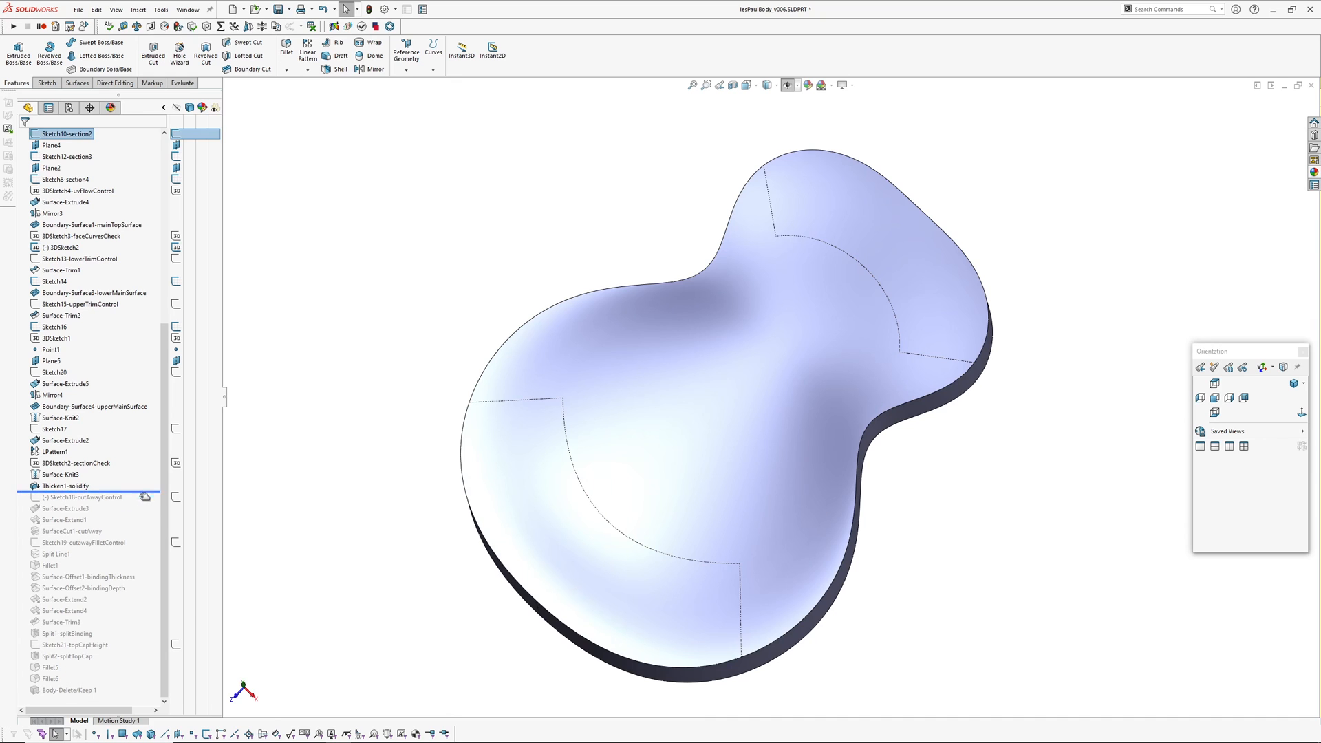
Roll forward past SurfaceCut1-cutAway so the single cutaway is carved, advancing toward Fillet1.
{"action": "left_click", "coordinate": [72, 531]}
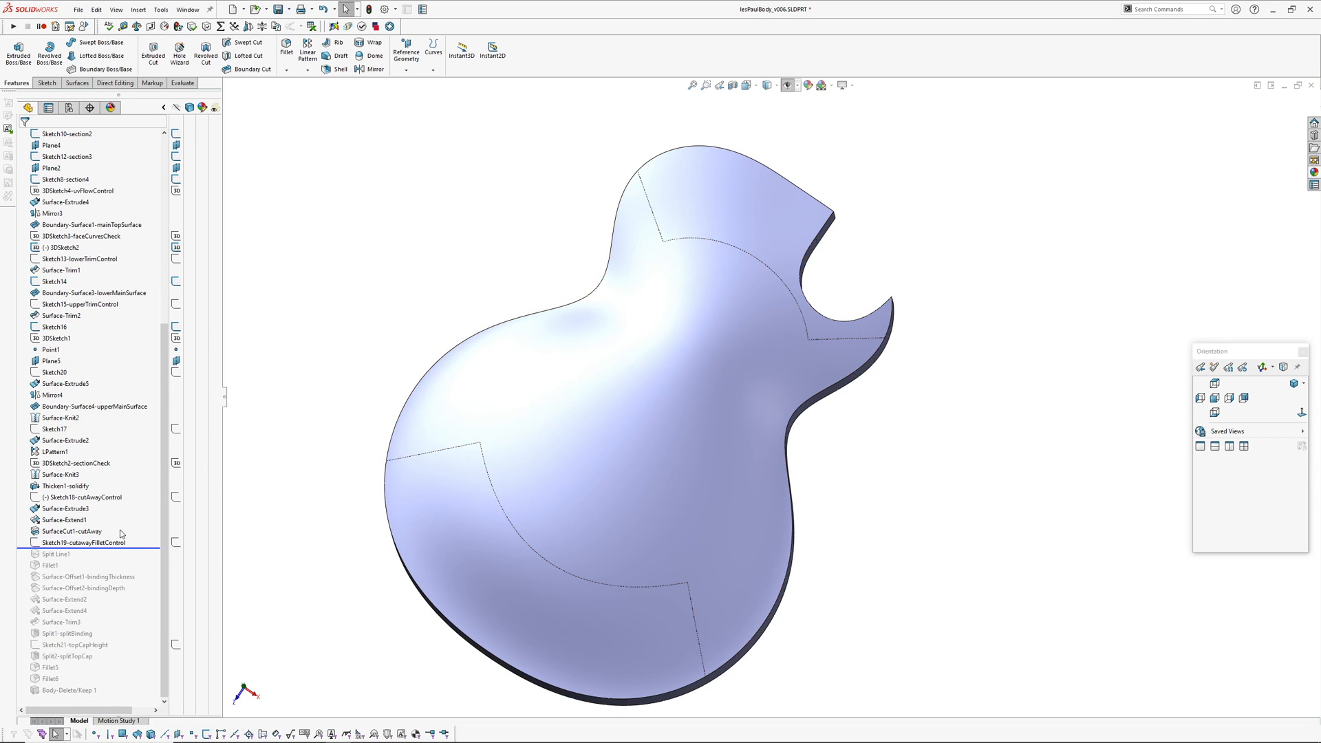
{"action": "left_click", "coordinate": [81, 542]}
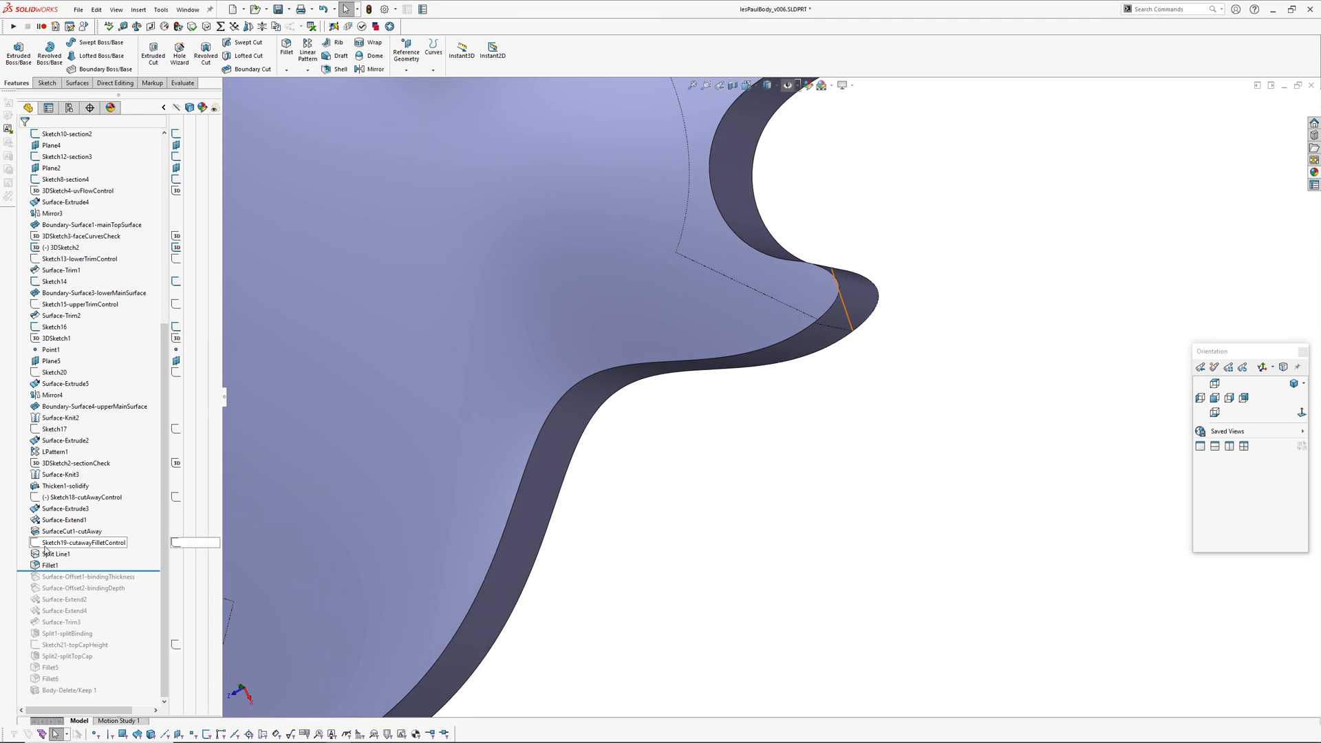
Roll through Fillet1, Surface-Offset1 and 2, Surface-Extend2 and 4, and Surface-Trim3 for the binding outline.
{"action": "left_click", "coordinate": [84, 542]}
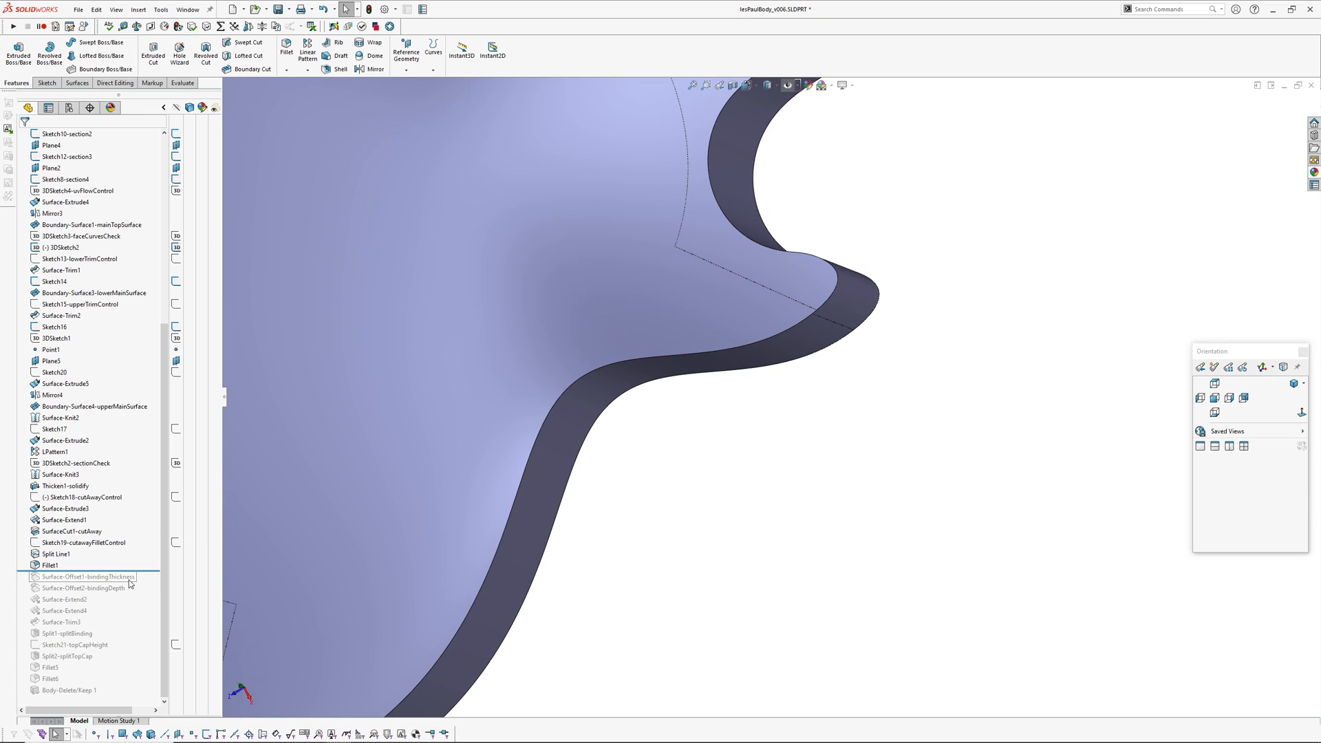
{"action": "left_click", "coordinate": [84, 576]}
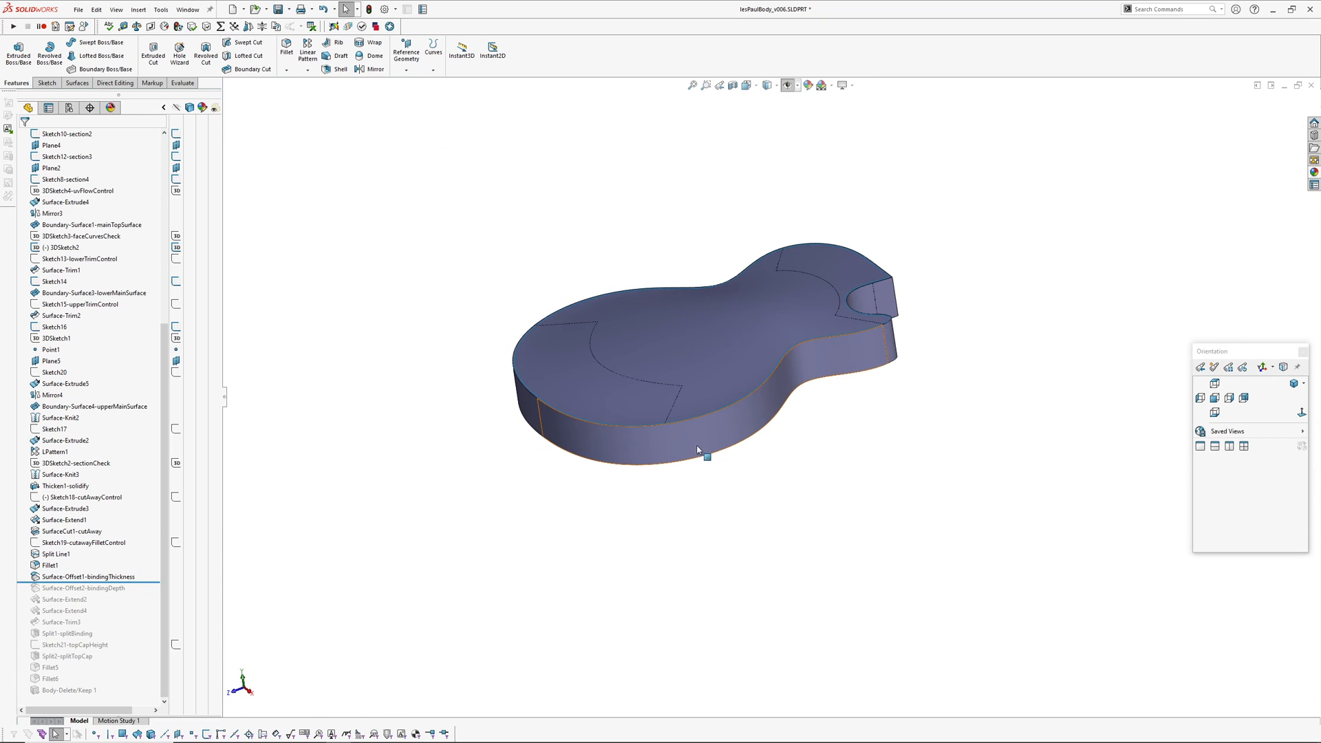
{"action": "left_click", "coordinate": [55, 554]}
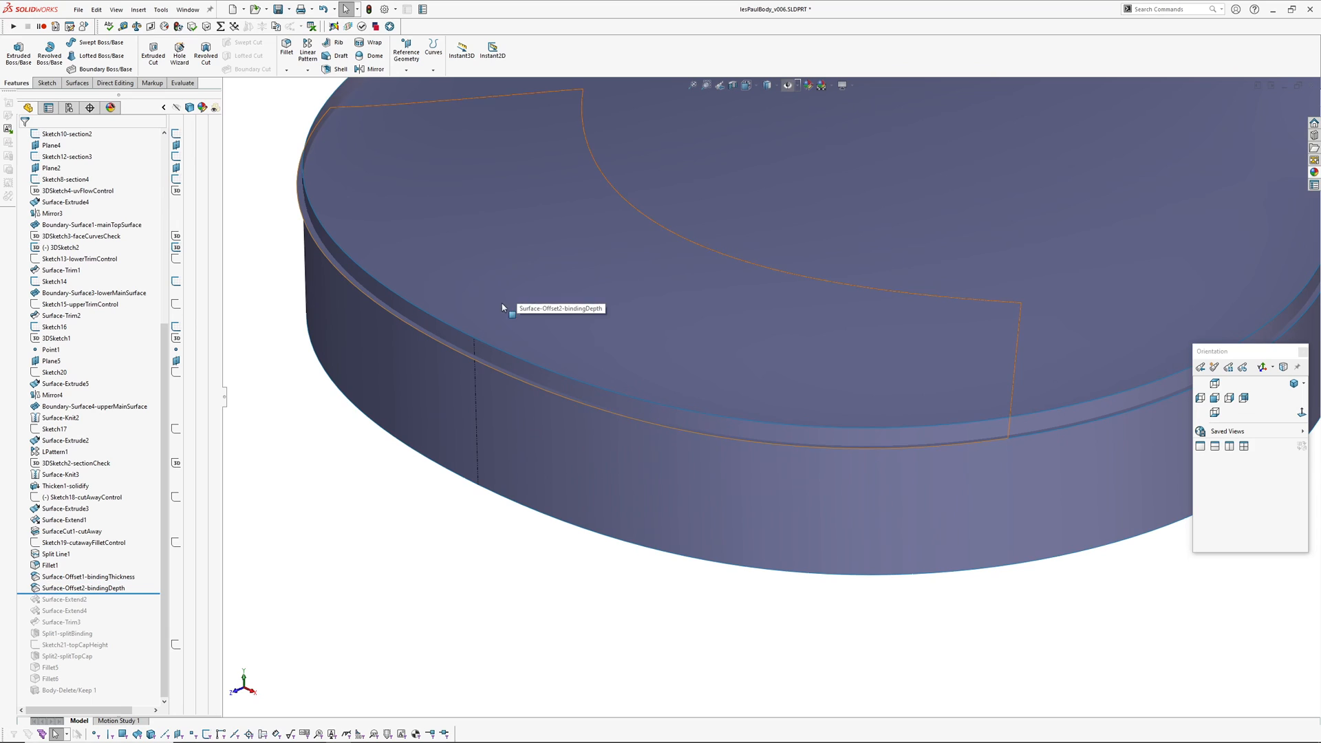
{"action": "left_click", "coordinate": [68, 133]}
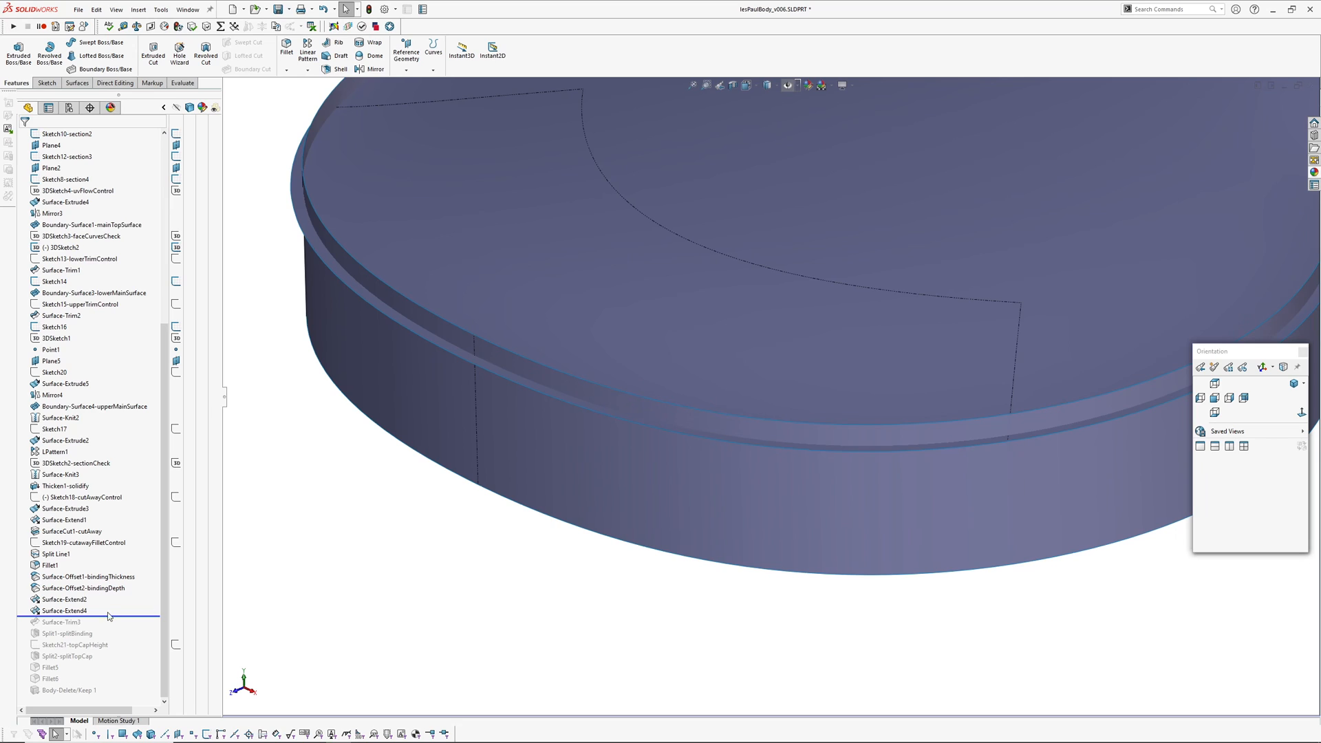
{"action": "left_click", "coordinate": [61, 622]}
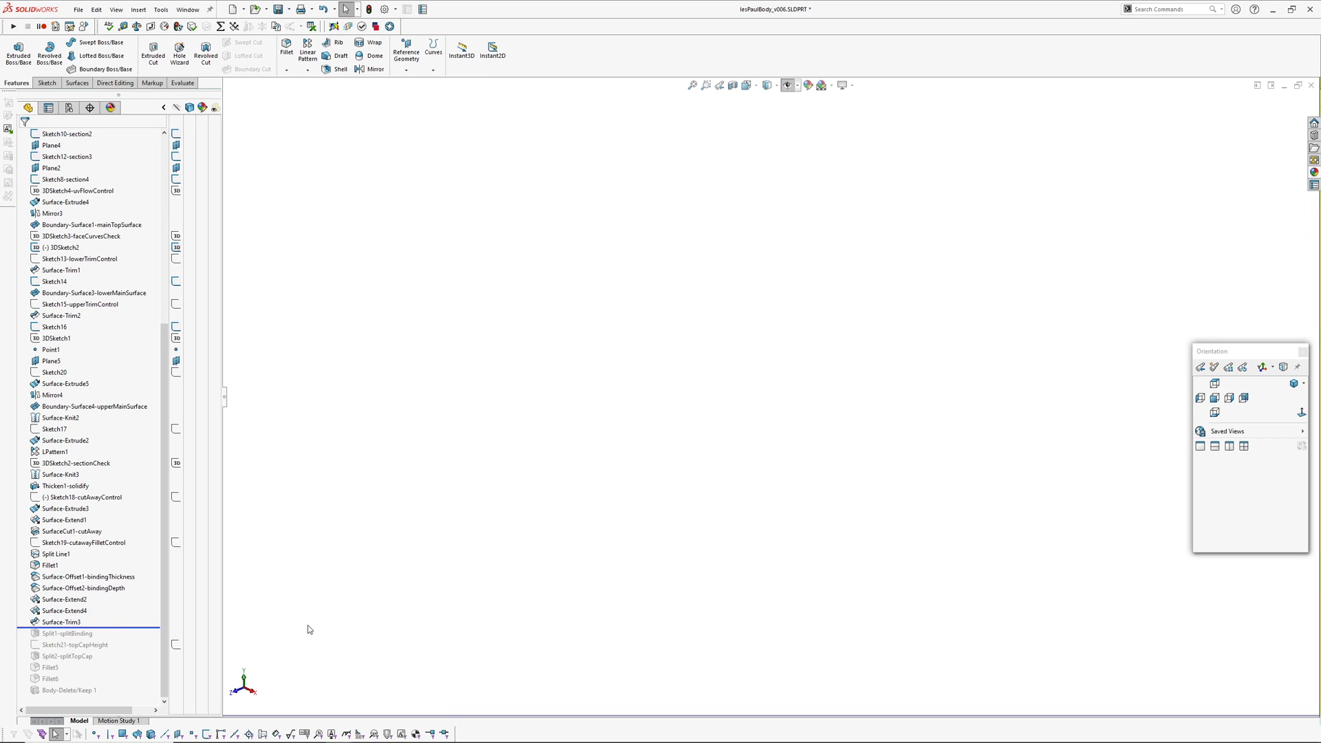
{"action": "left_click", "coordinate": [62, 622]}
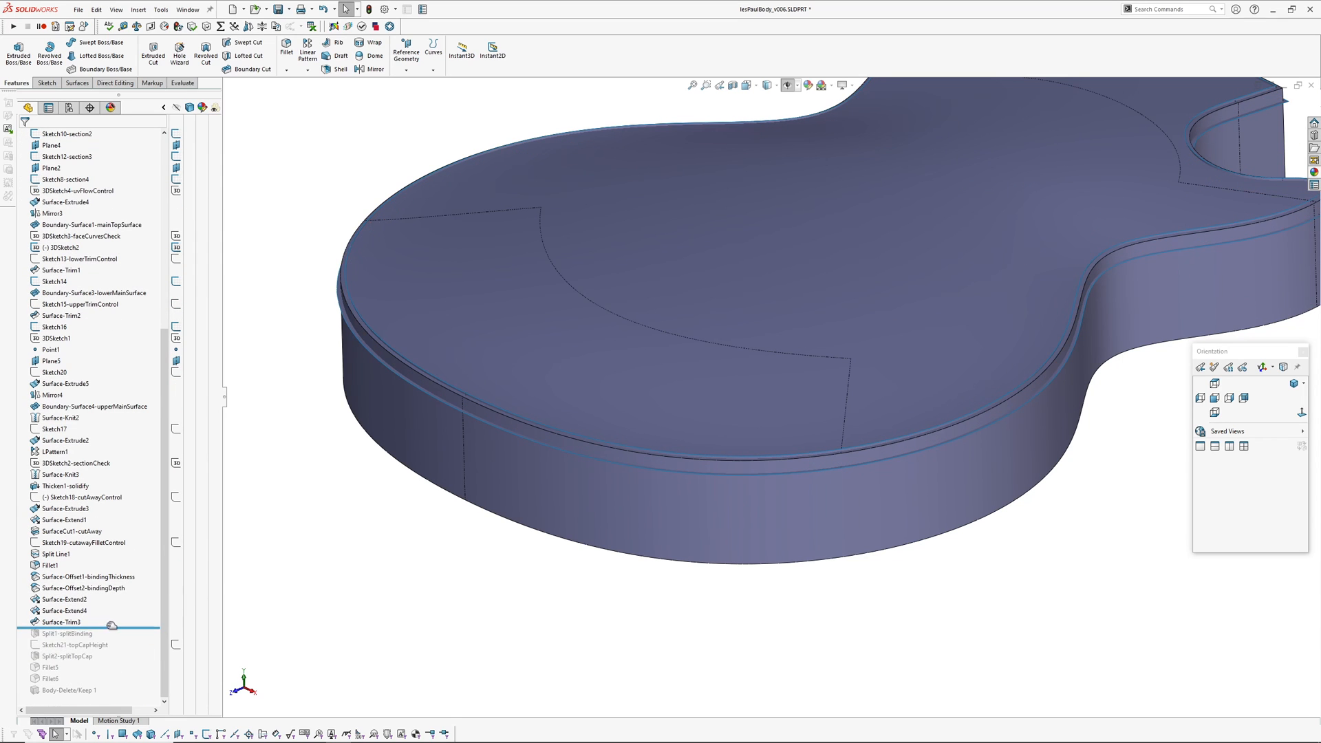
Roll past Split1-splitBinding, Sketch21-topCapHeight and Split2-splitTopCap toward the final fillets.
{"action": "left_click", "coordinate": [62, 633]}
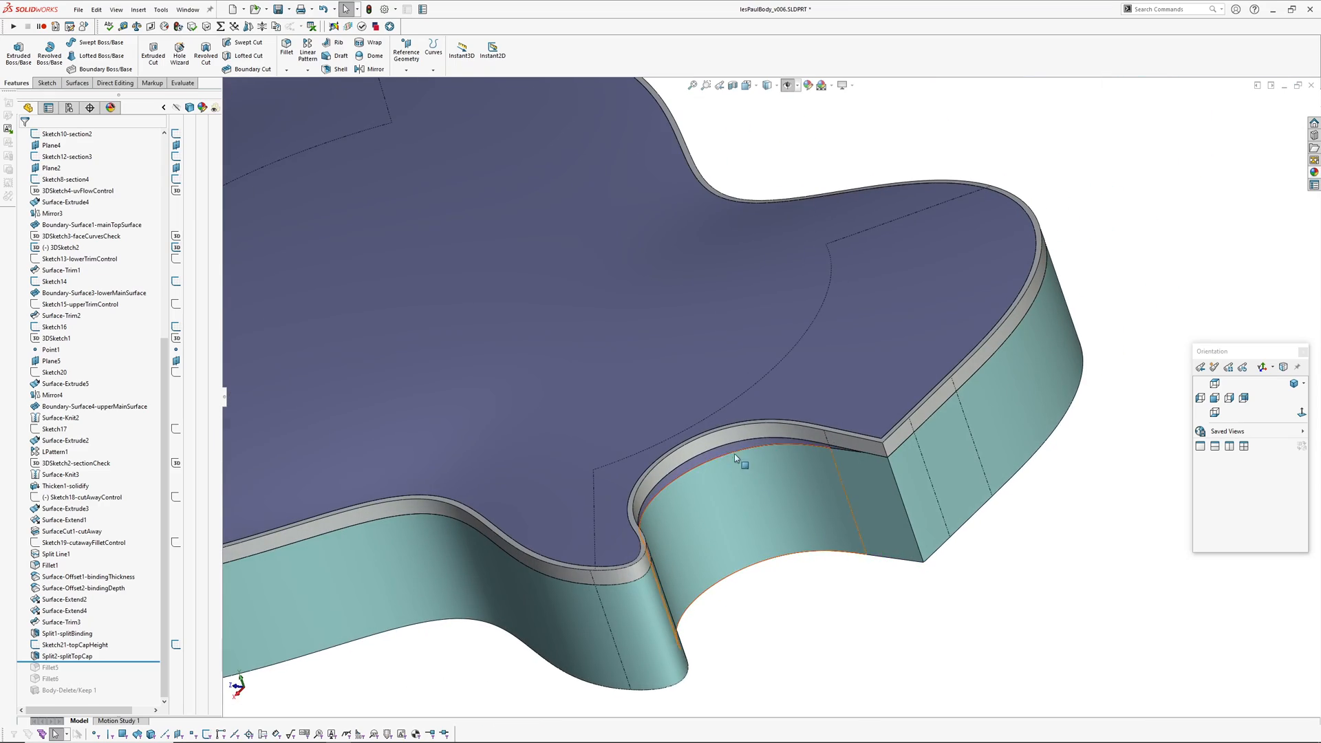
{"action": "left_click", "coordinate": [55, 553]}
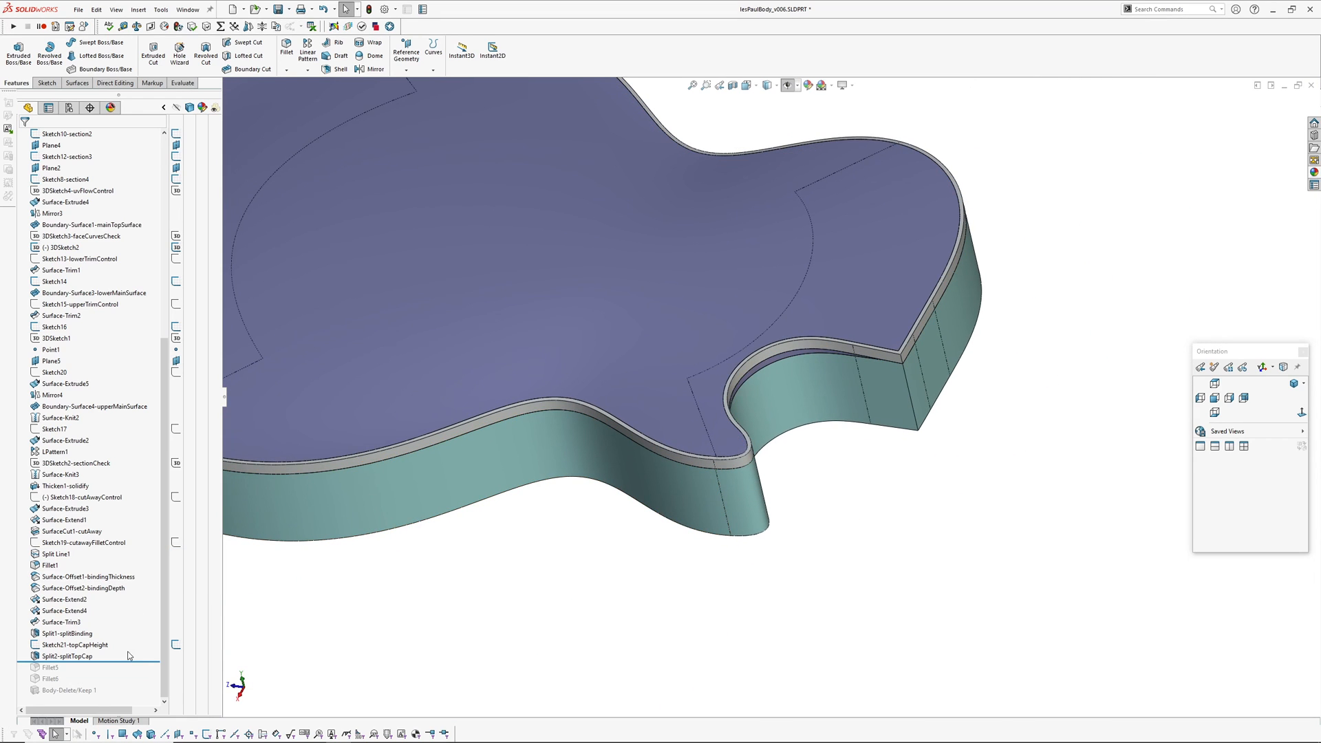
{"action": "left_click", "coordinate": [68, 133]}
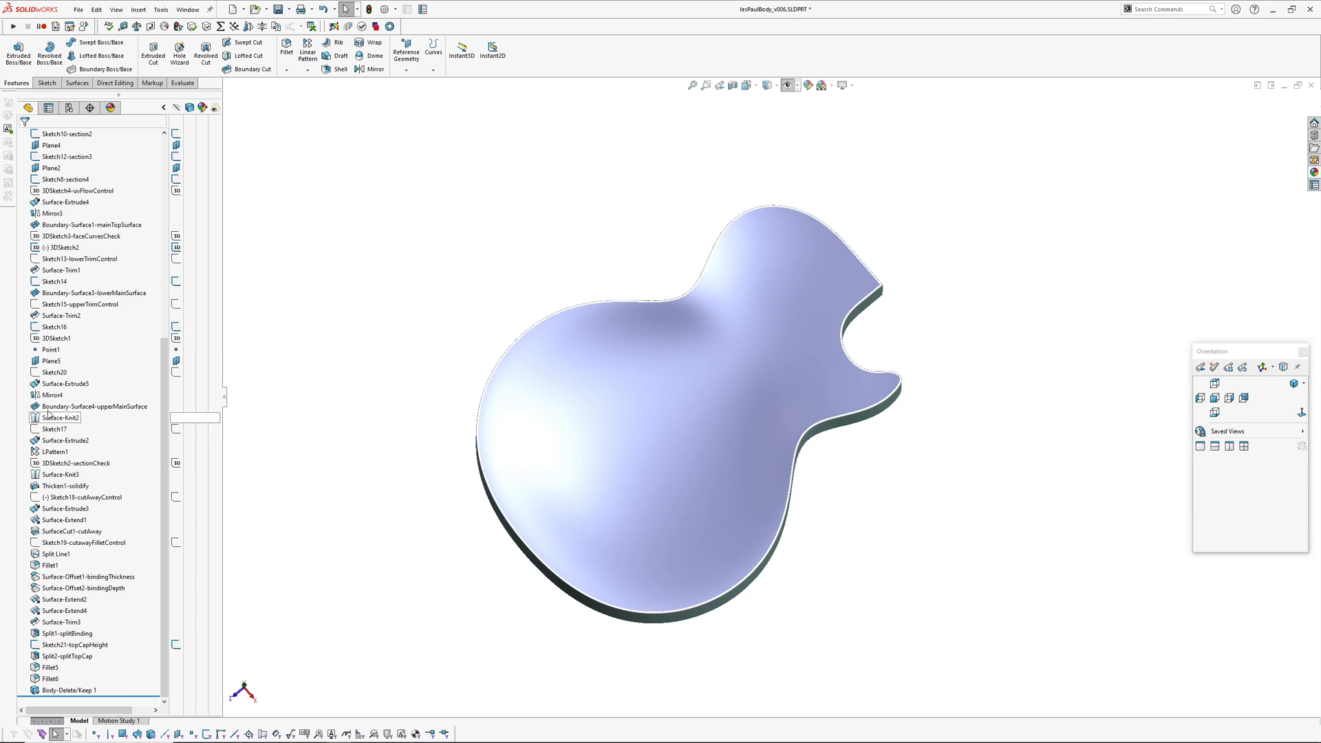
Show 3DSketch2-sectionCheck contours on the body, then switch to the 3DSketch3-faceCurvesCheck grid.
{"action": "left_click", "coordinate": [74, 463]}
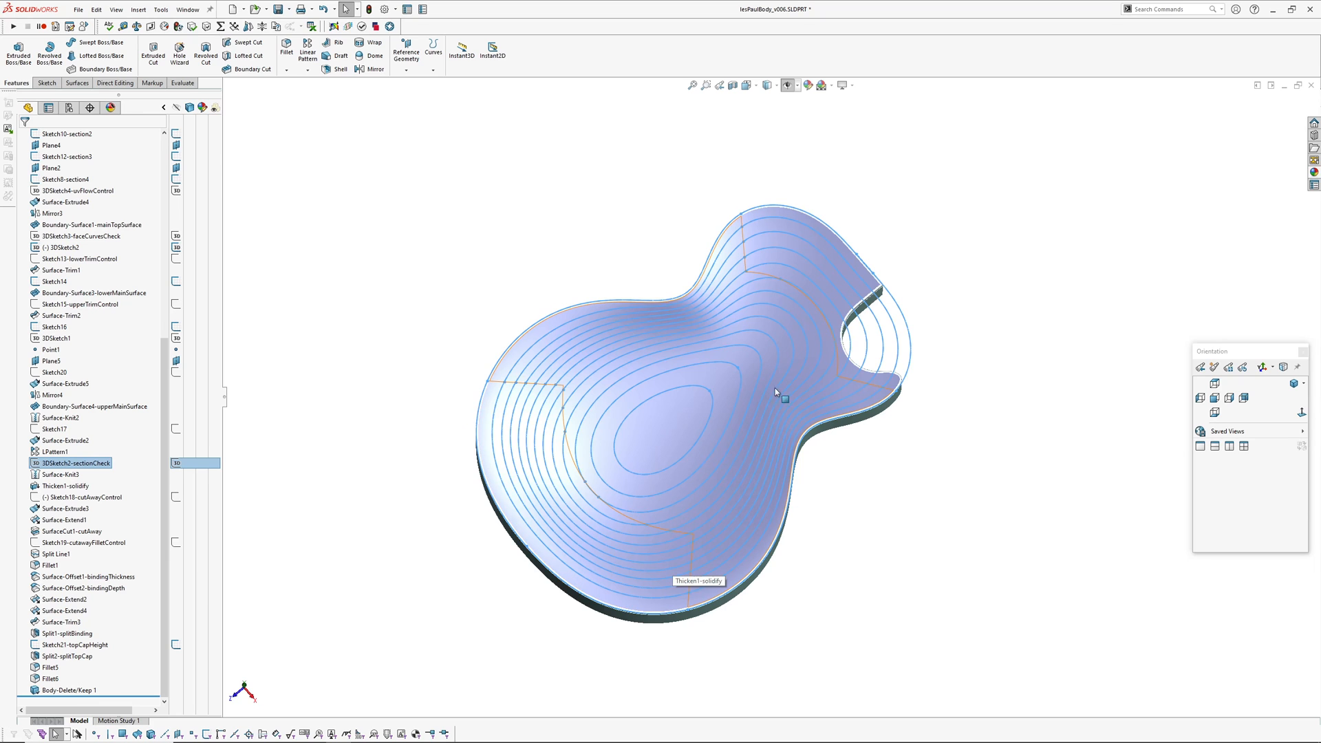
{"action": "left_click_drag", "start_coordinate": [774, 390], "coordinate": [753, 412]}
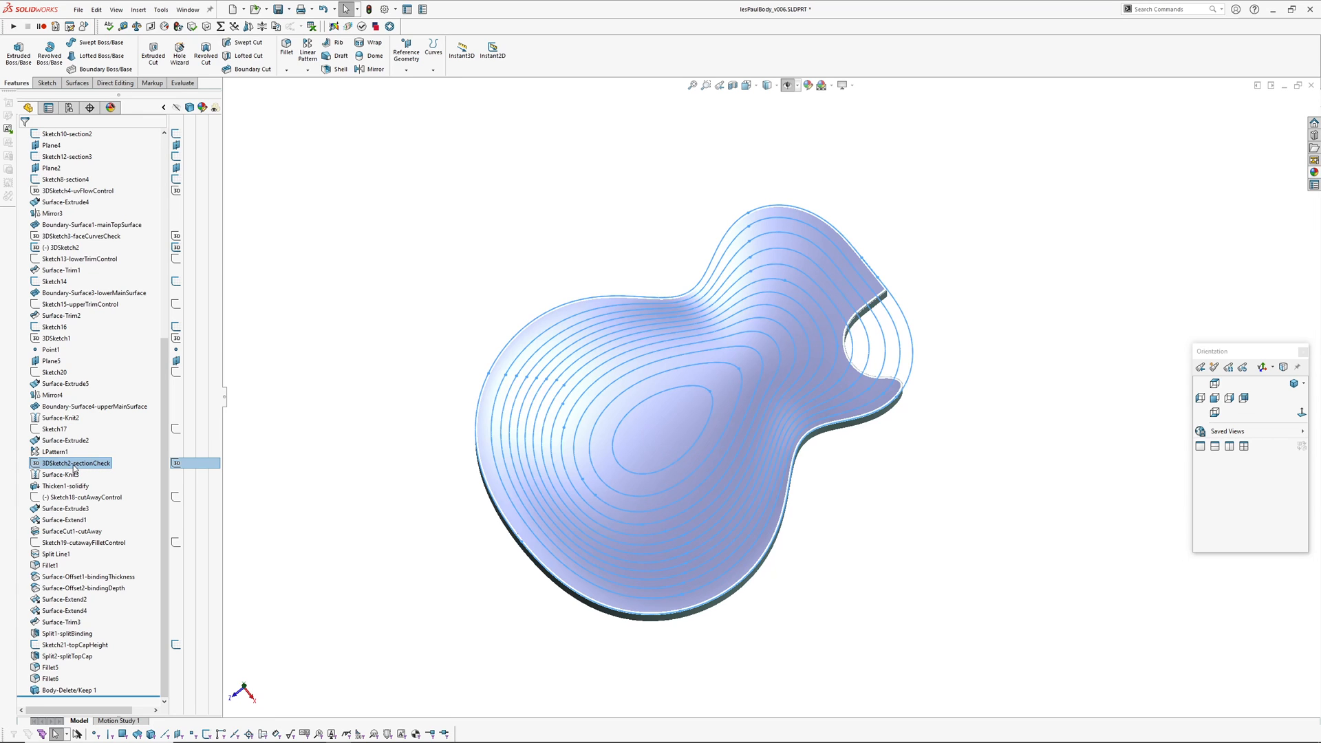
{"action": "left_click", "coordinate": [80, 236]}
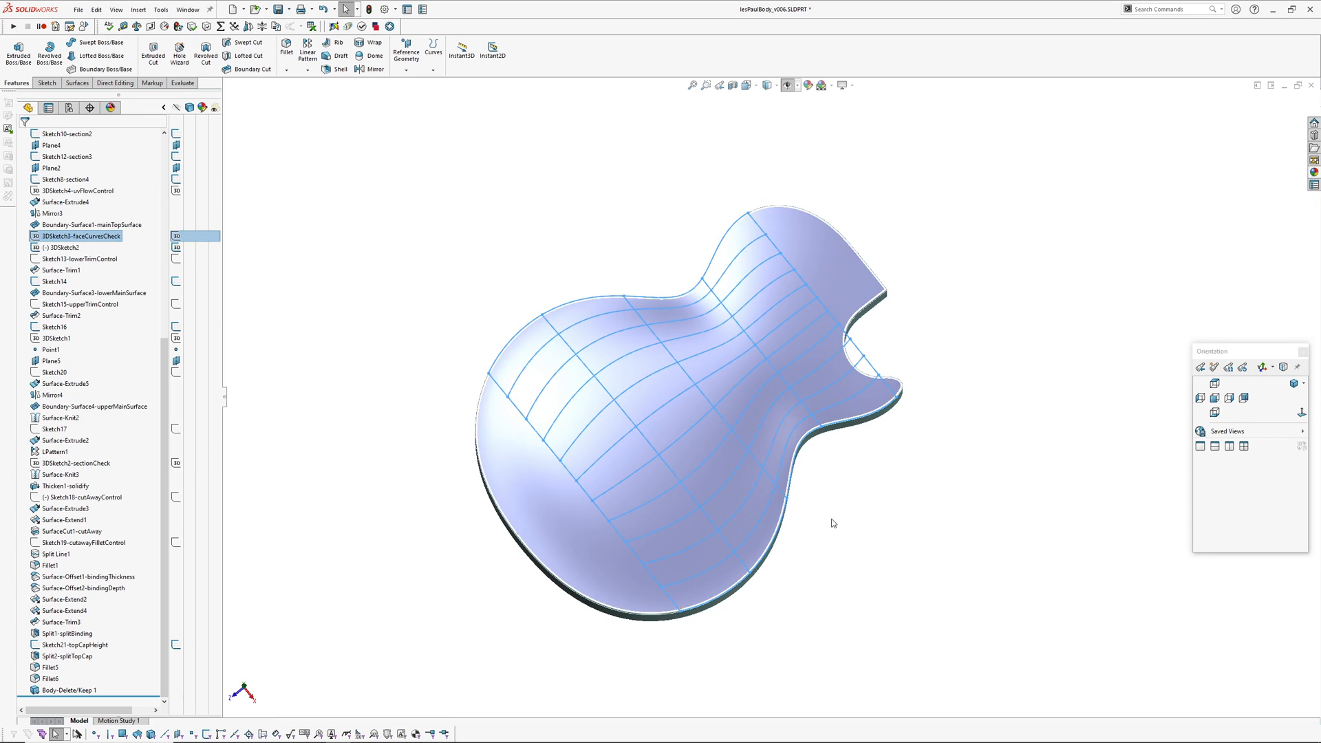